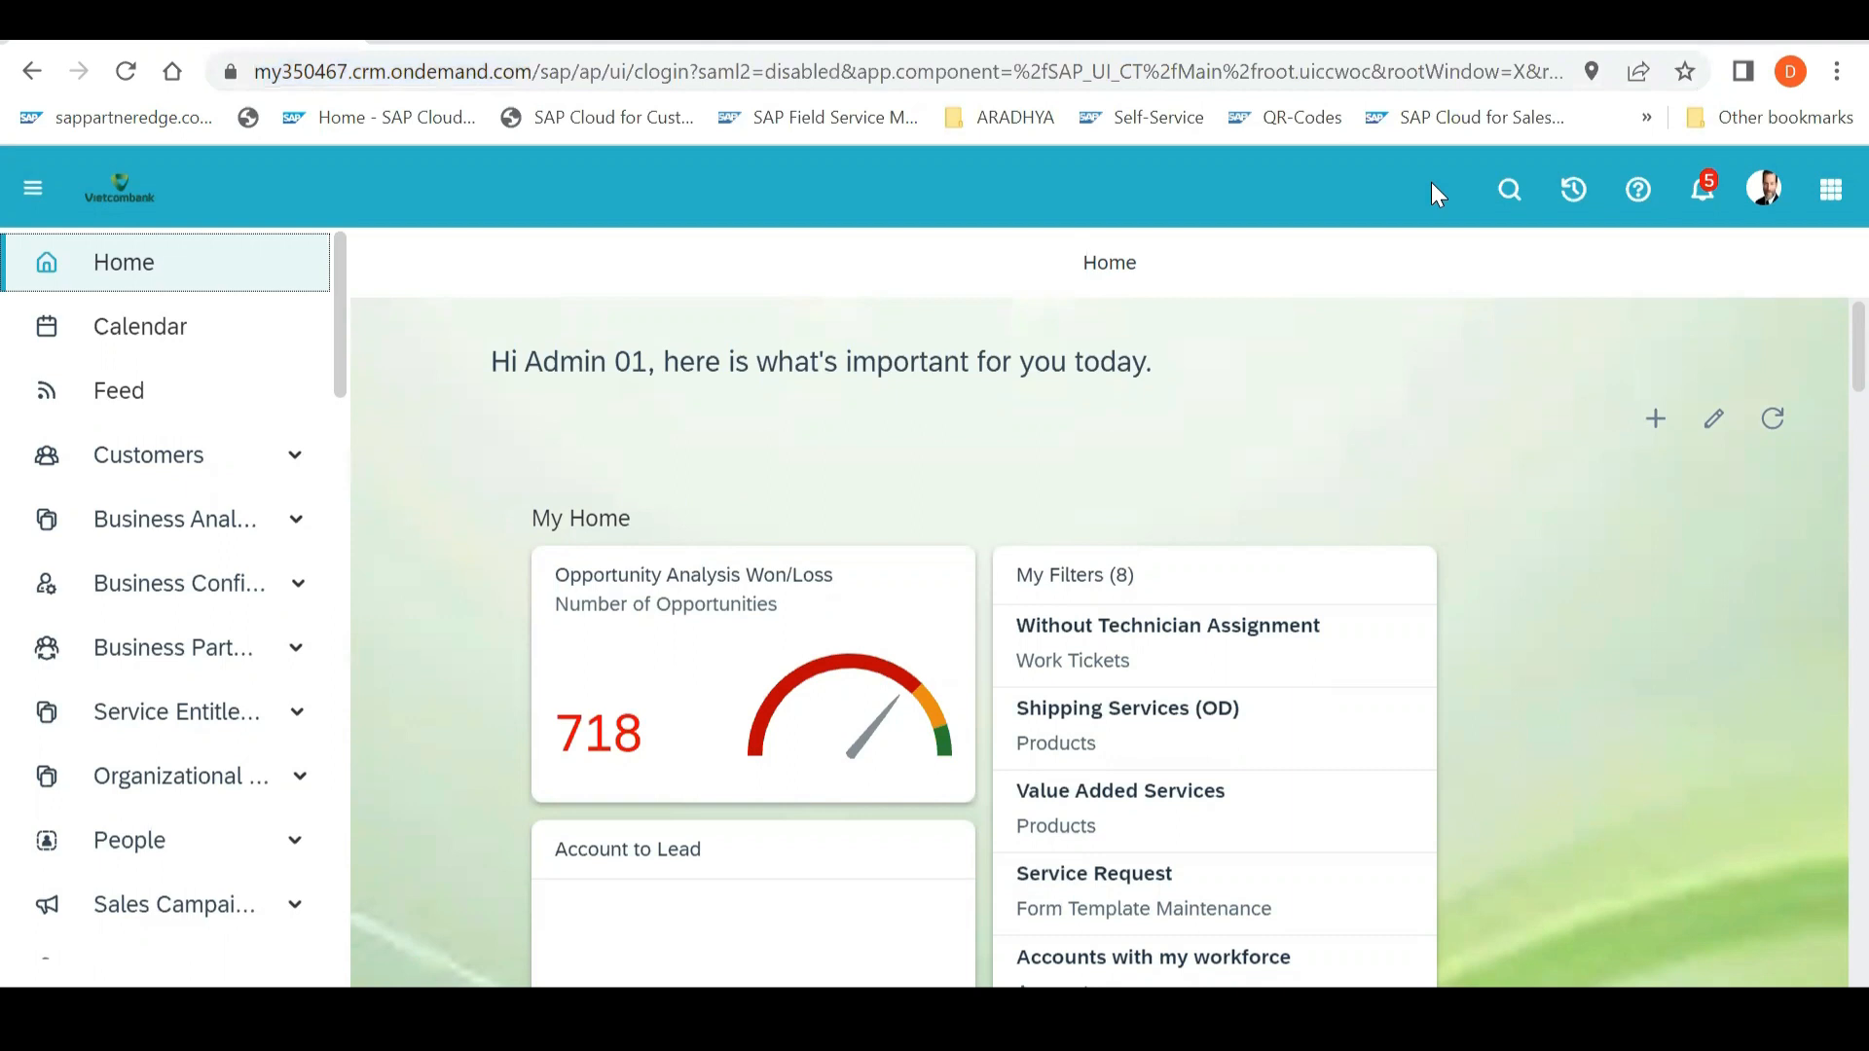
mouse_move(454, 222)
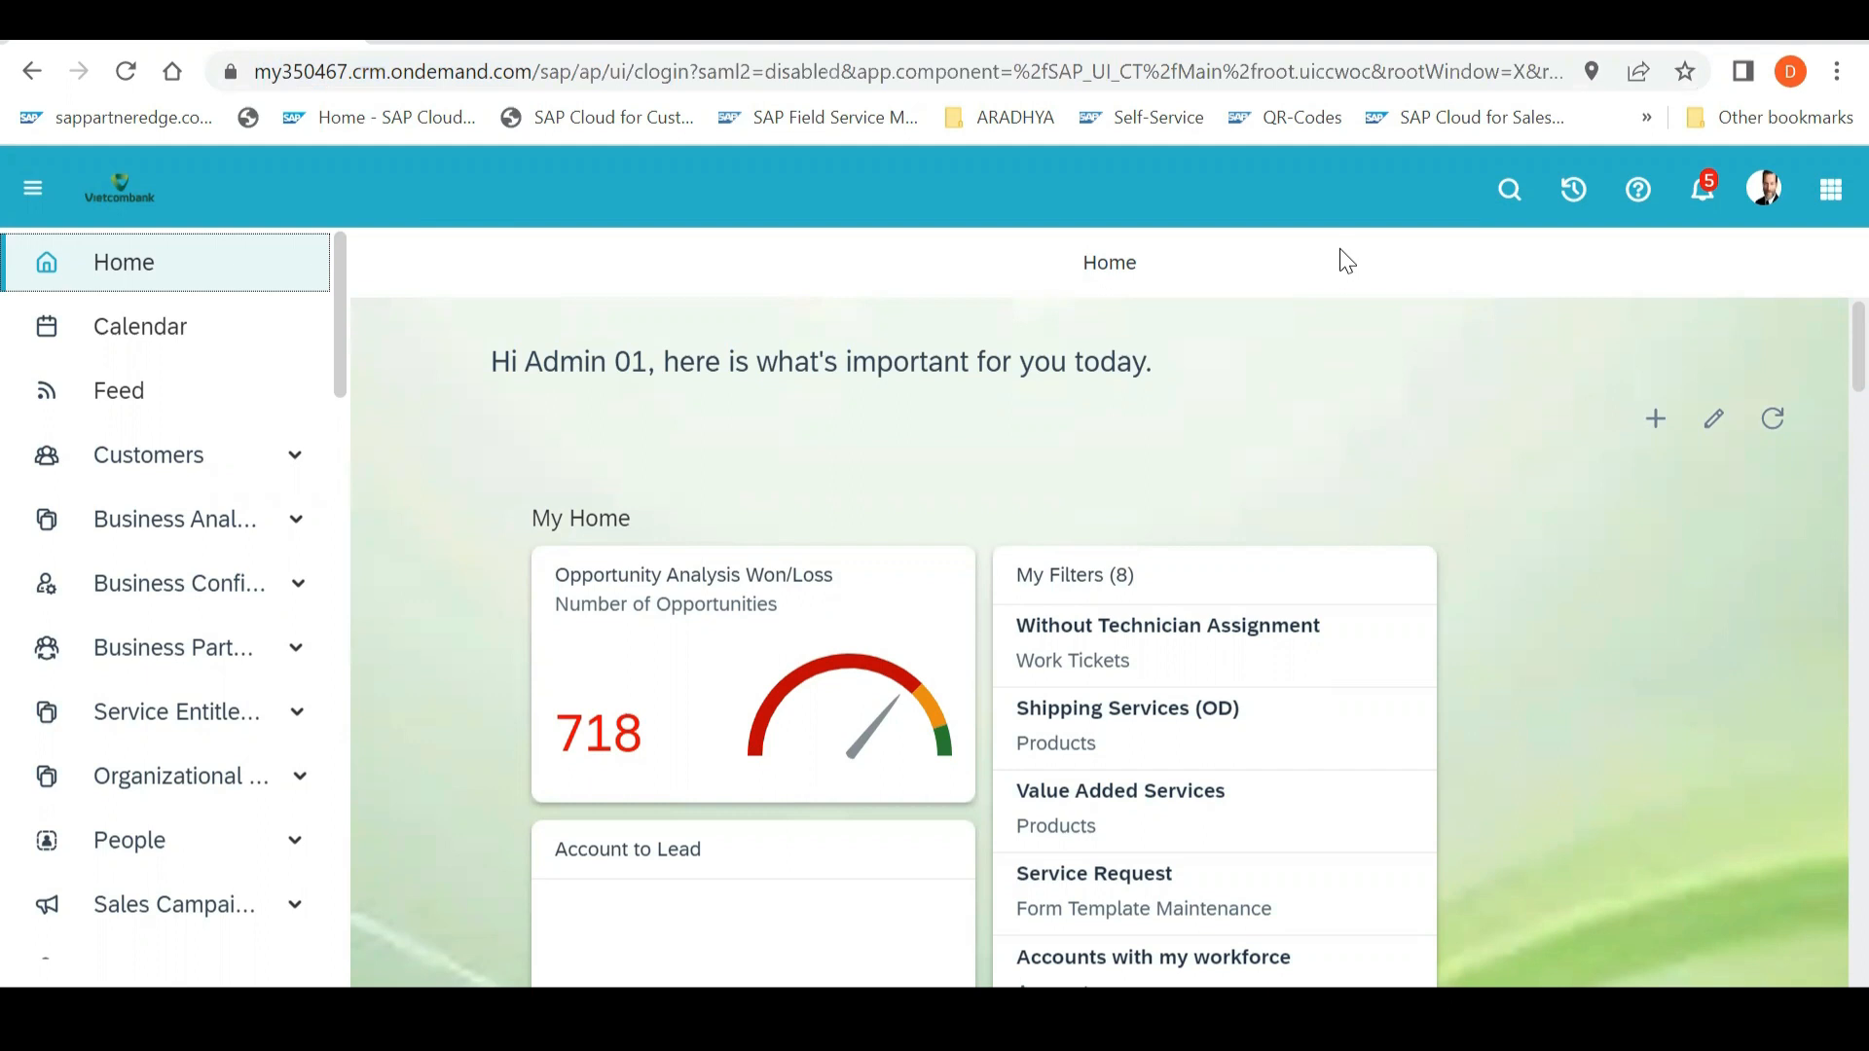
mouse_move(500, 144)
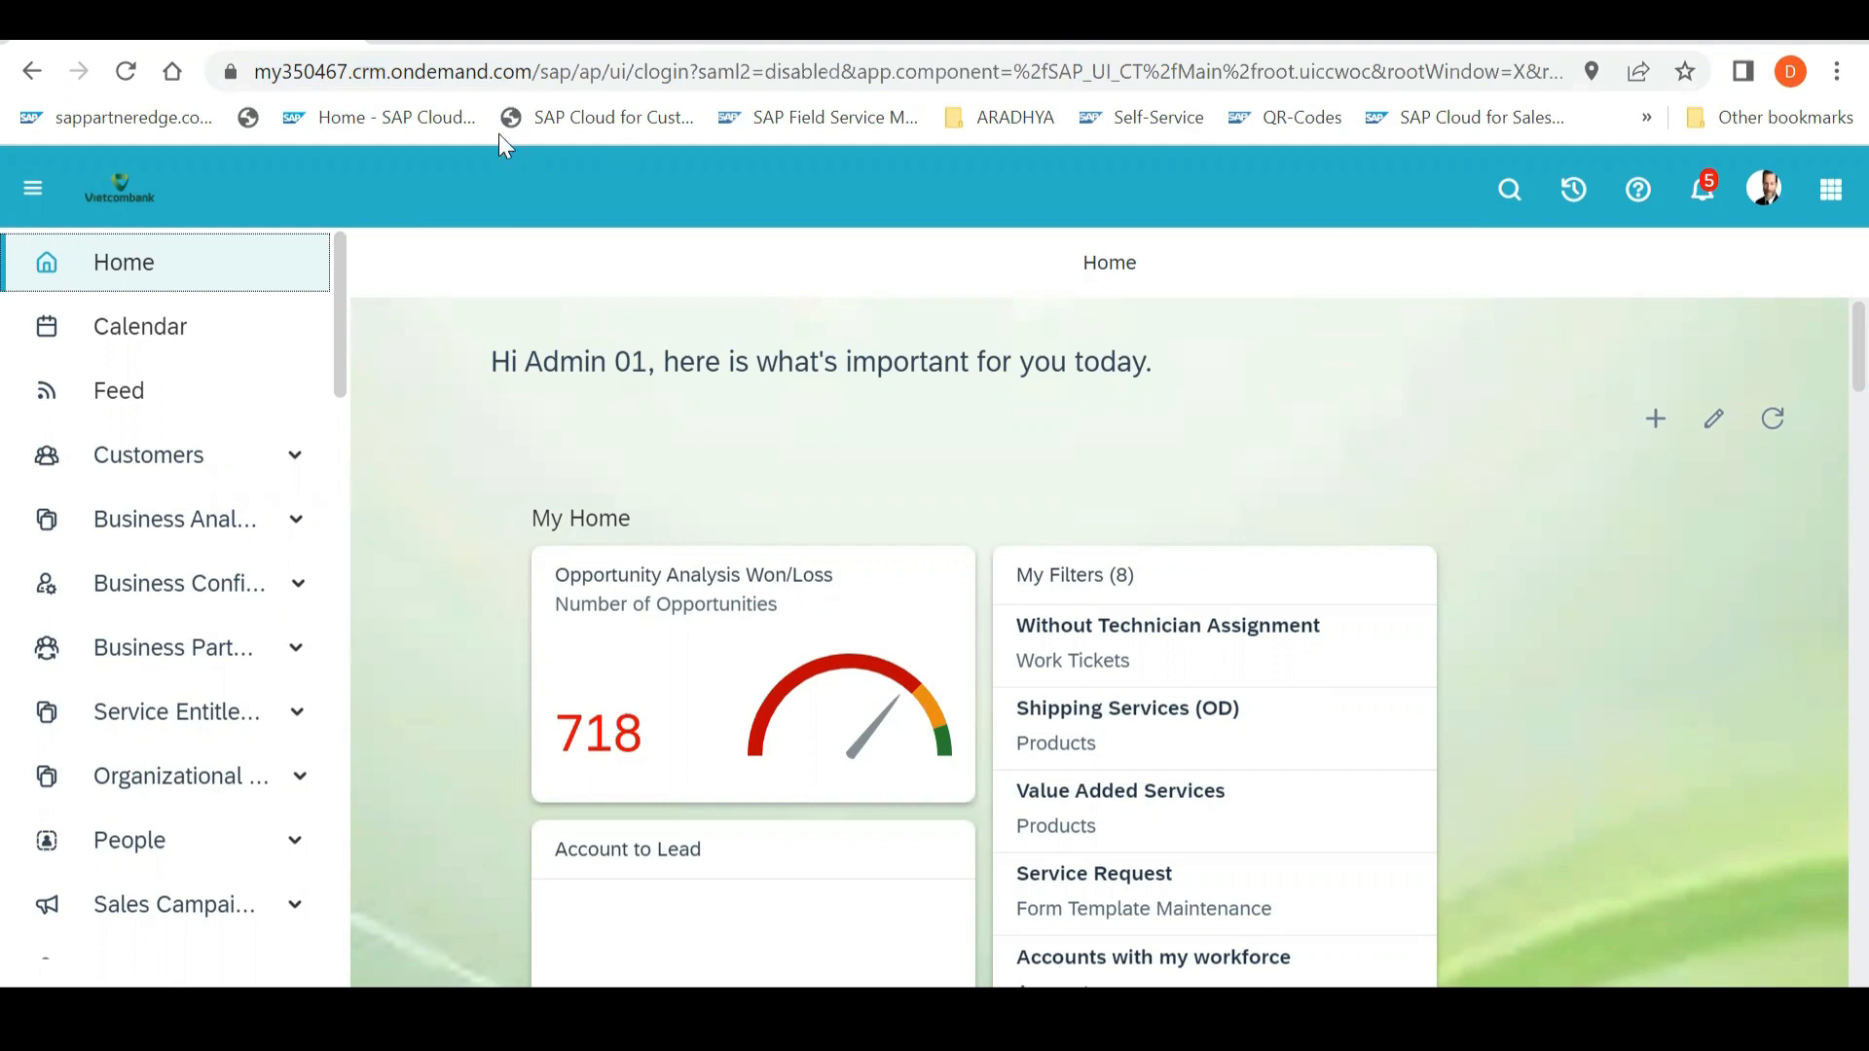
mouse_move(476, 311)
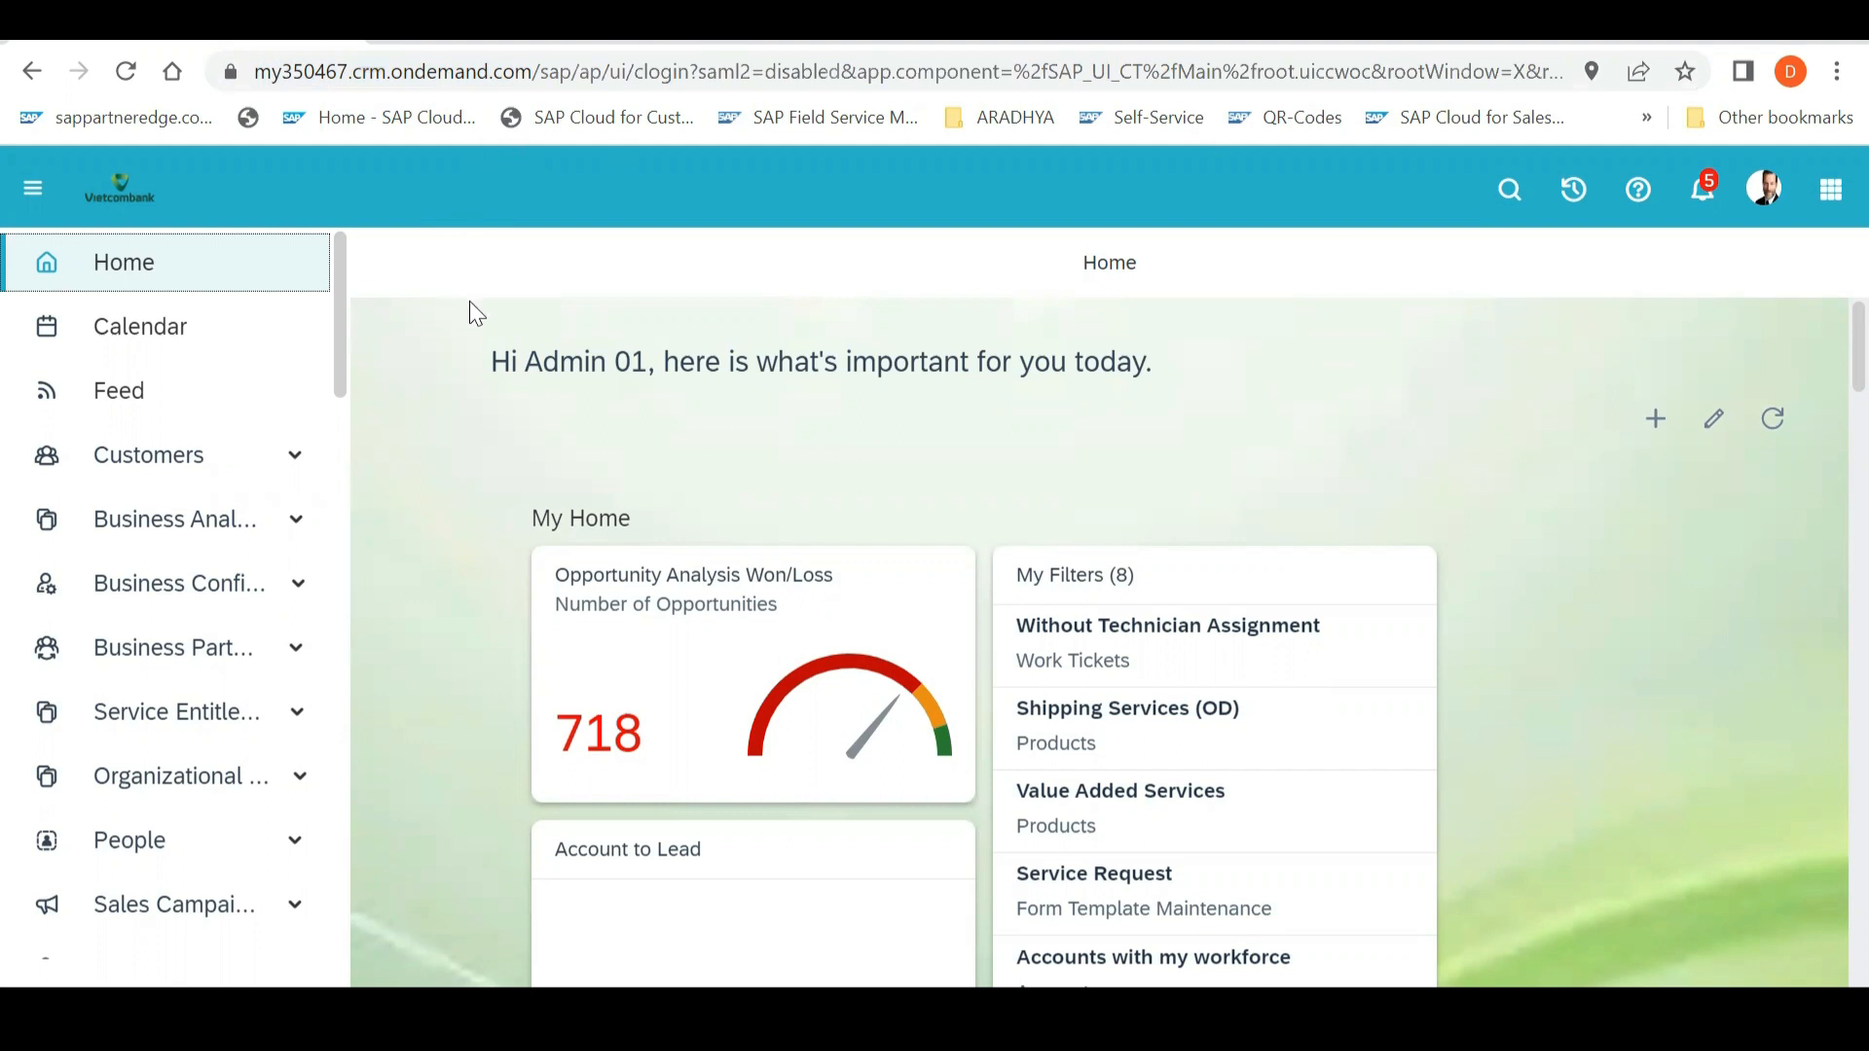
mouse_move(742, 246)
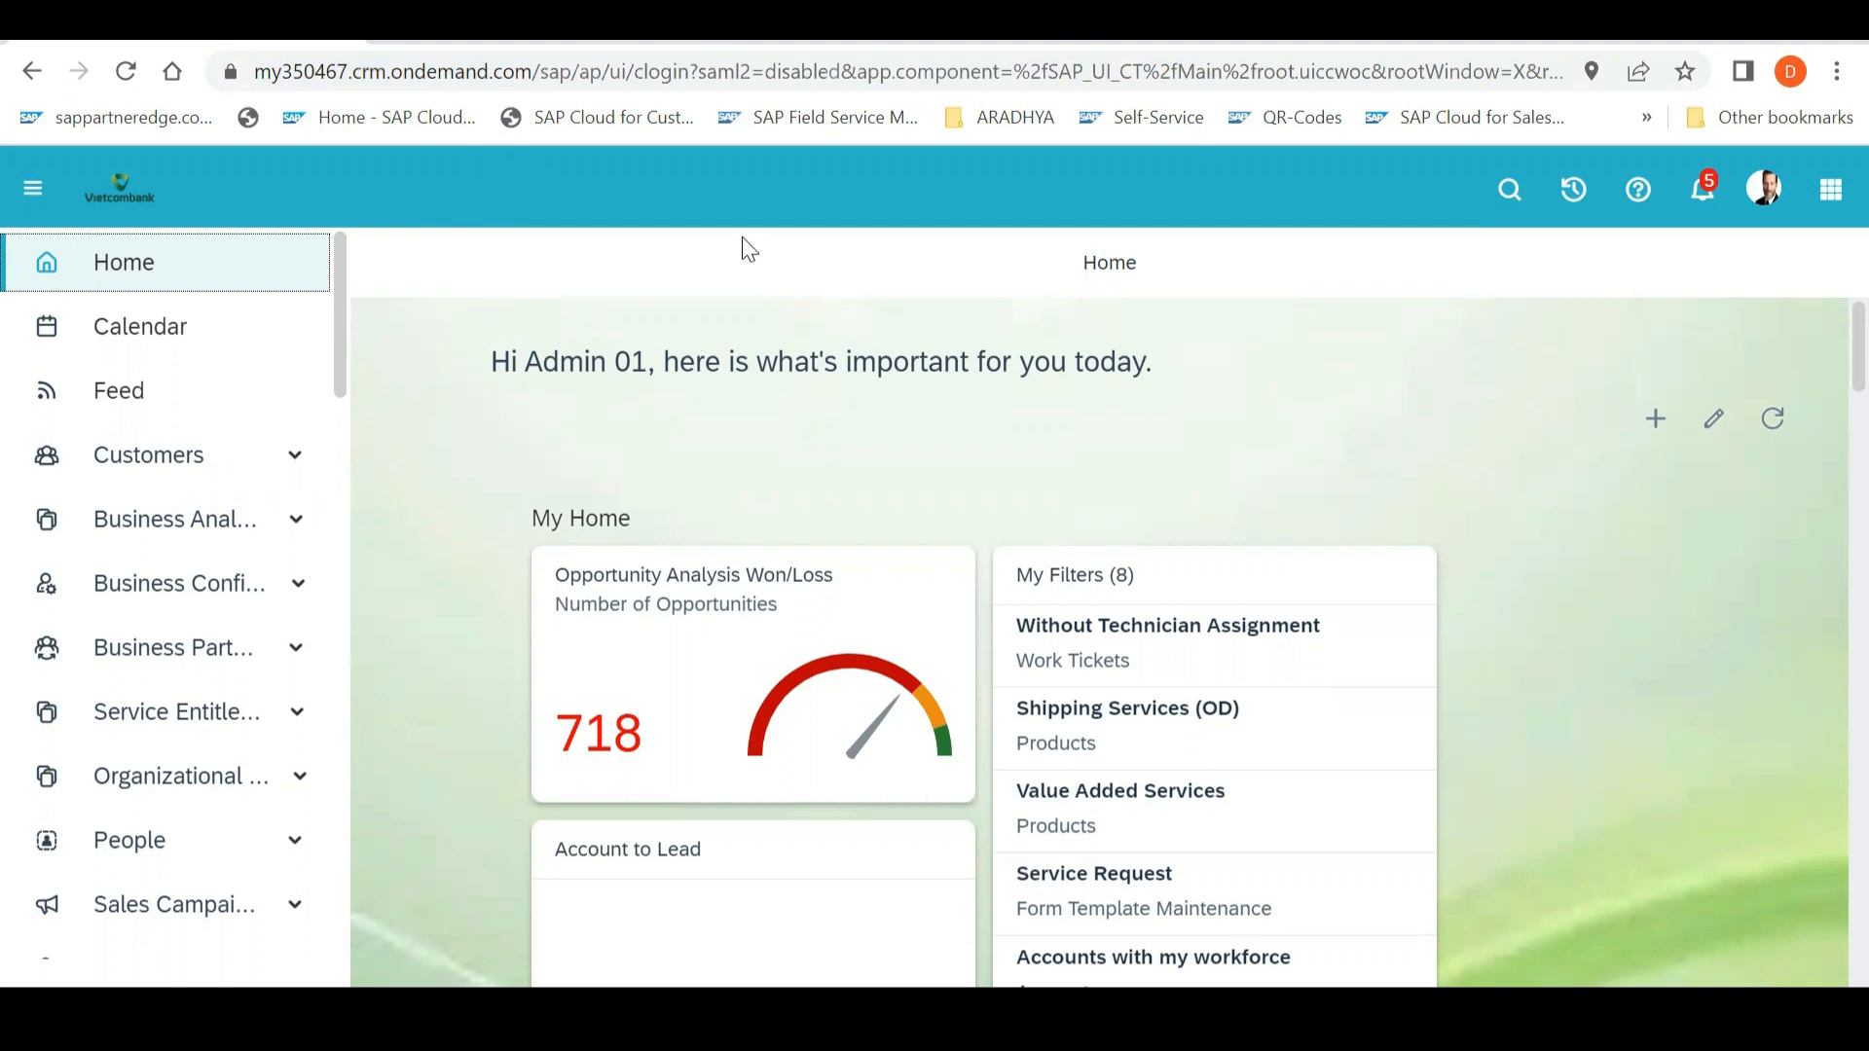
mouse_move(343, 346)
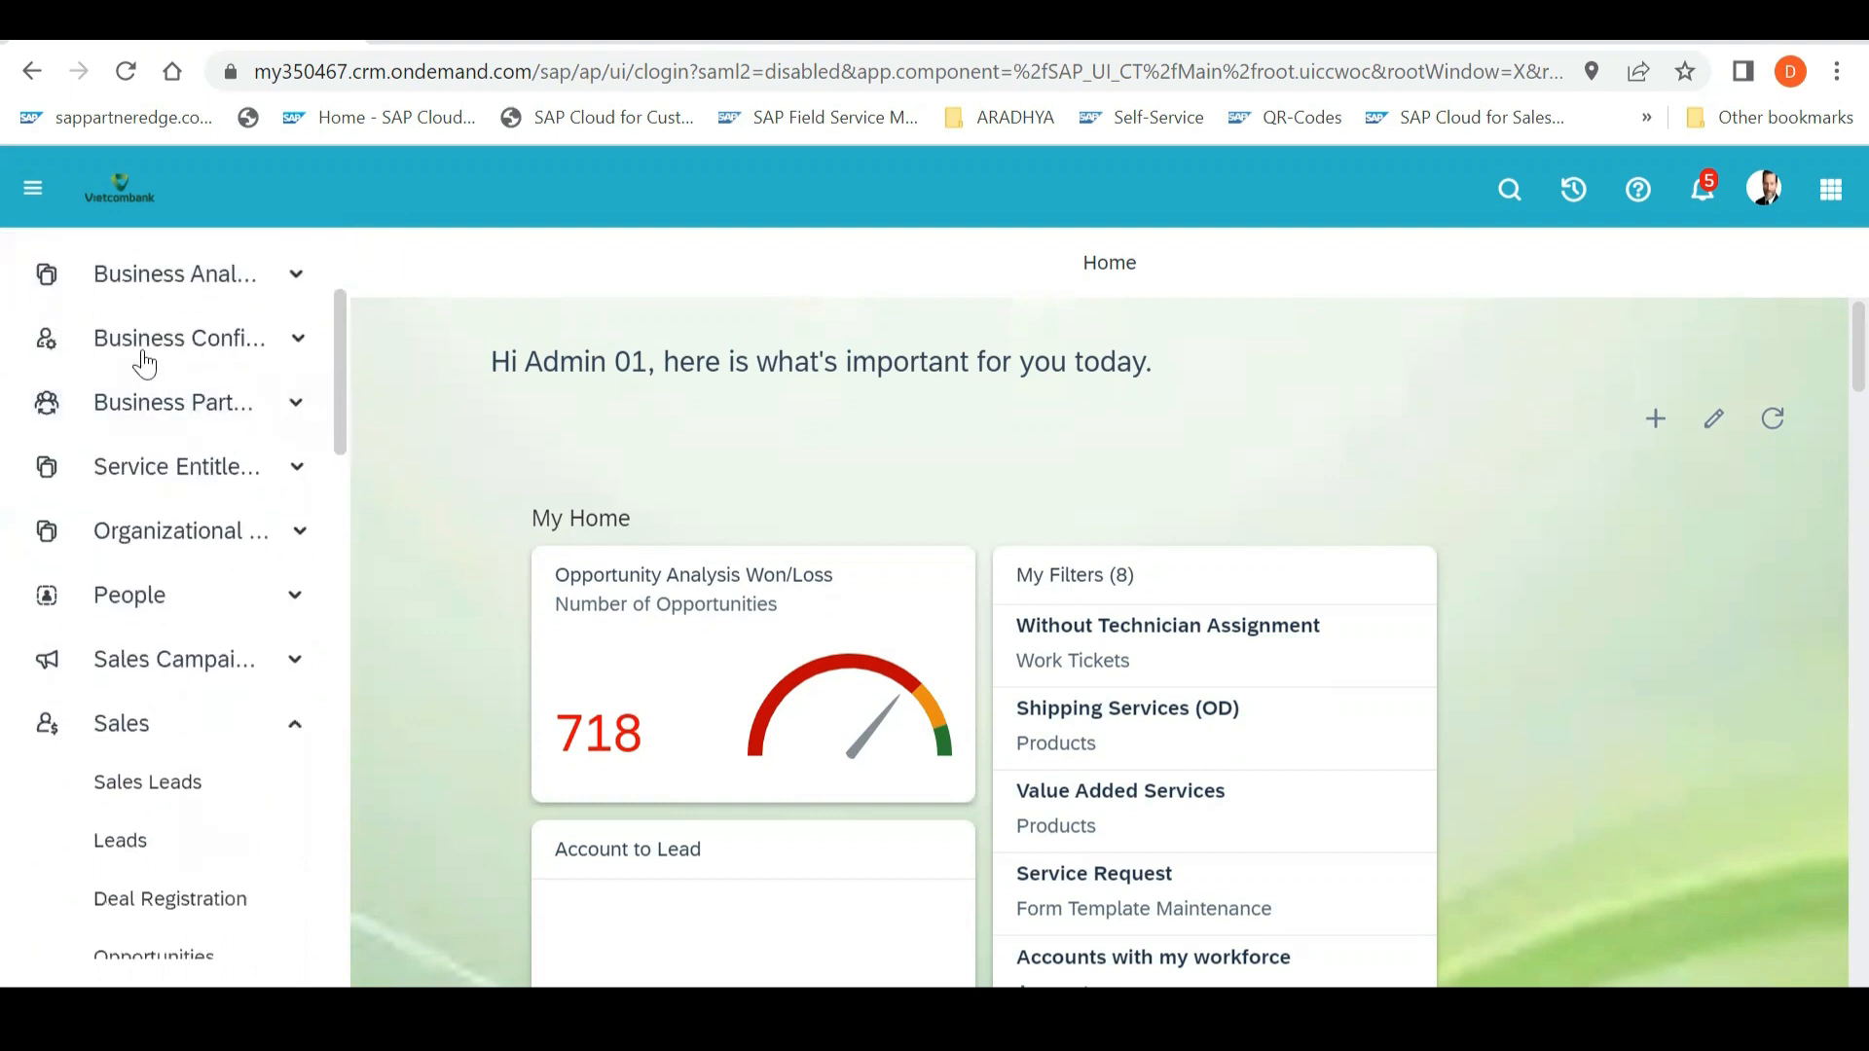
mouse_move(345, 347)
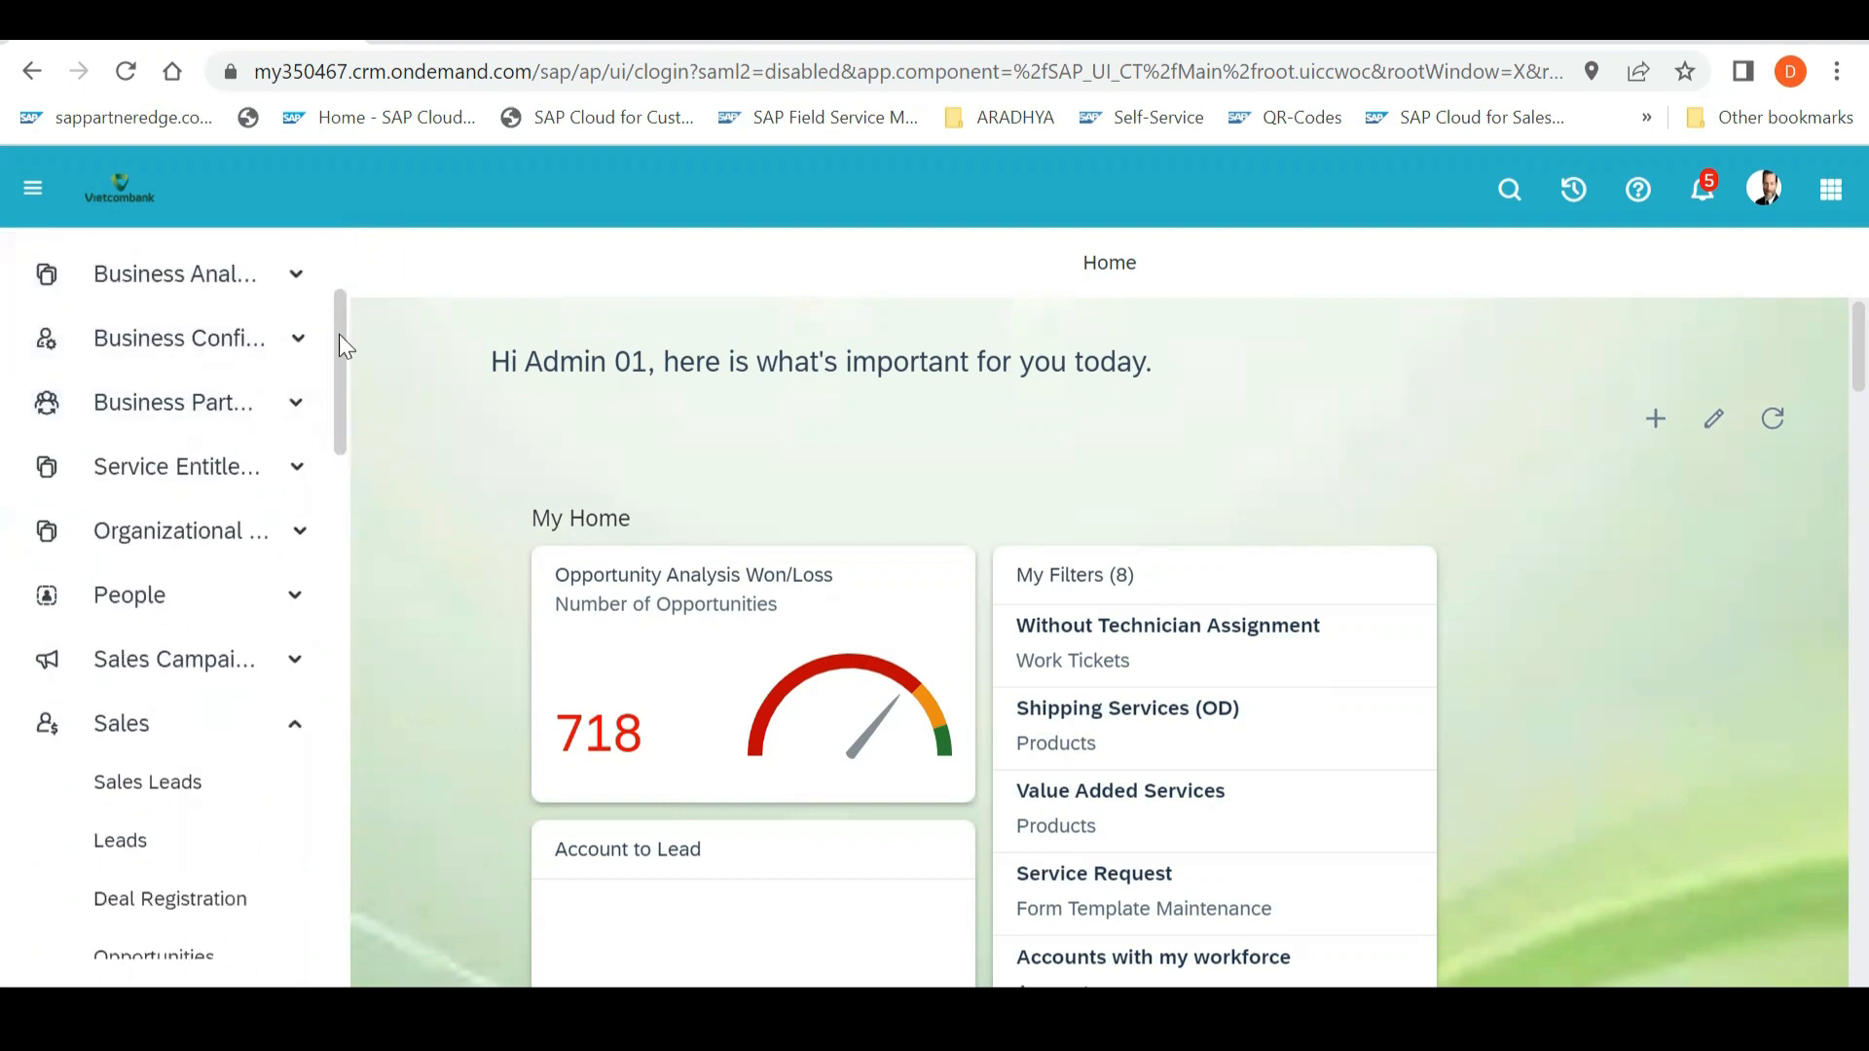
mouse_move(173, 402)
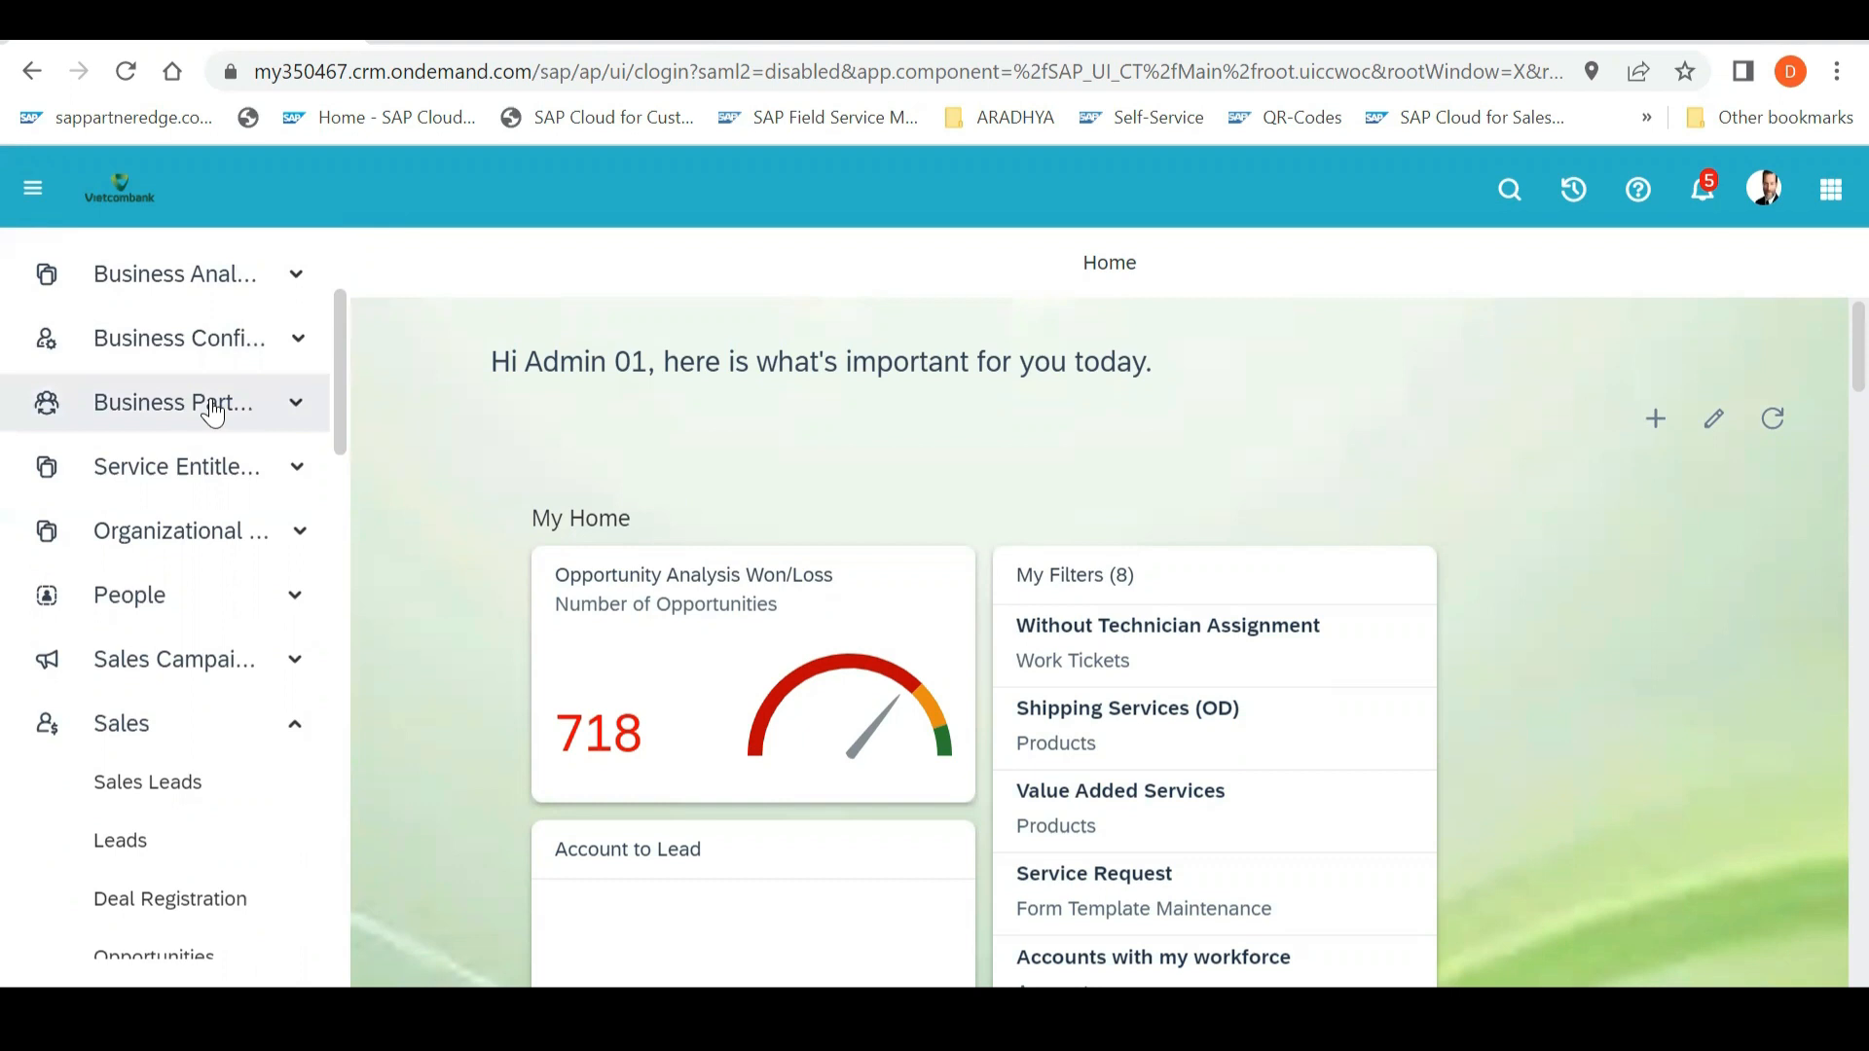
mouse_move(330, 402)
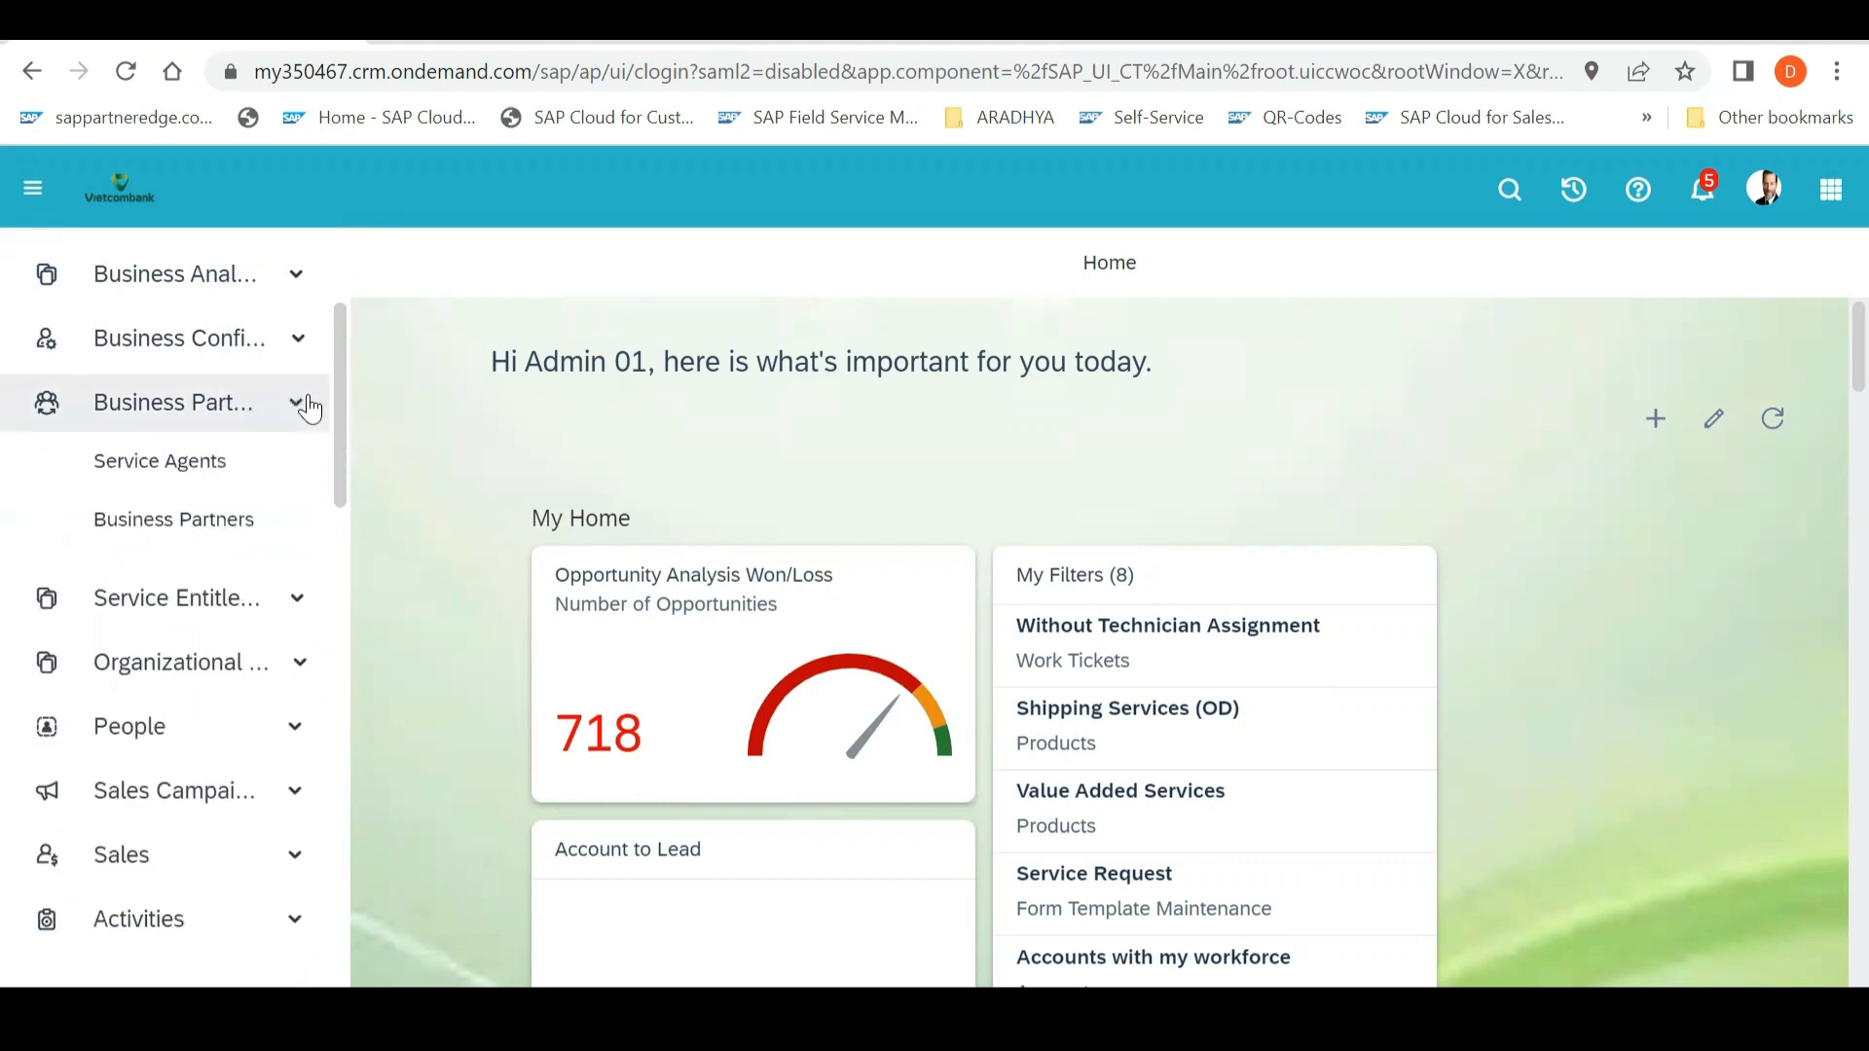
Collapse Business Partners and scroll through the navigation pane's other work centers
left_click(180, 338)
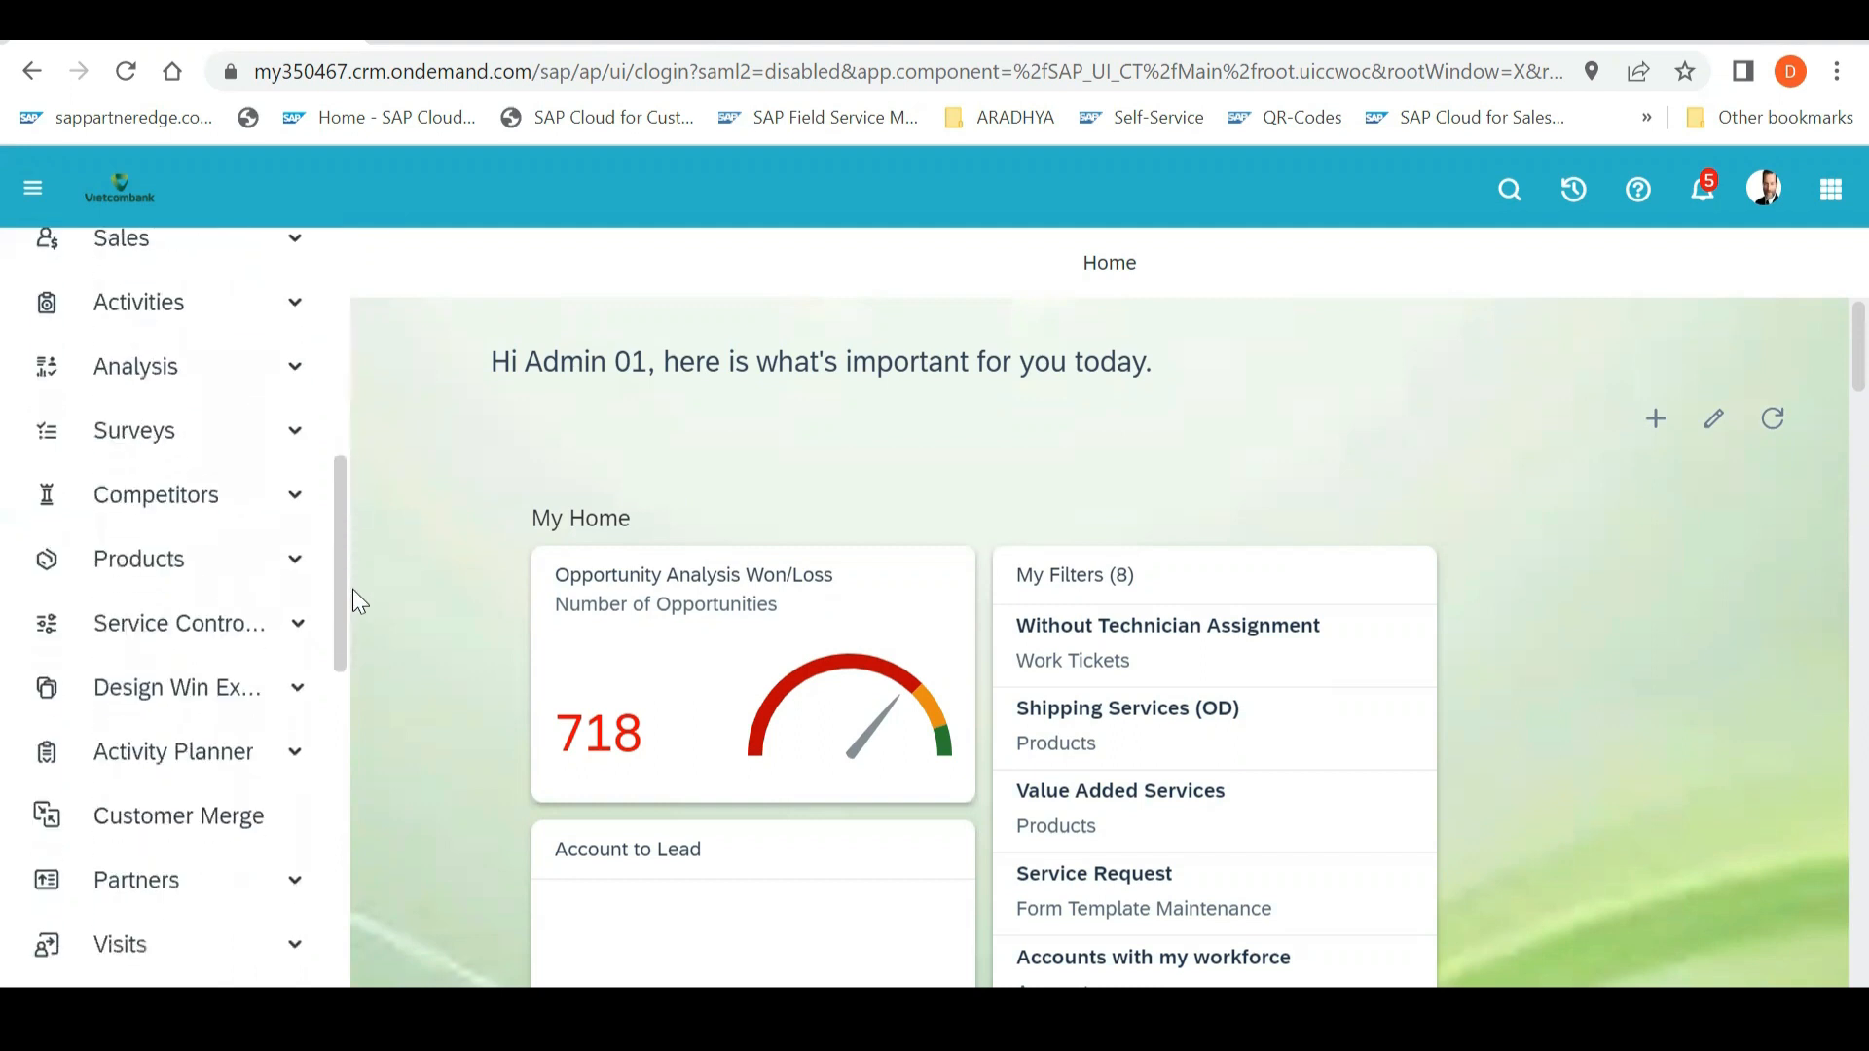
scroll("down", 3)
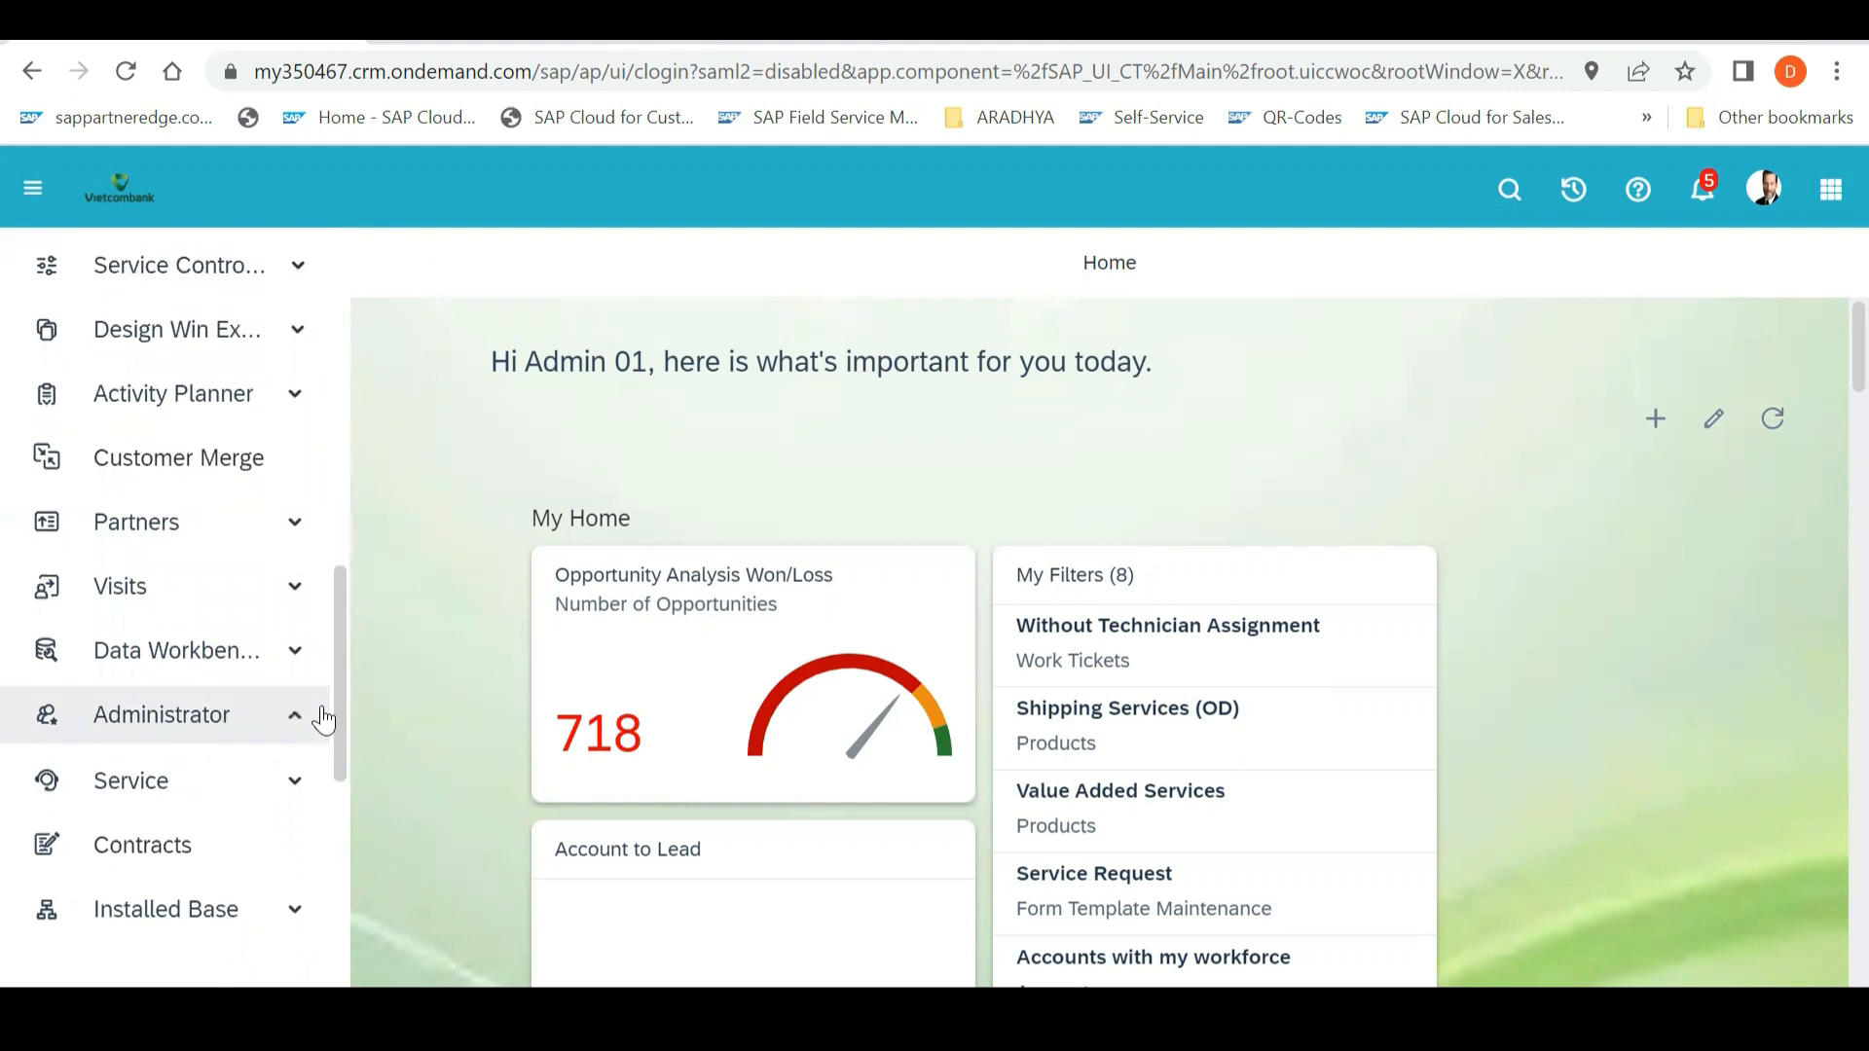
left_click(160, 714)
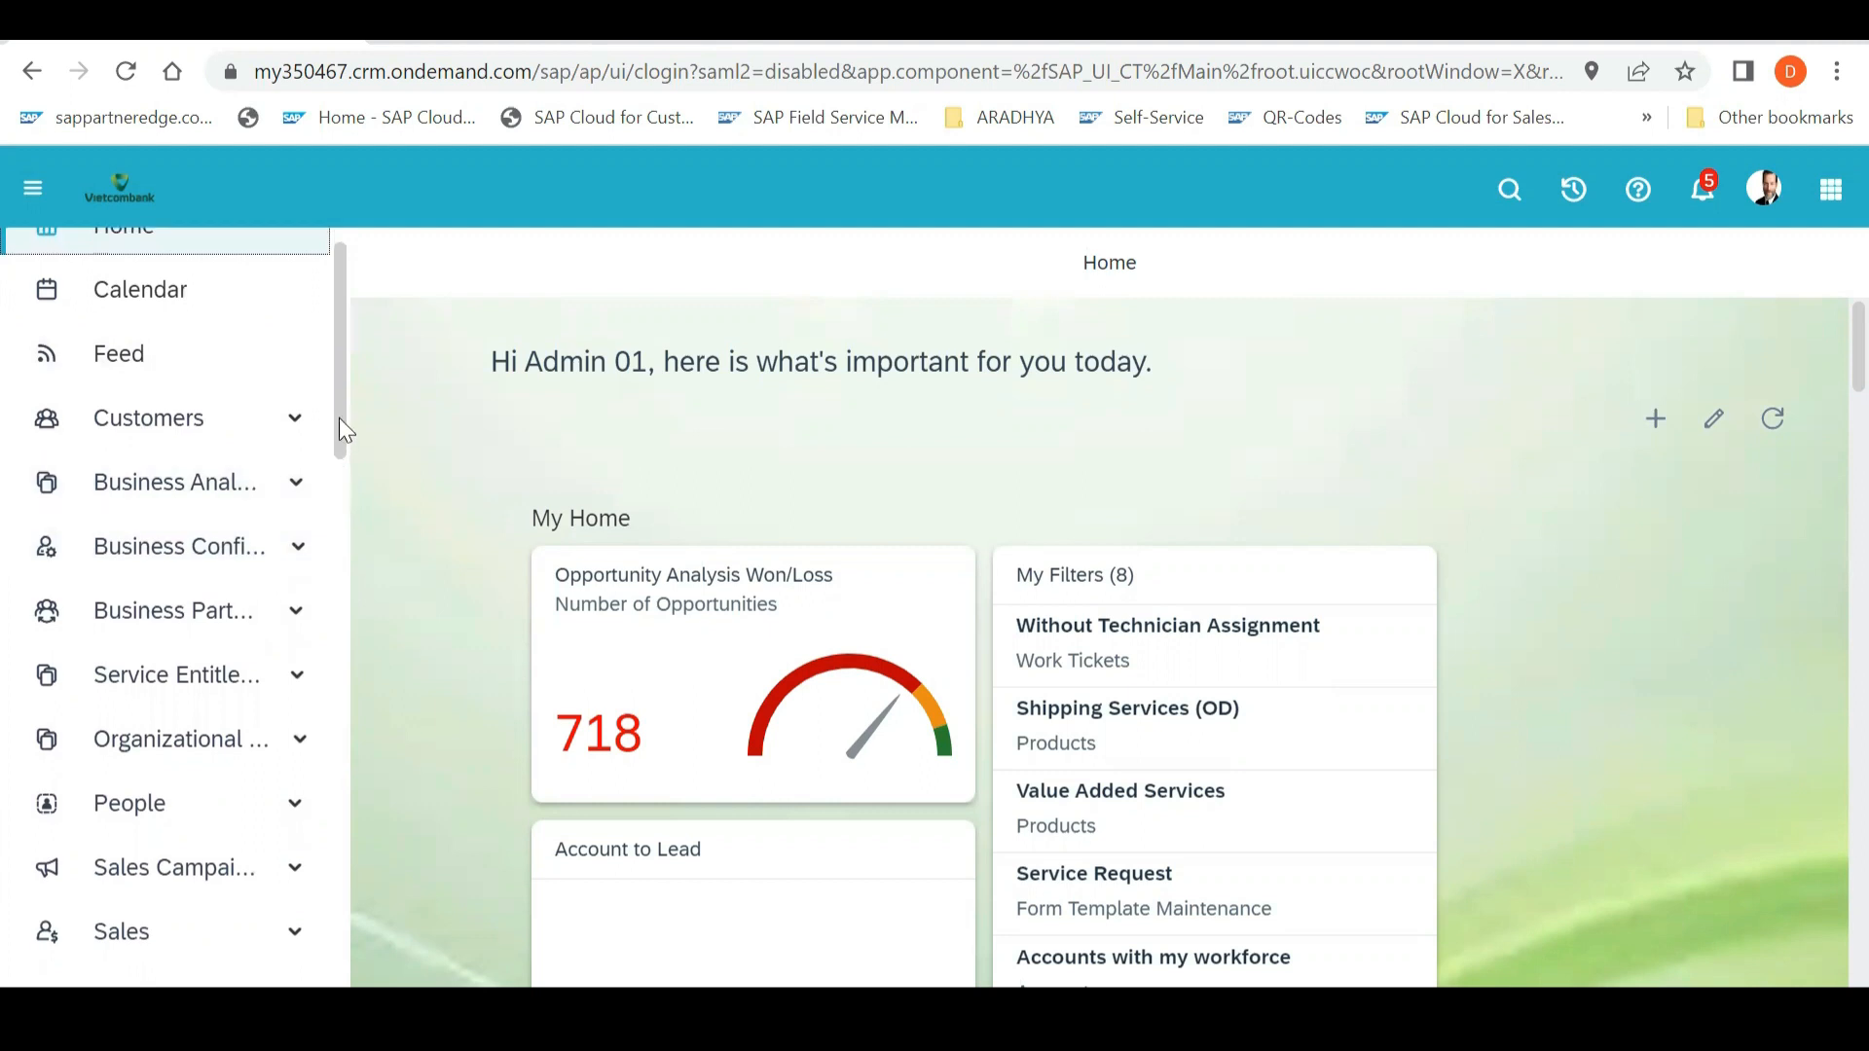
scroll("down", 3)
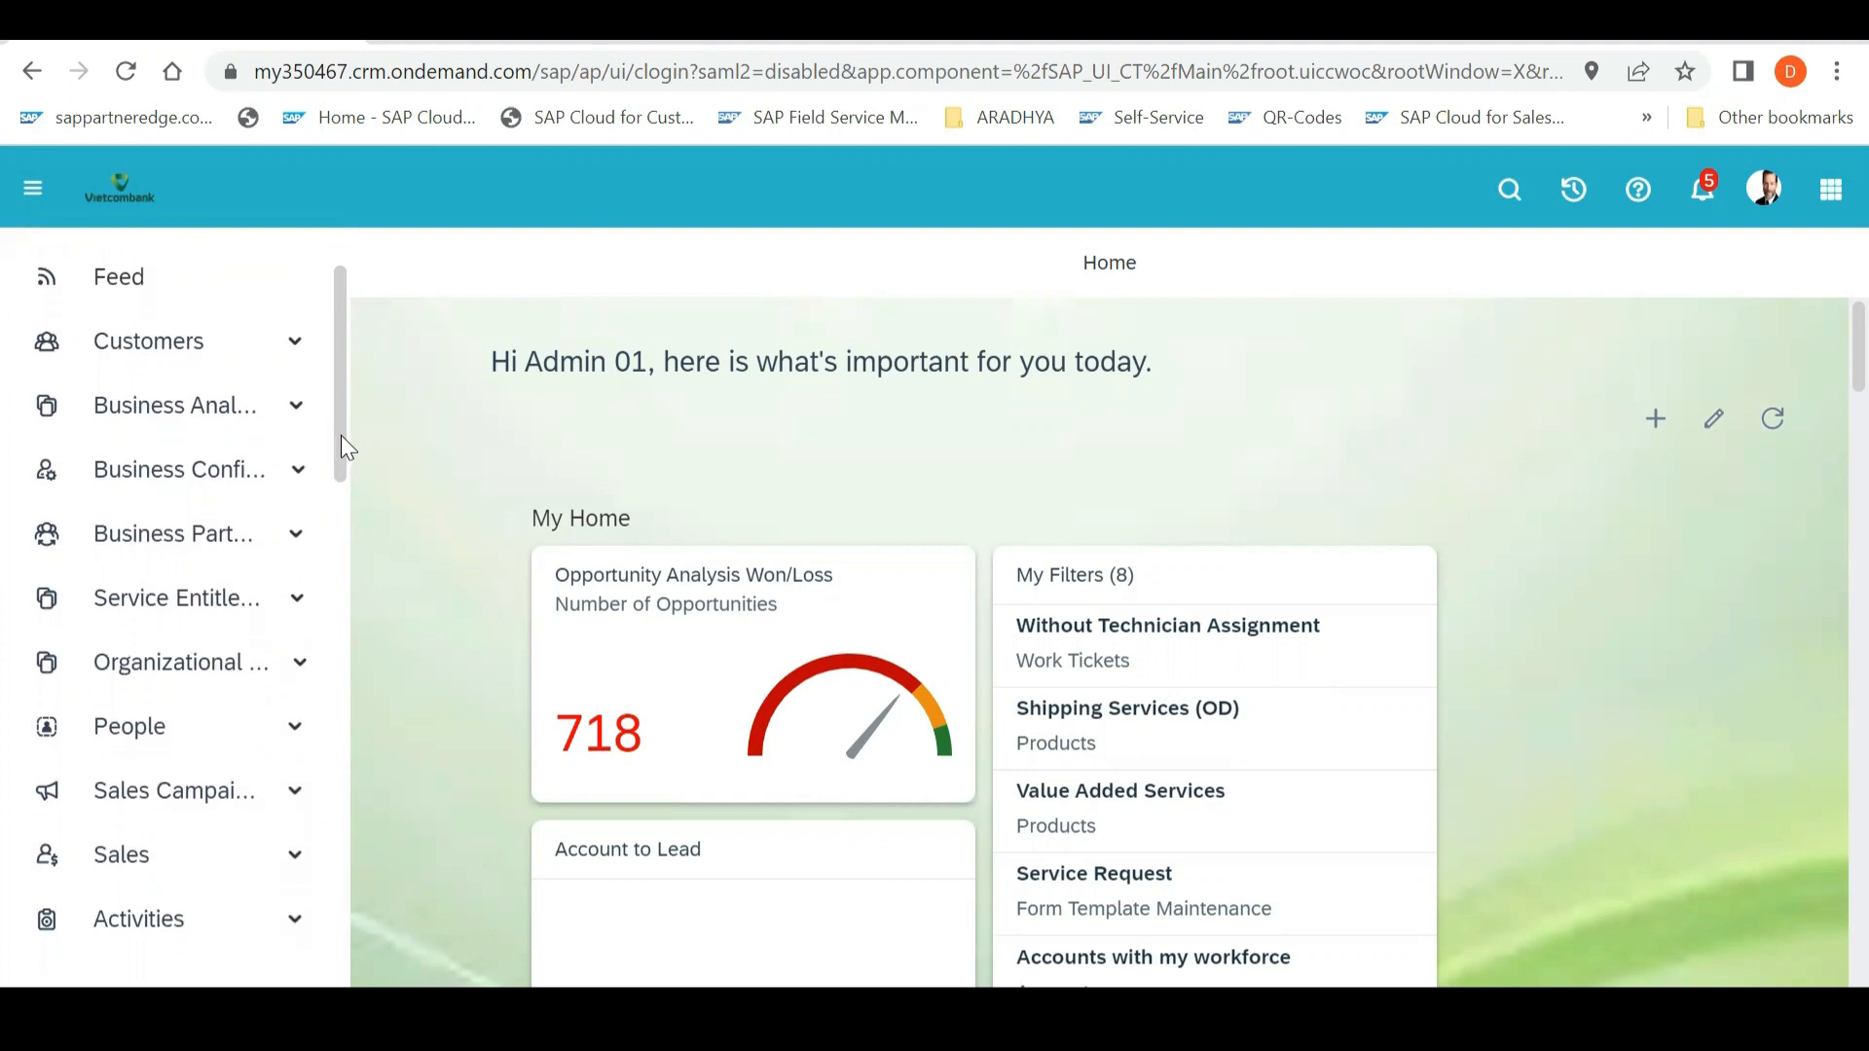
scroll("down", 3)
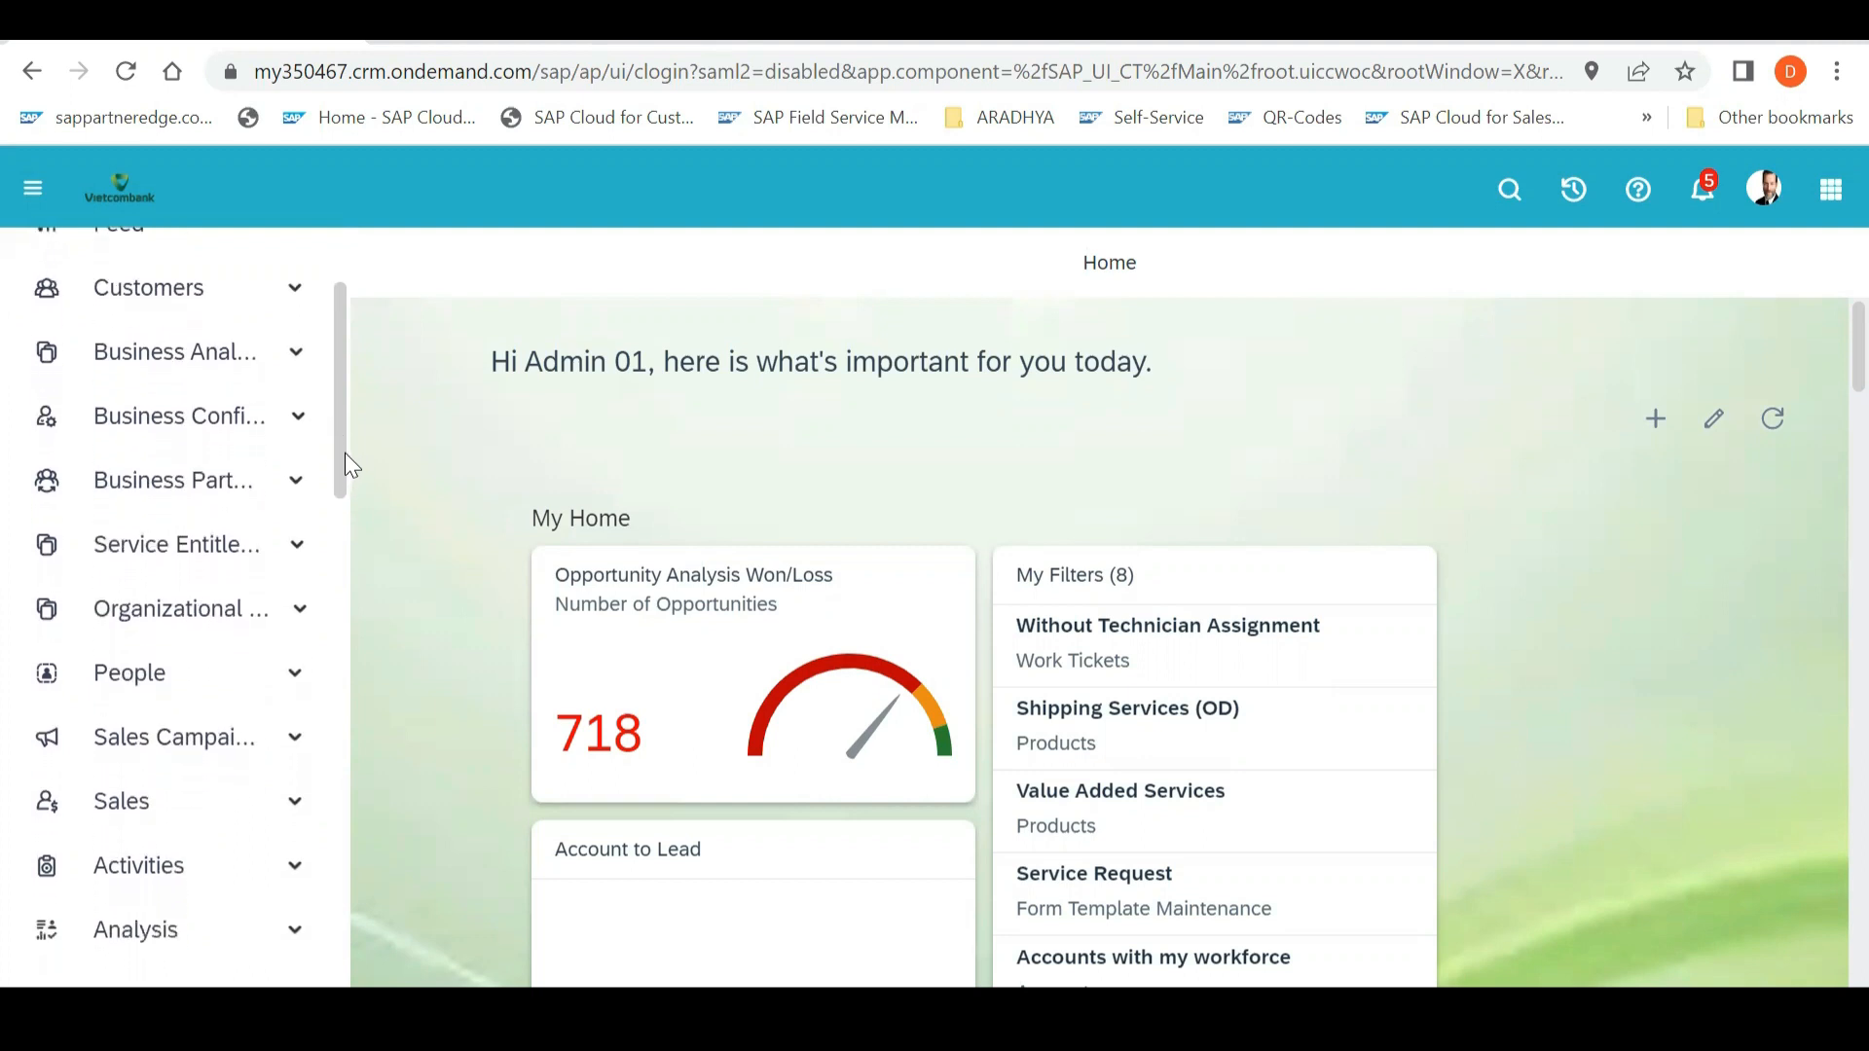
scroll("down", 3)
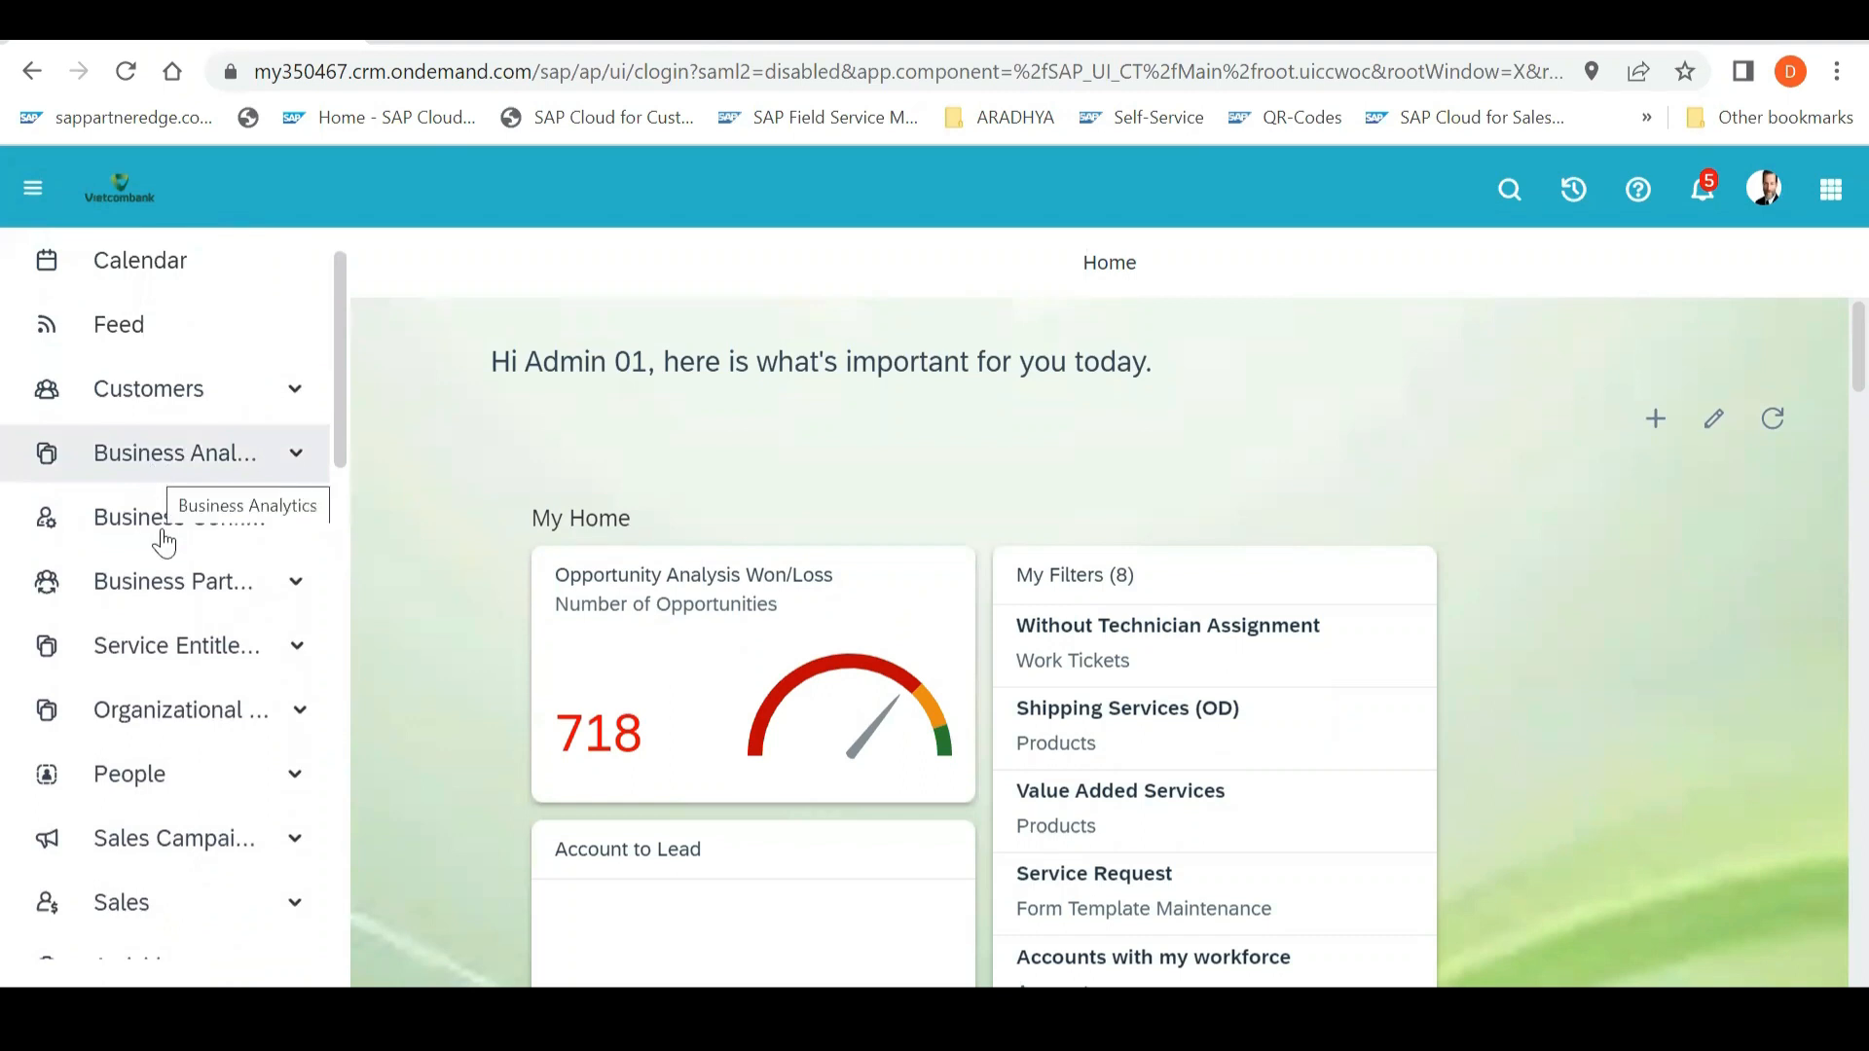
scroll("down", 3)
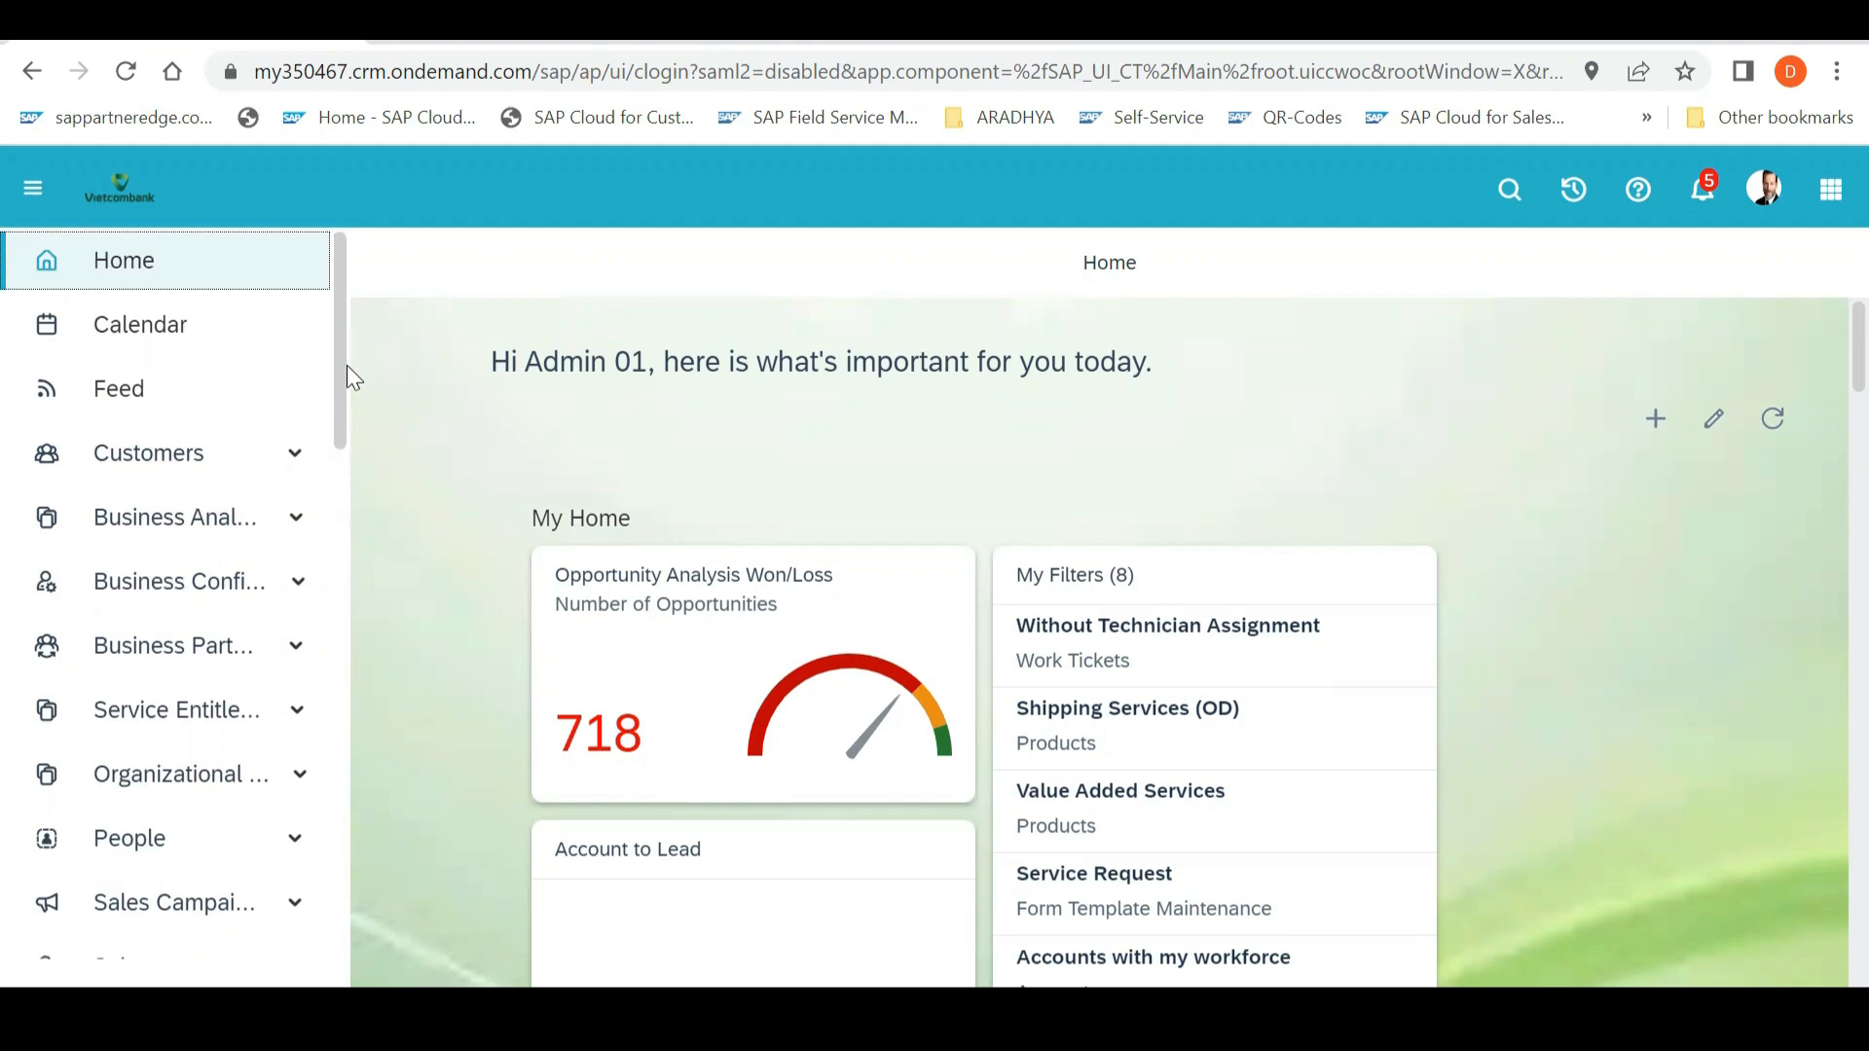
scroll("down", 3)
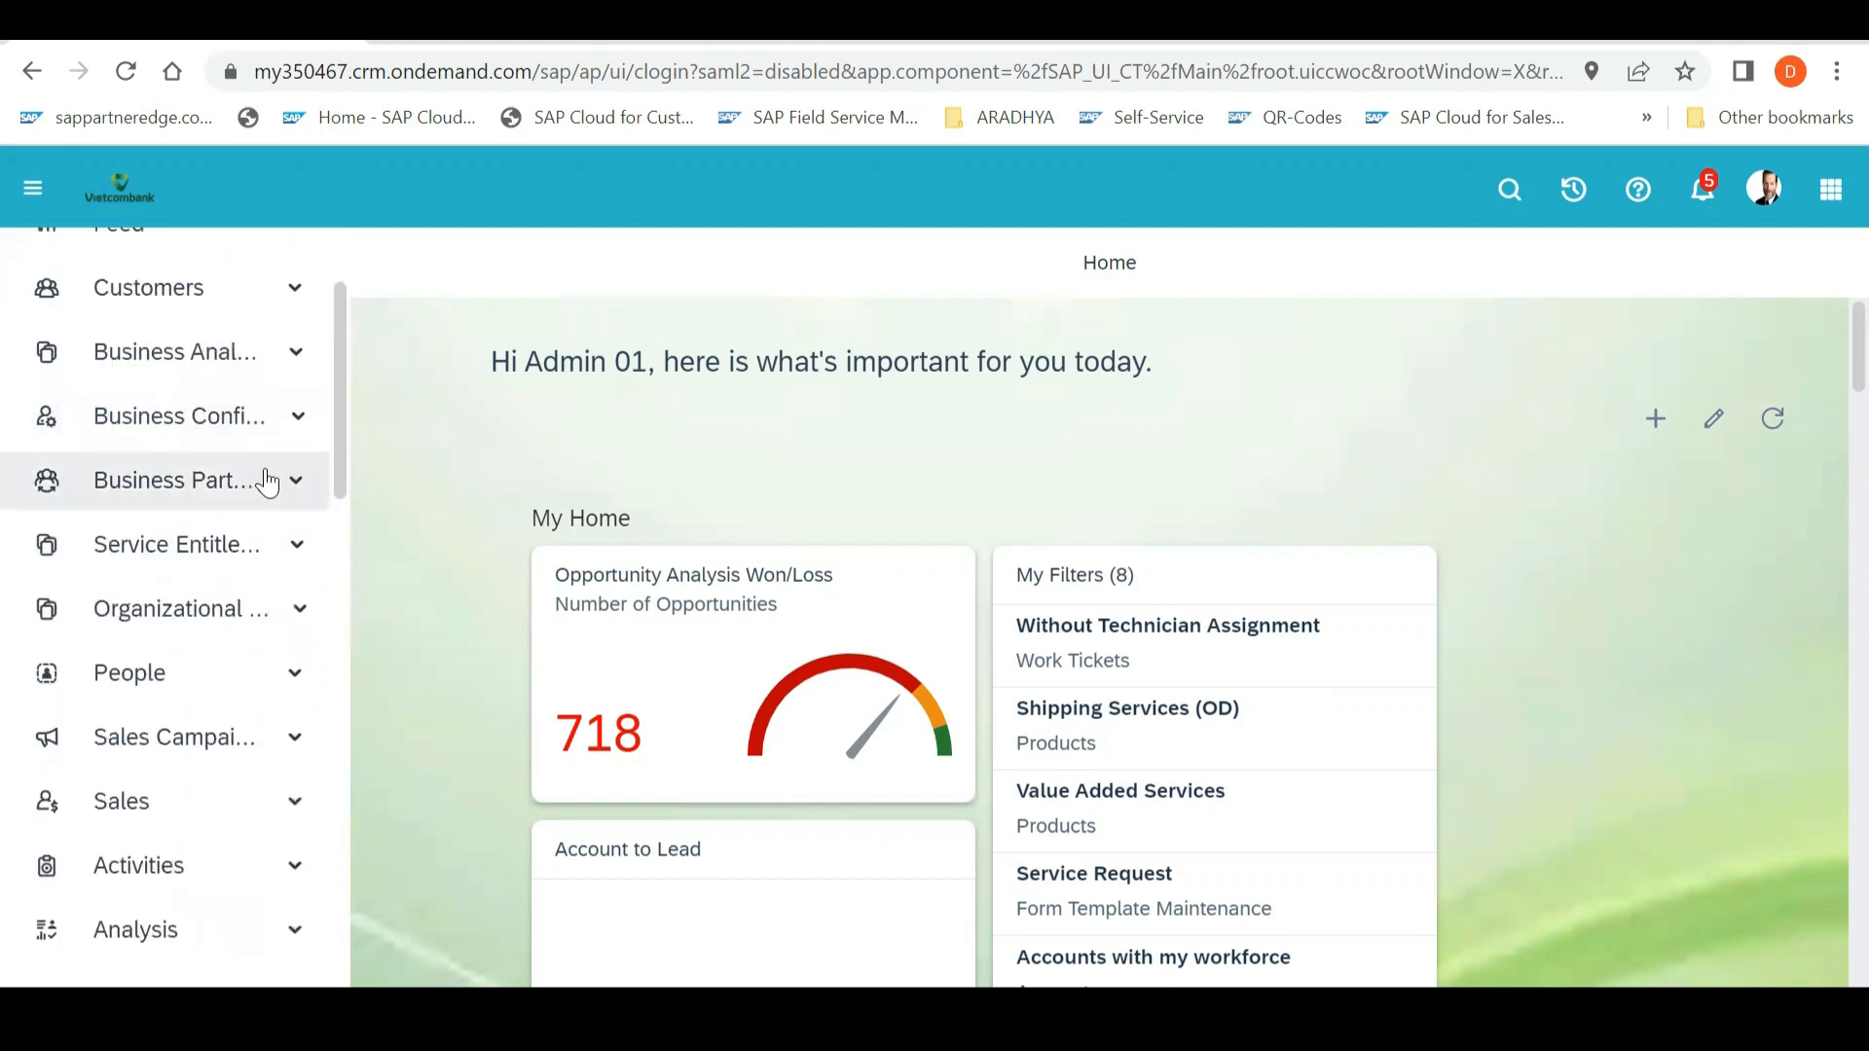
Expand Business Partners and open Service Agents, showing 114 active agents
left_click(174, 480)
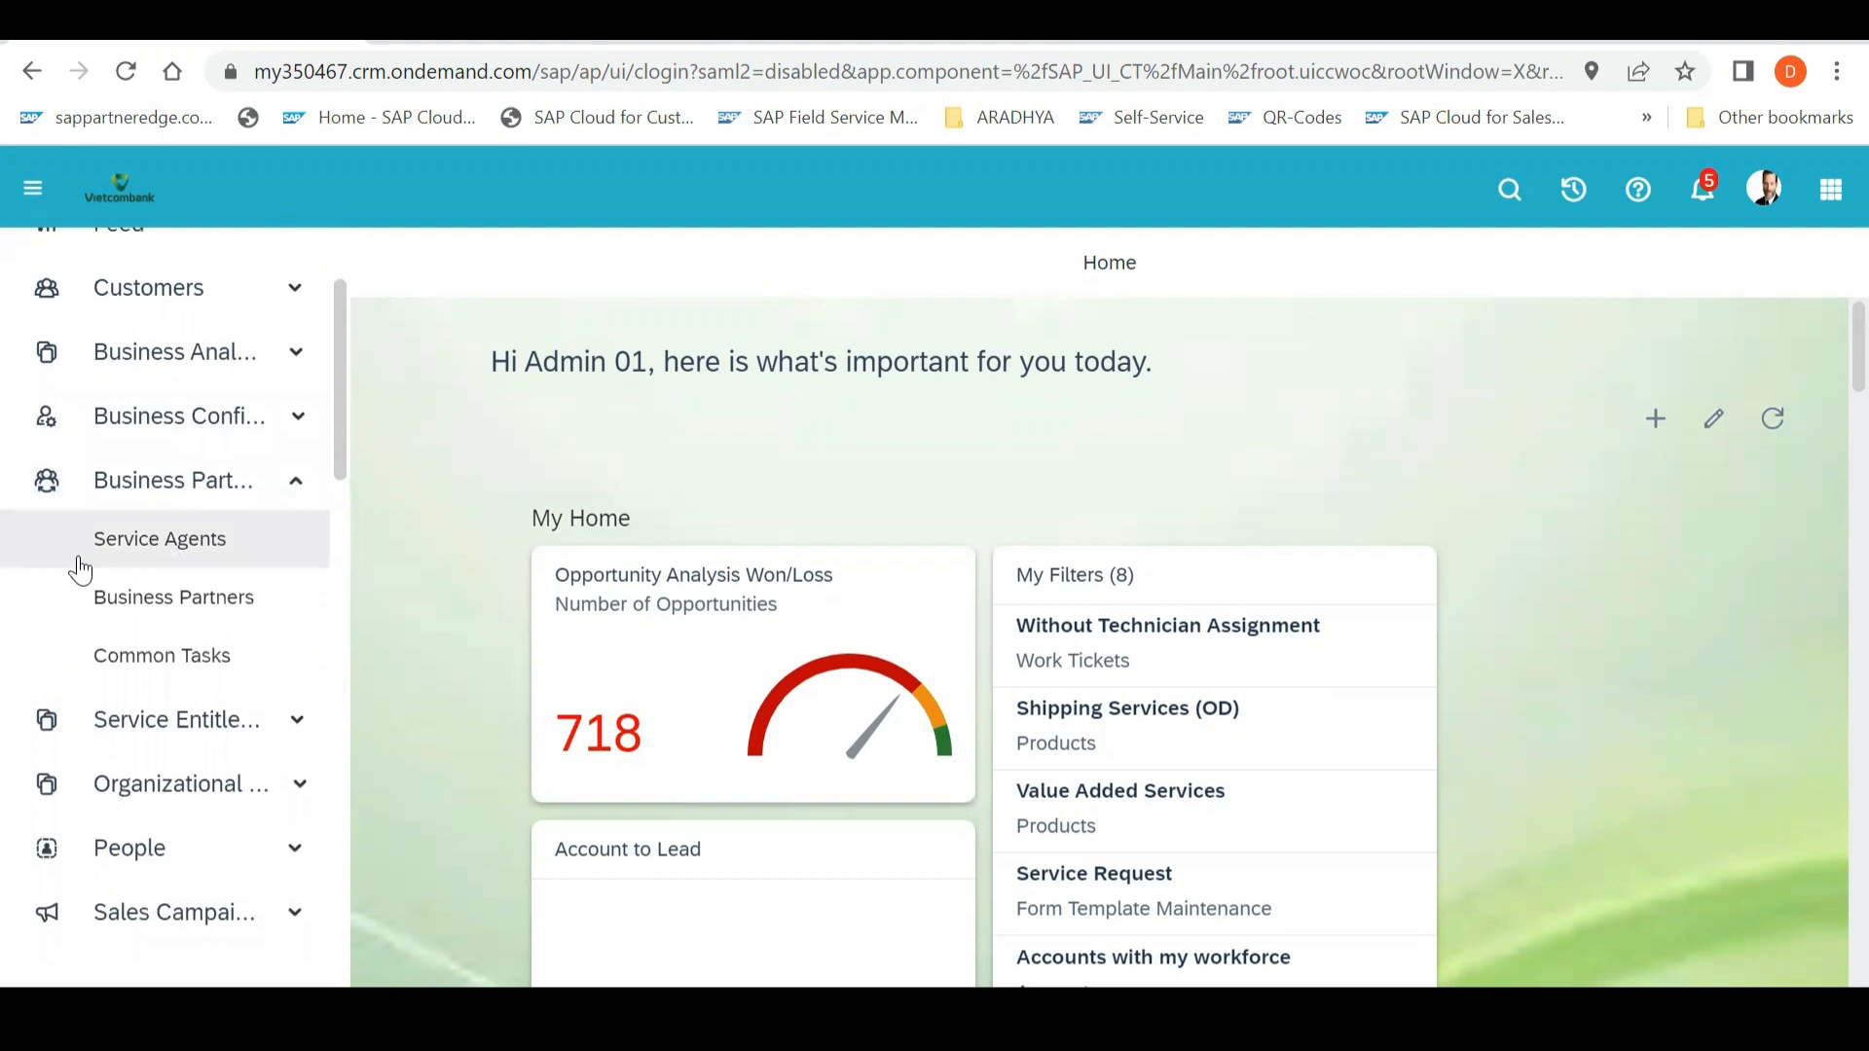
mouse_move(207, 548)
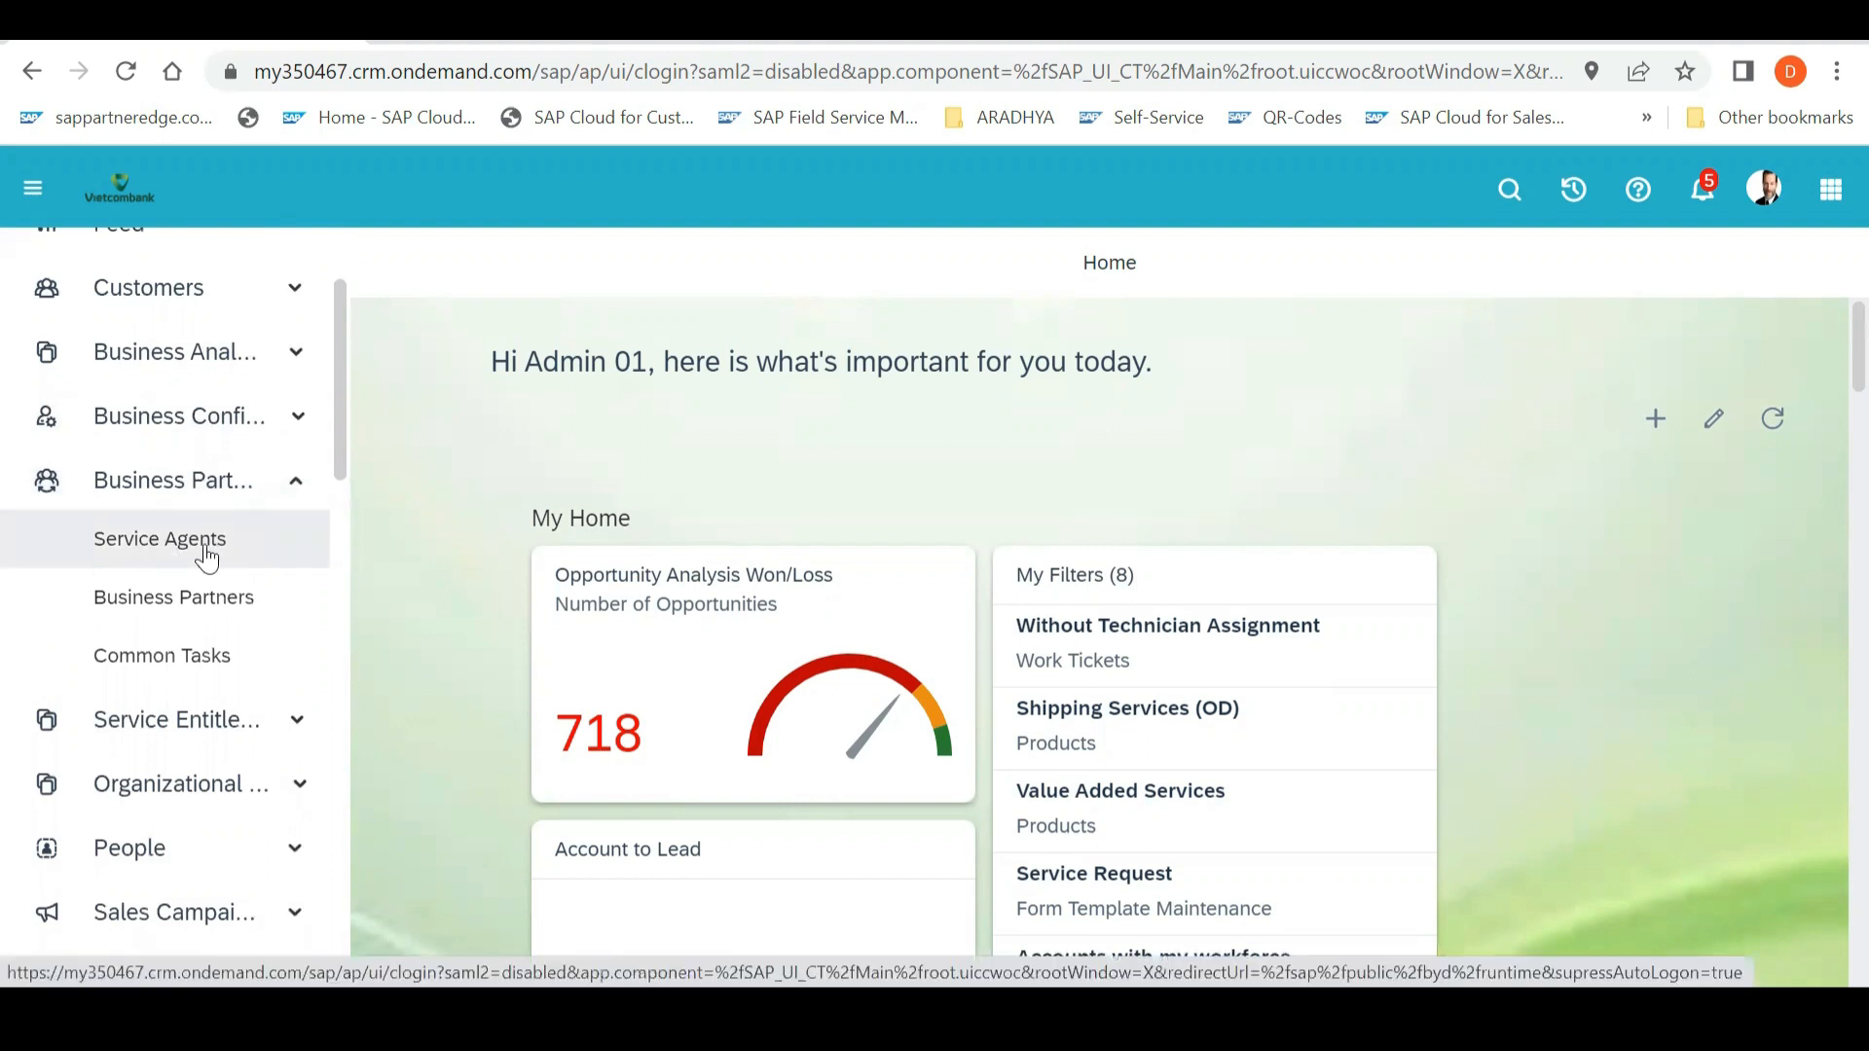
left_click(160, 537)
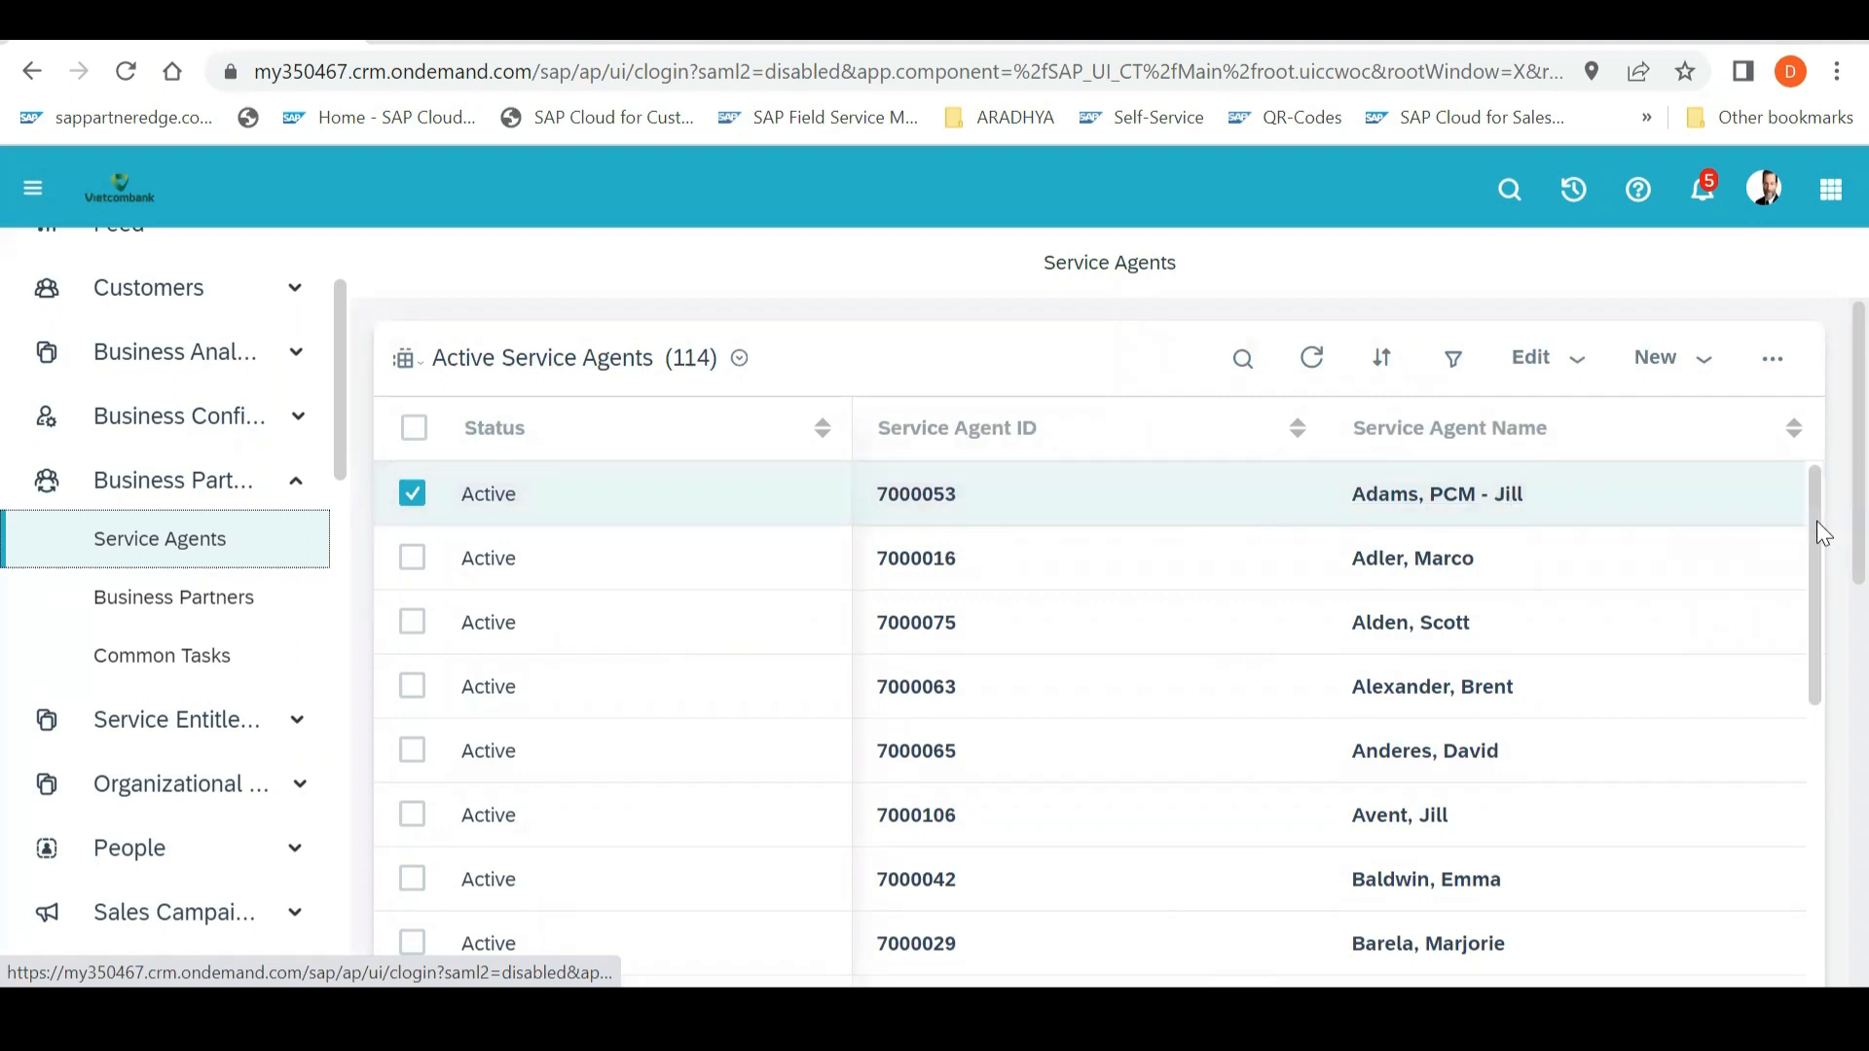
scroll("down", 3)
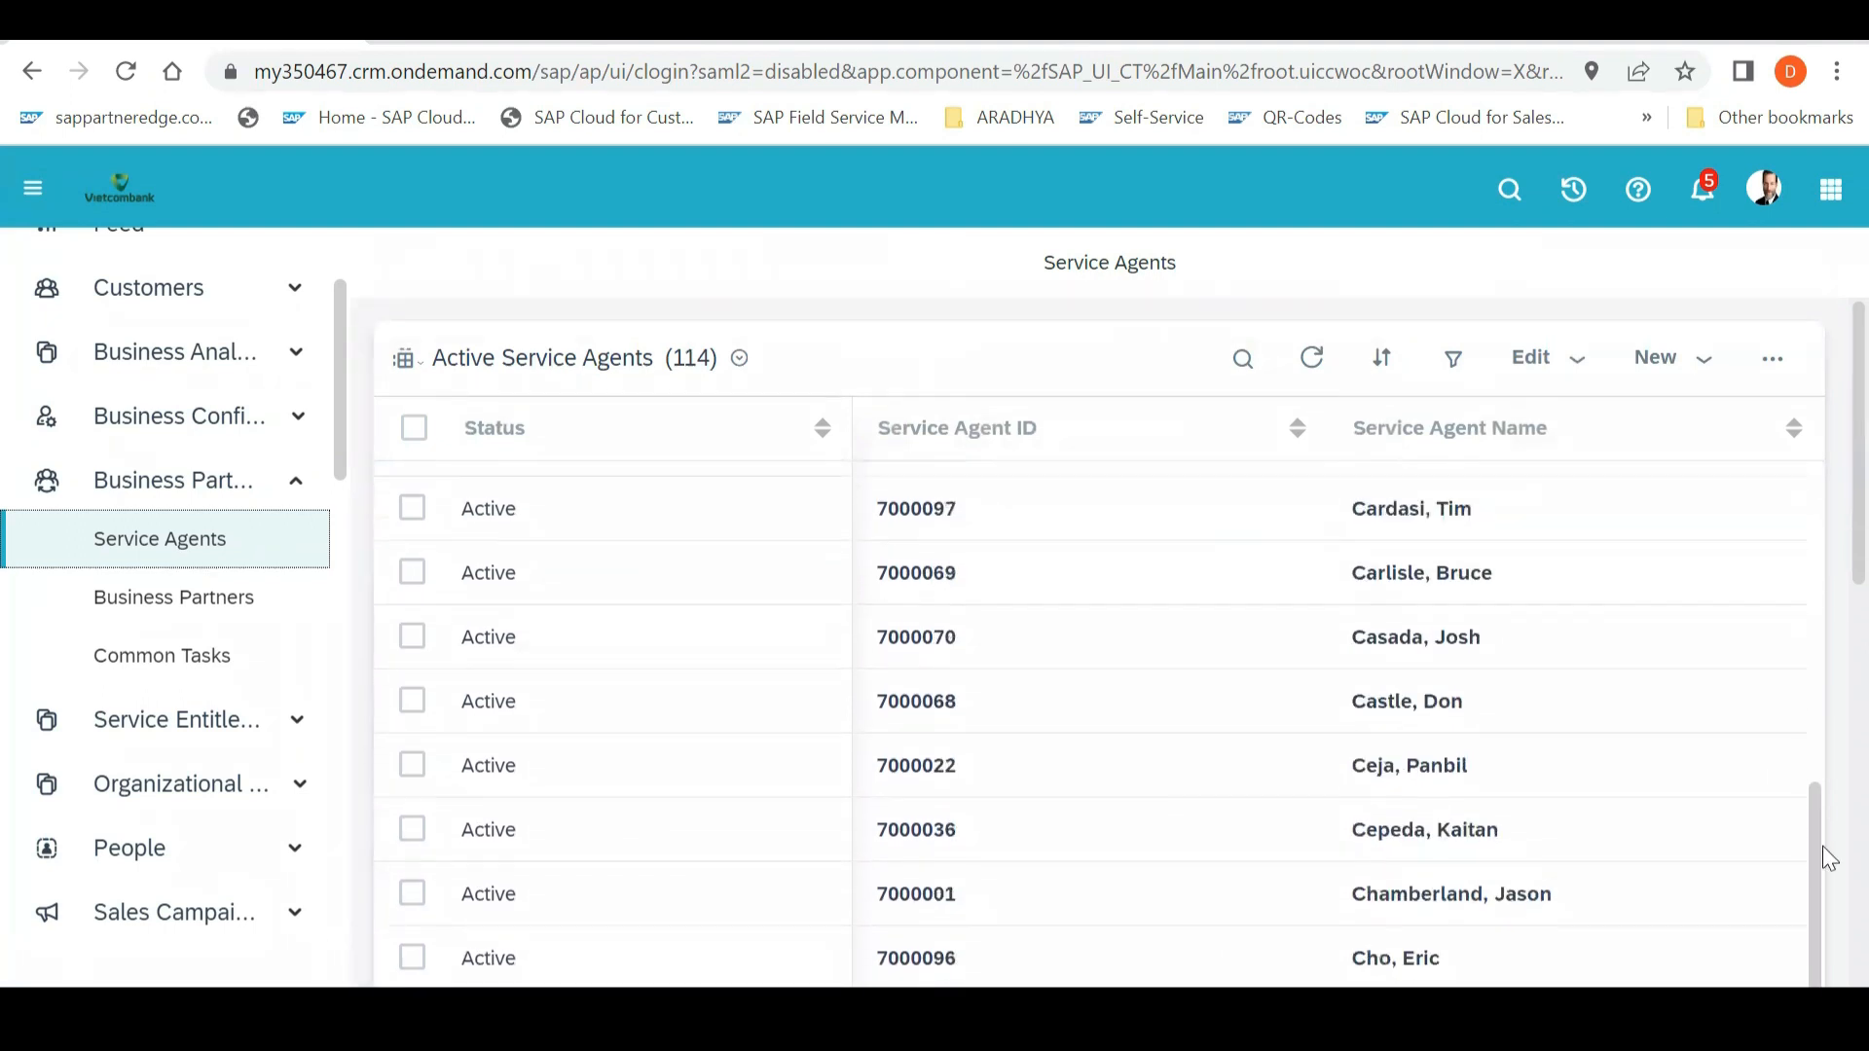
scroll("down", 3)
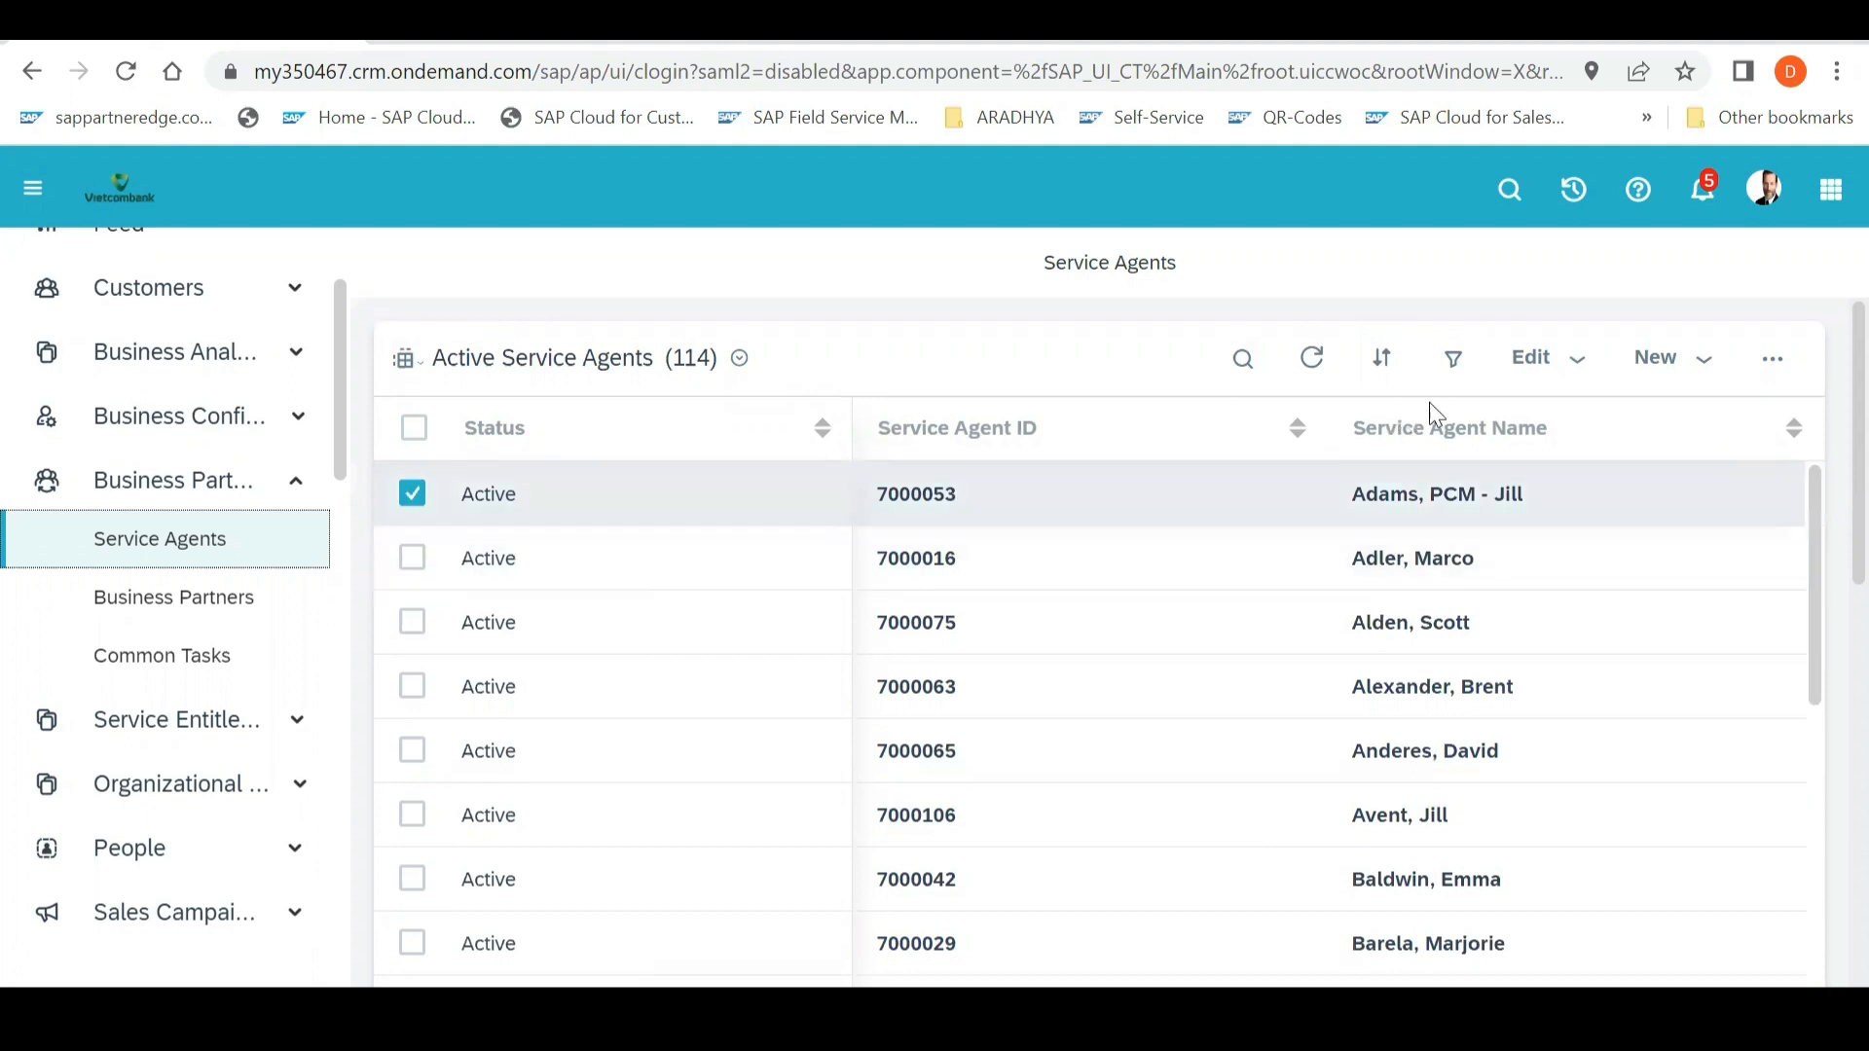
left_click(1655, 357)
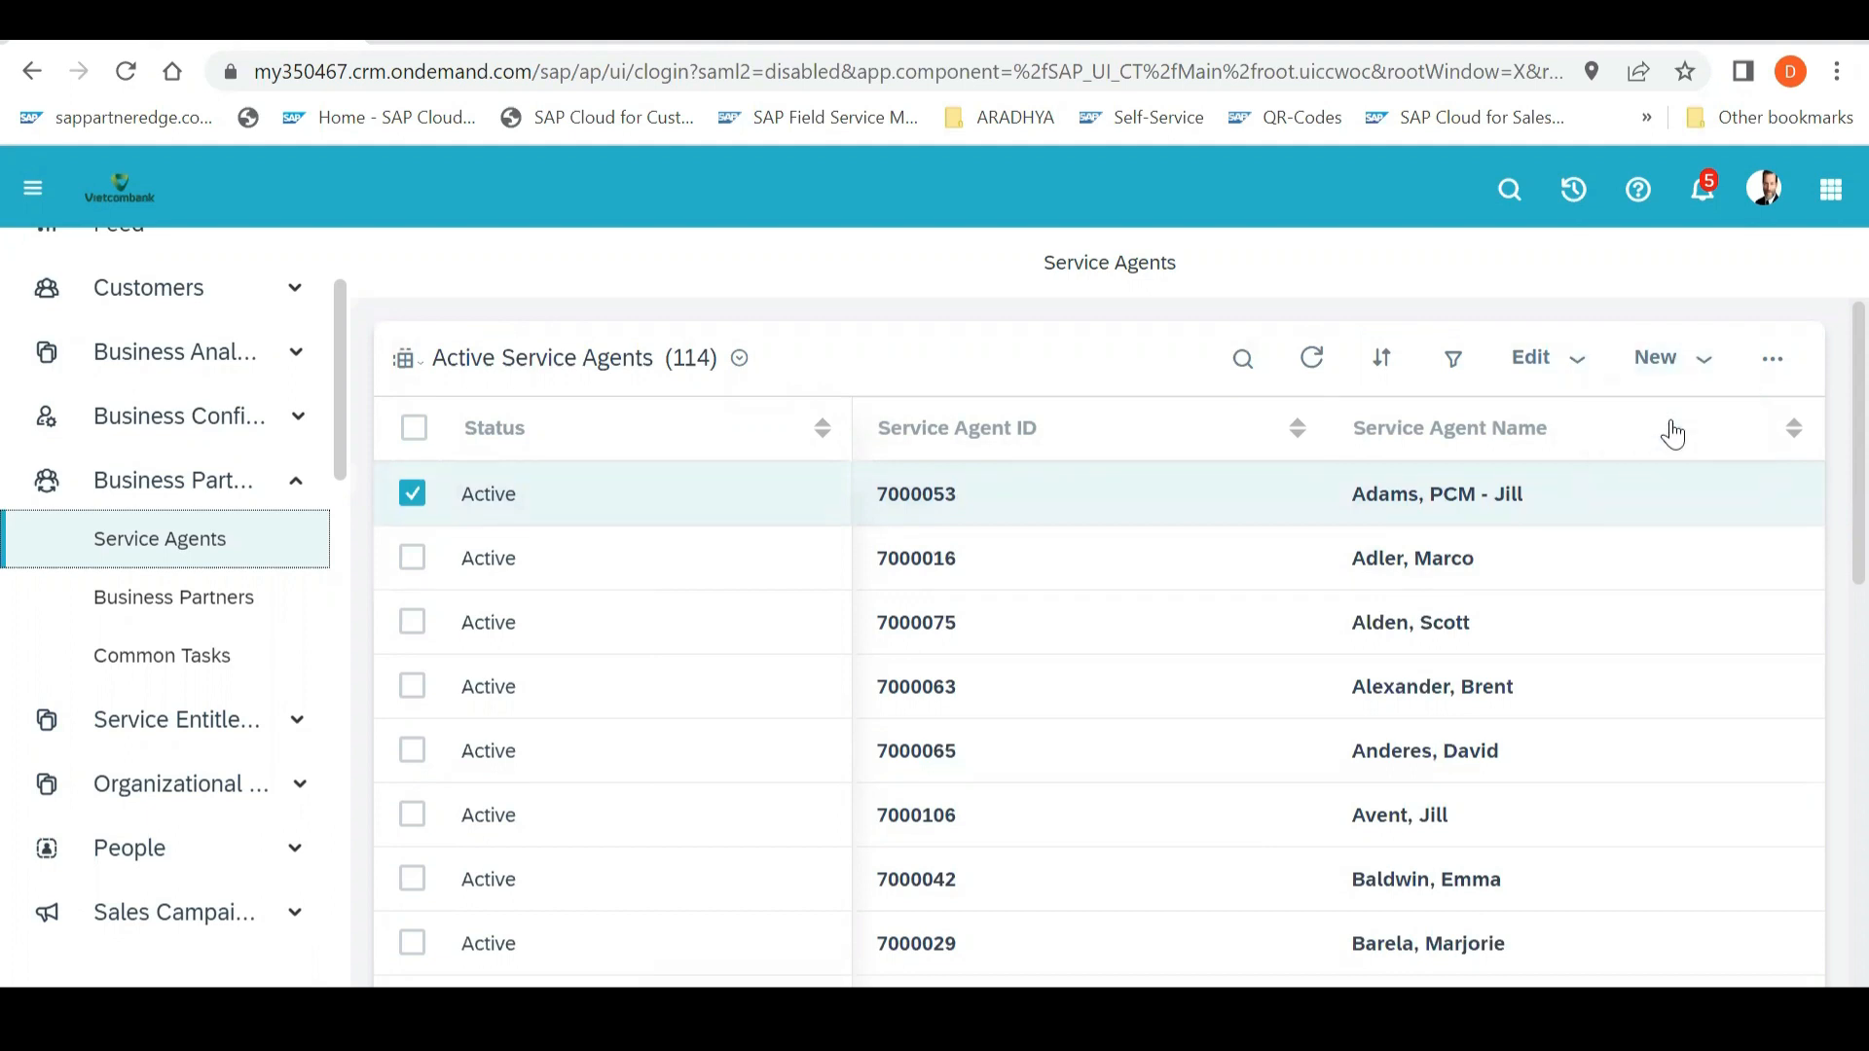
left_click(1655, 357)
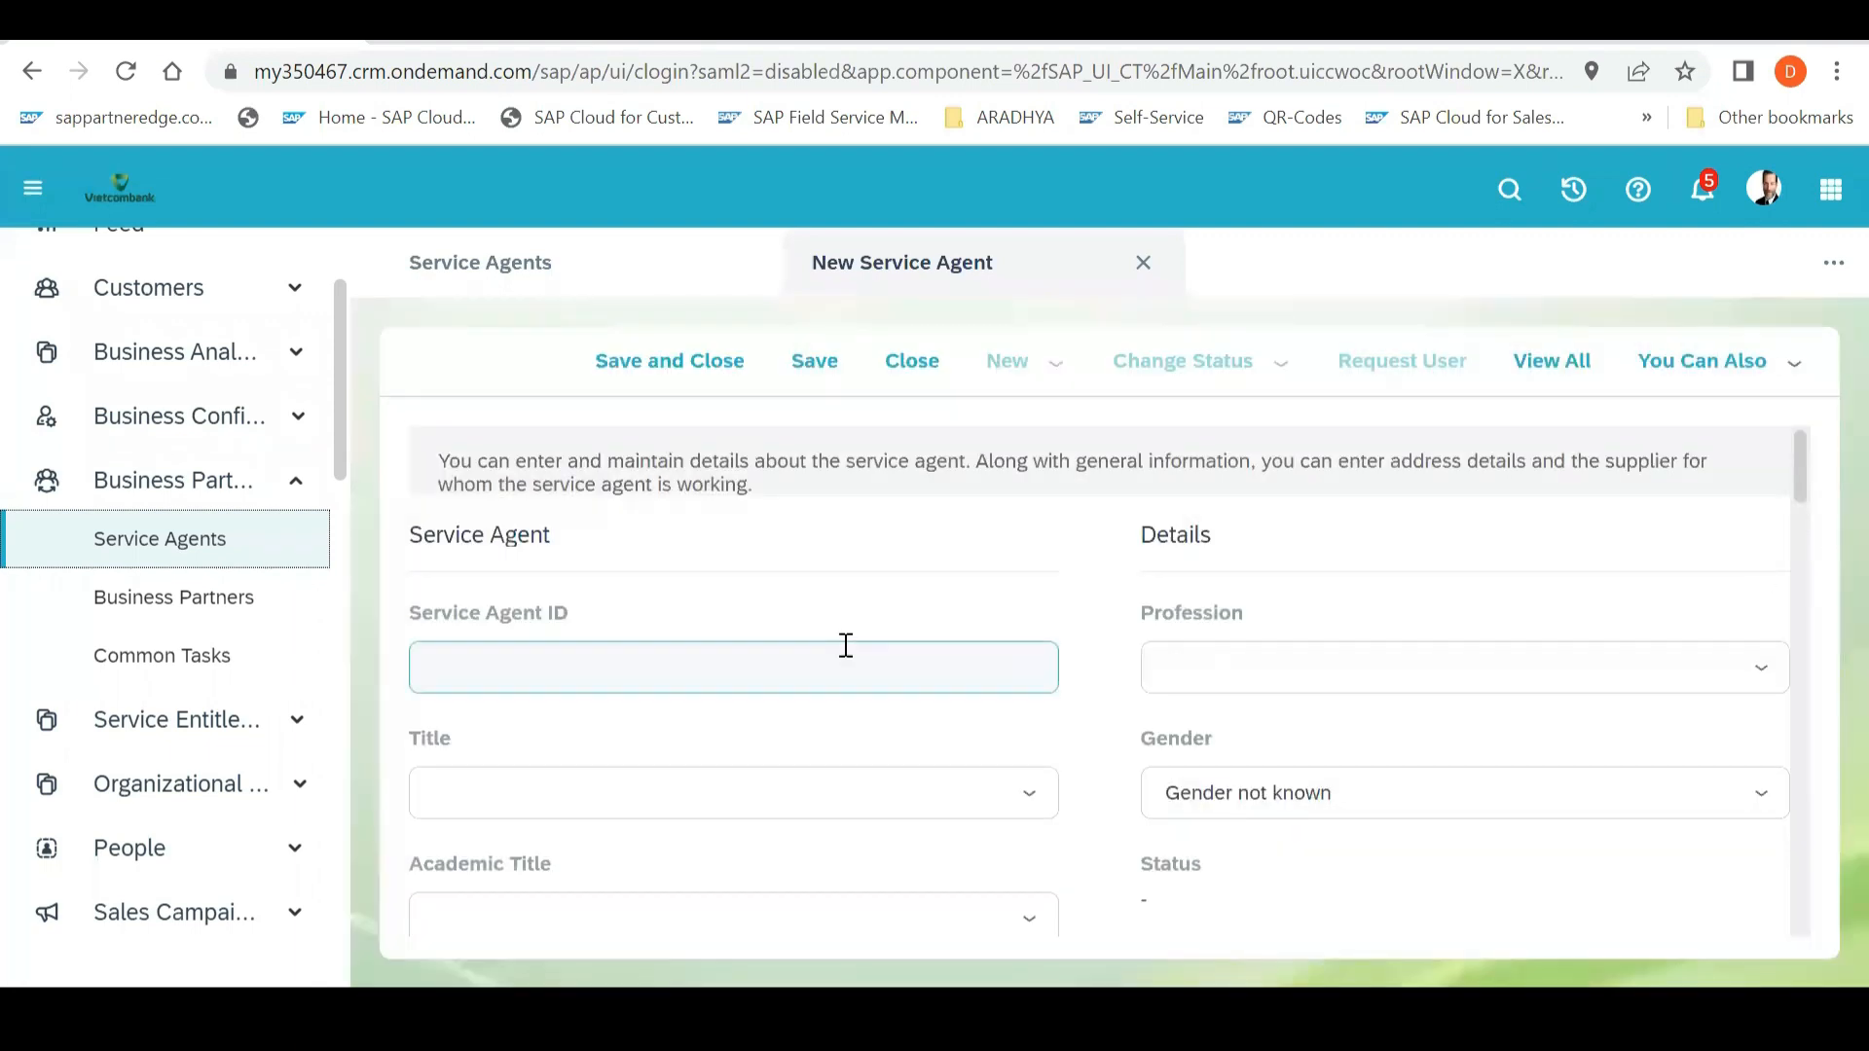
mouse_move(829, 659)
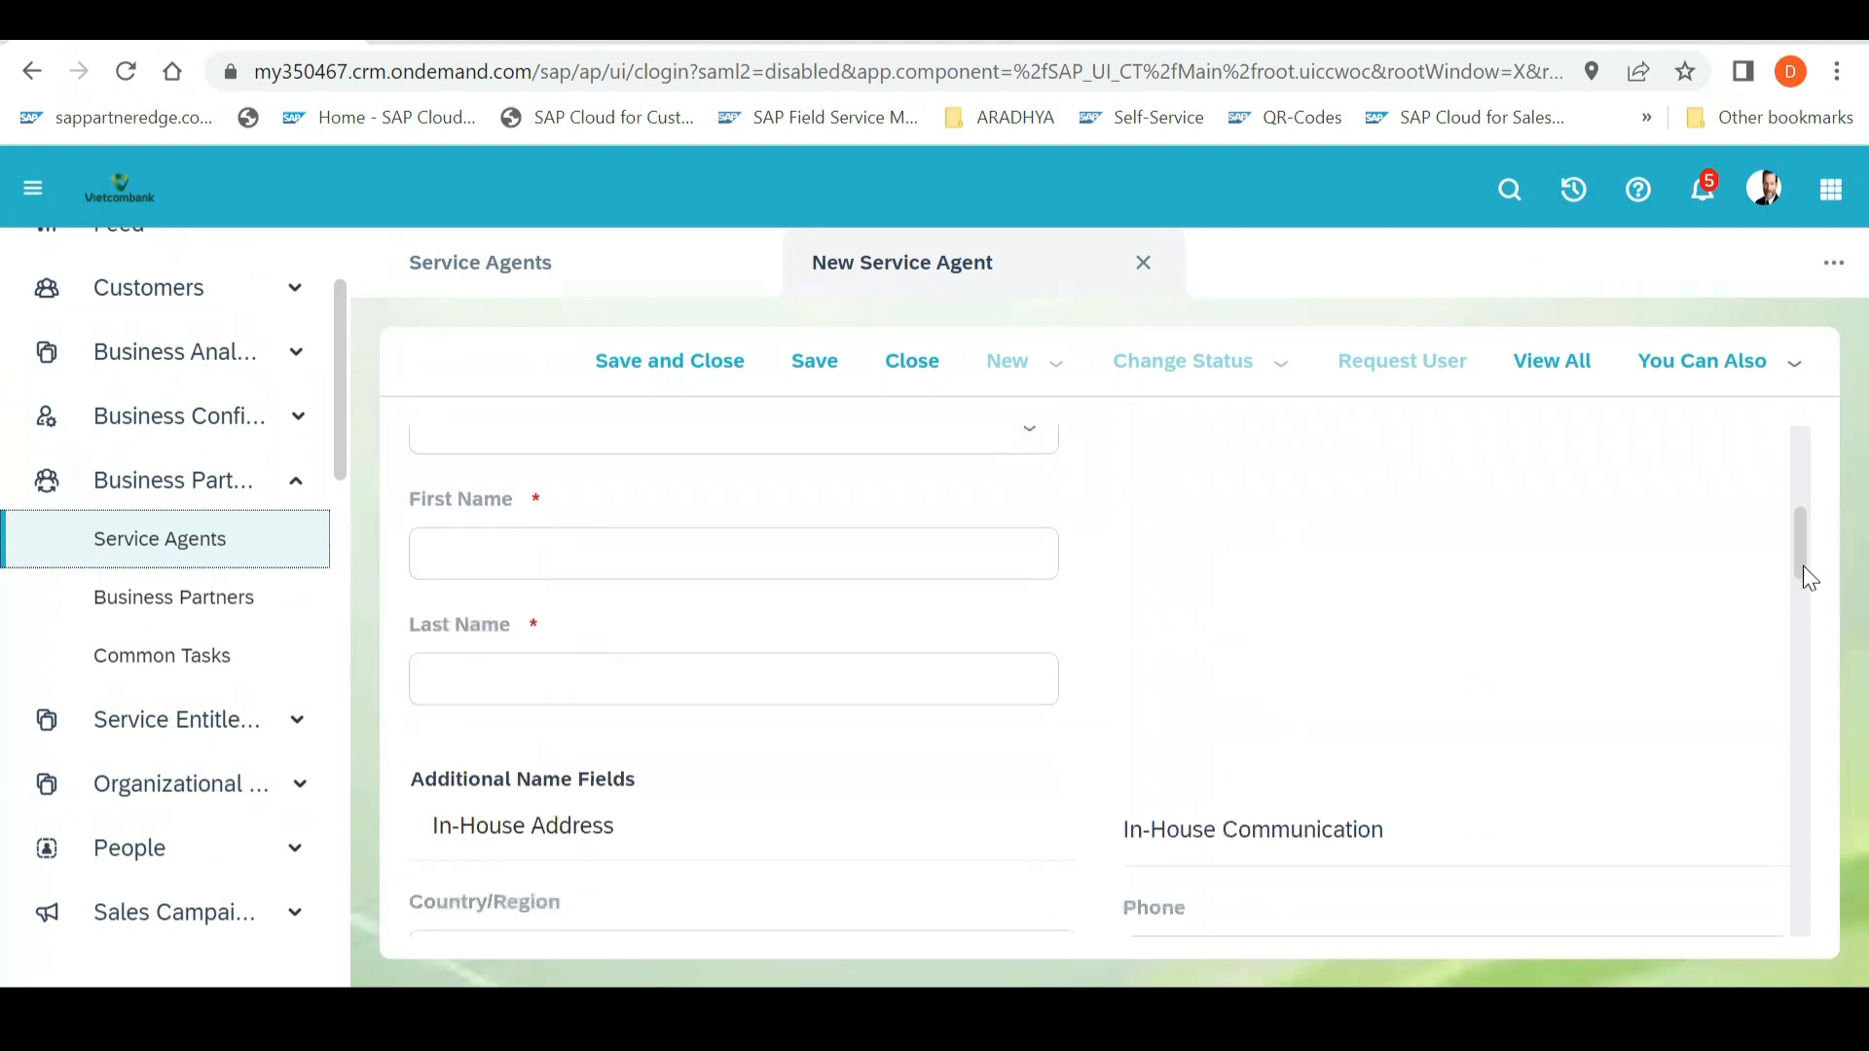
scroll("down", 3)
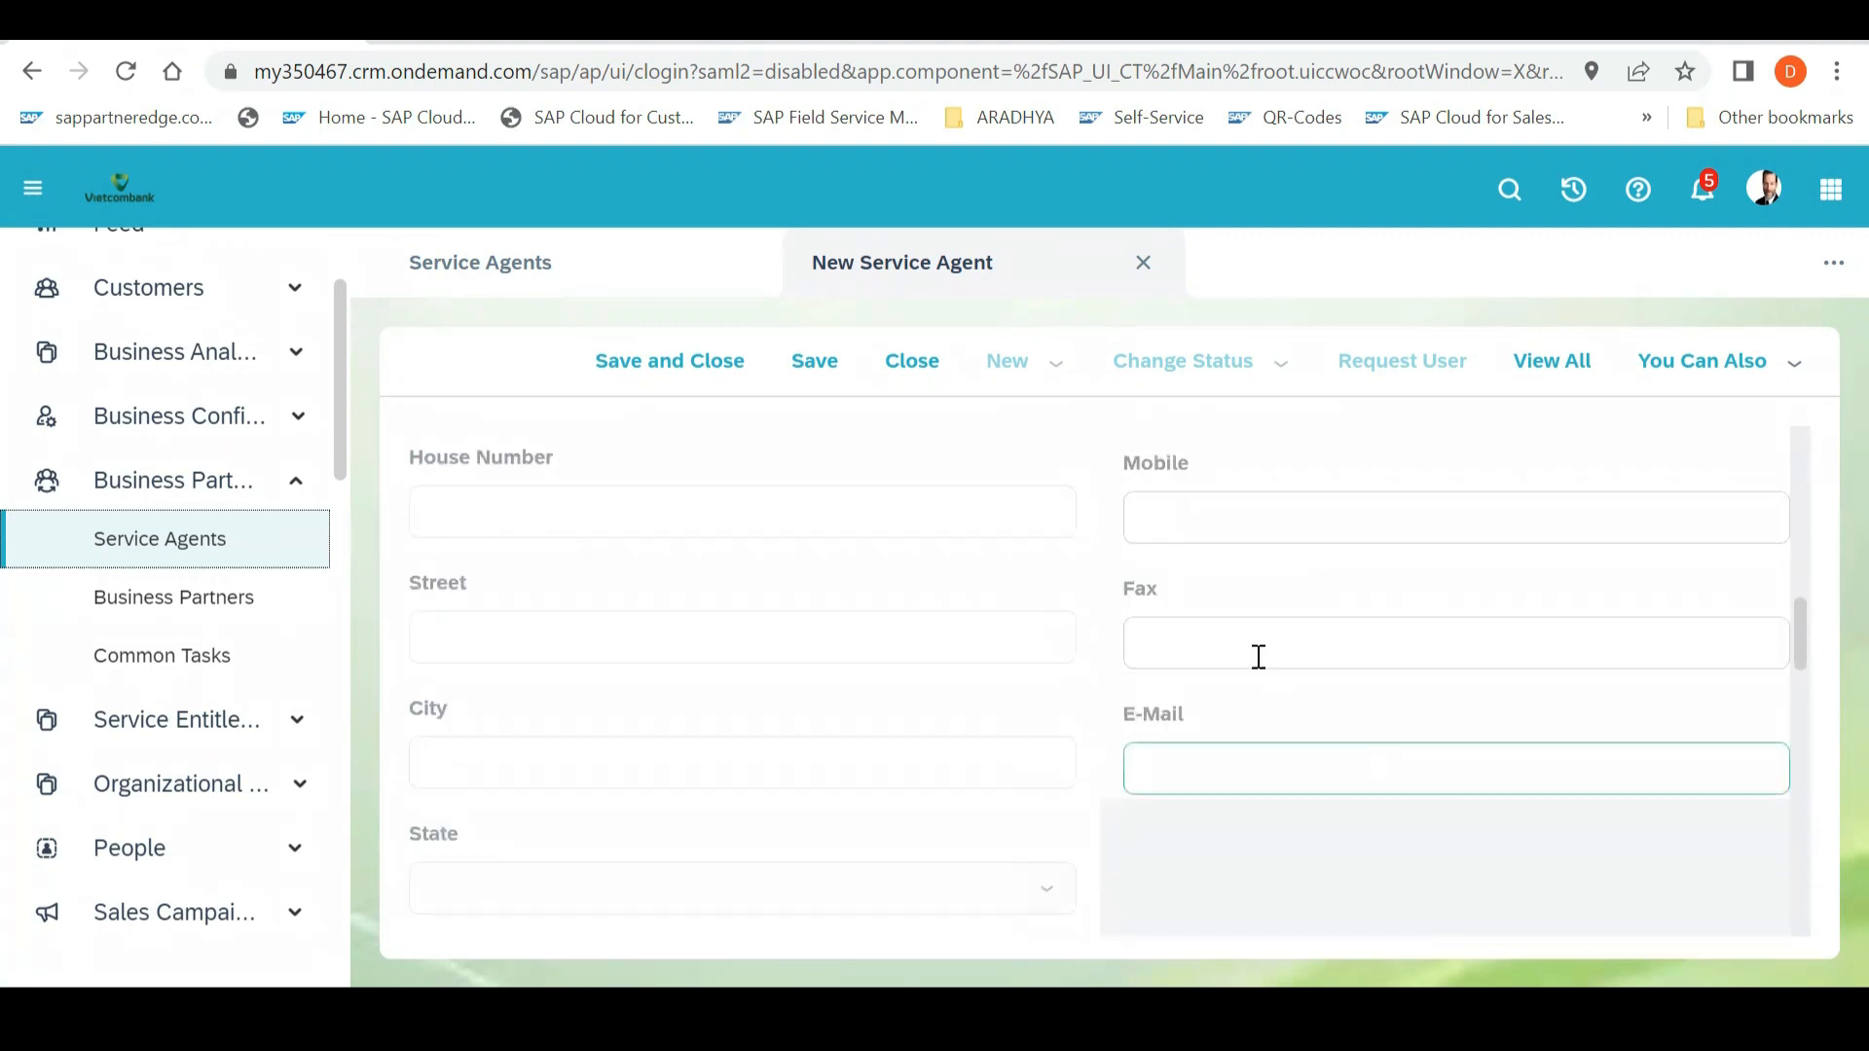
left_click(1454, 516)
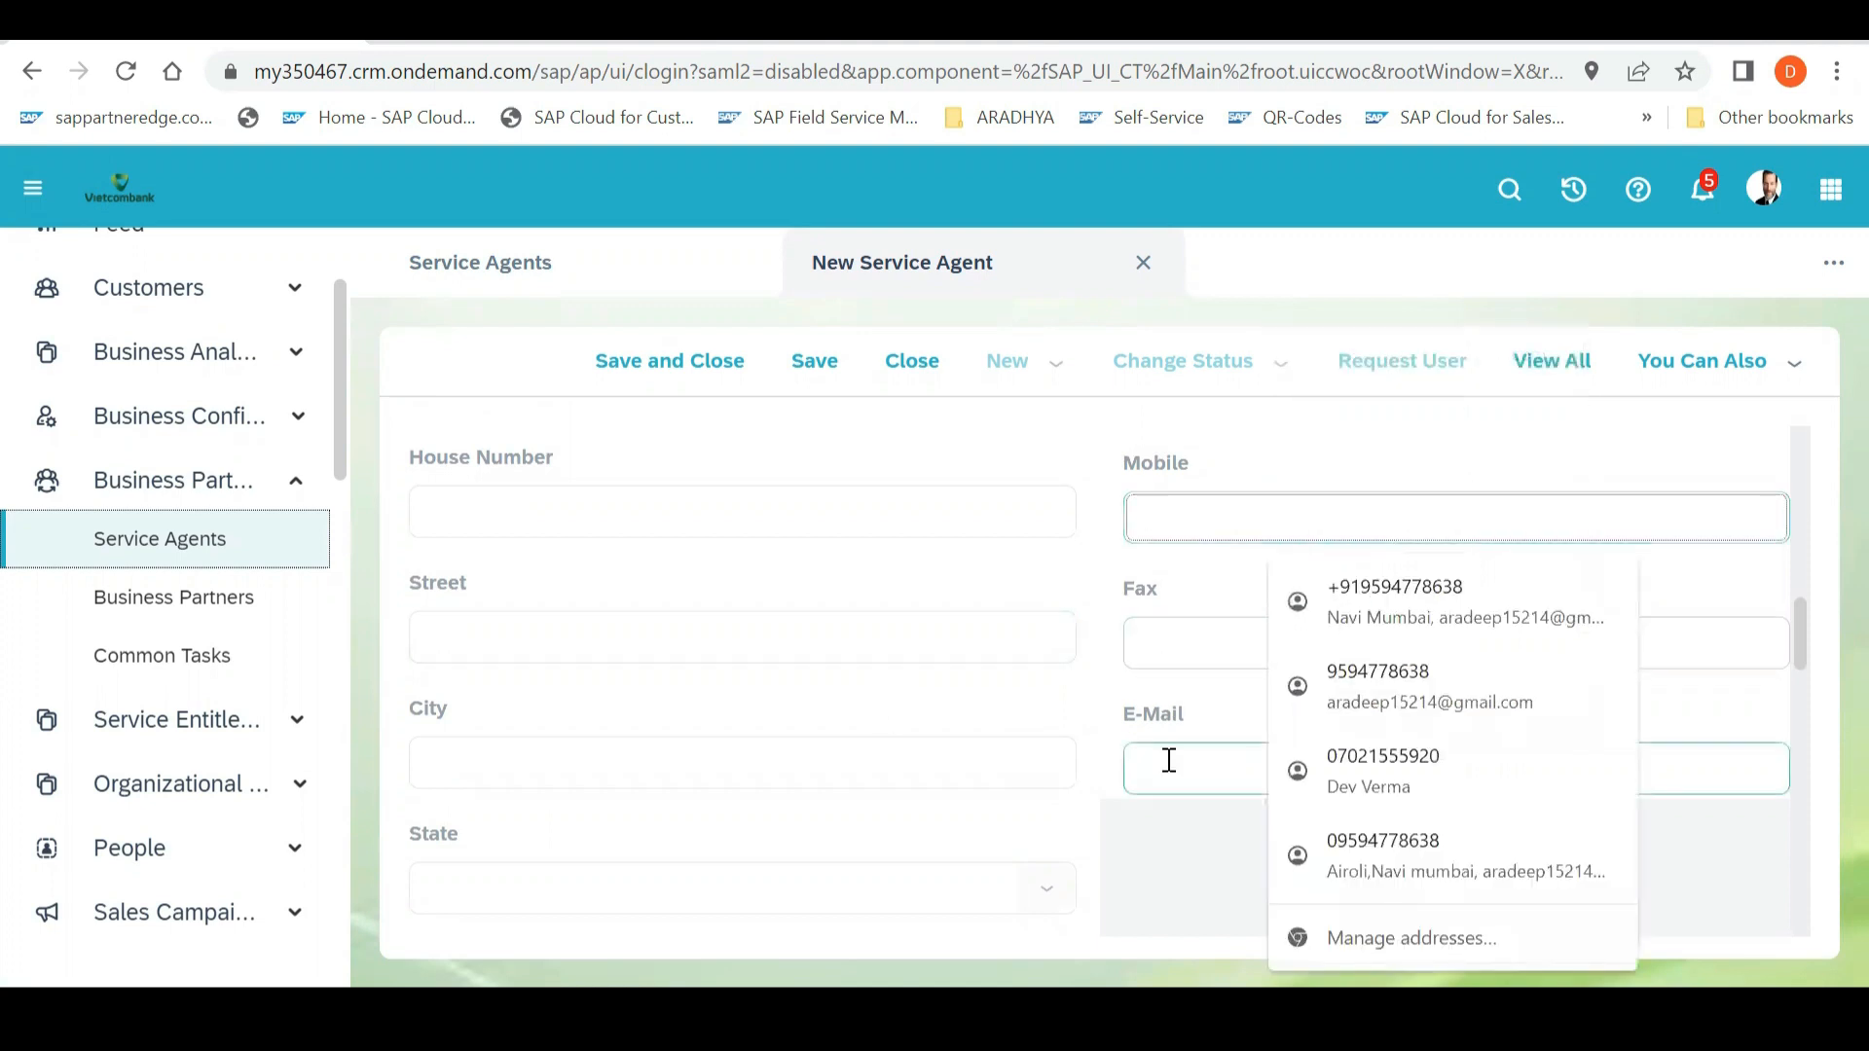
left_click(1454, 768)
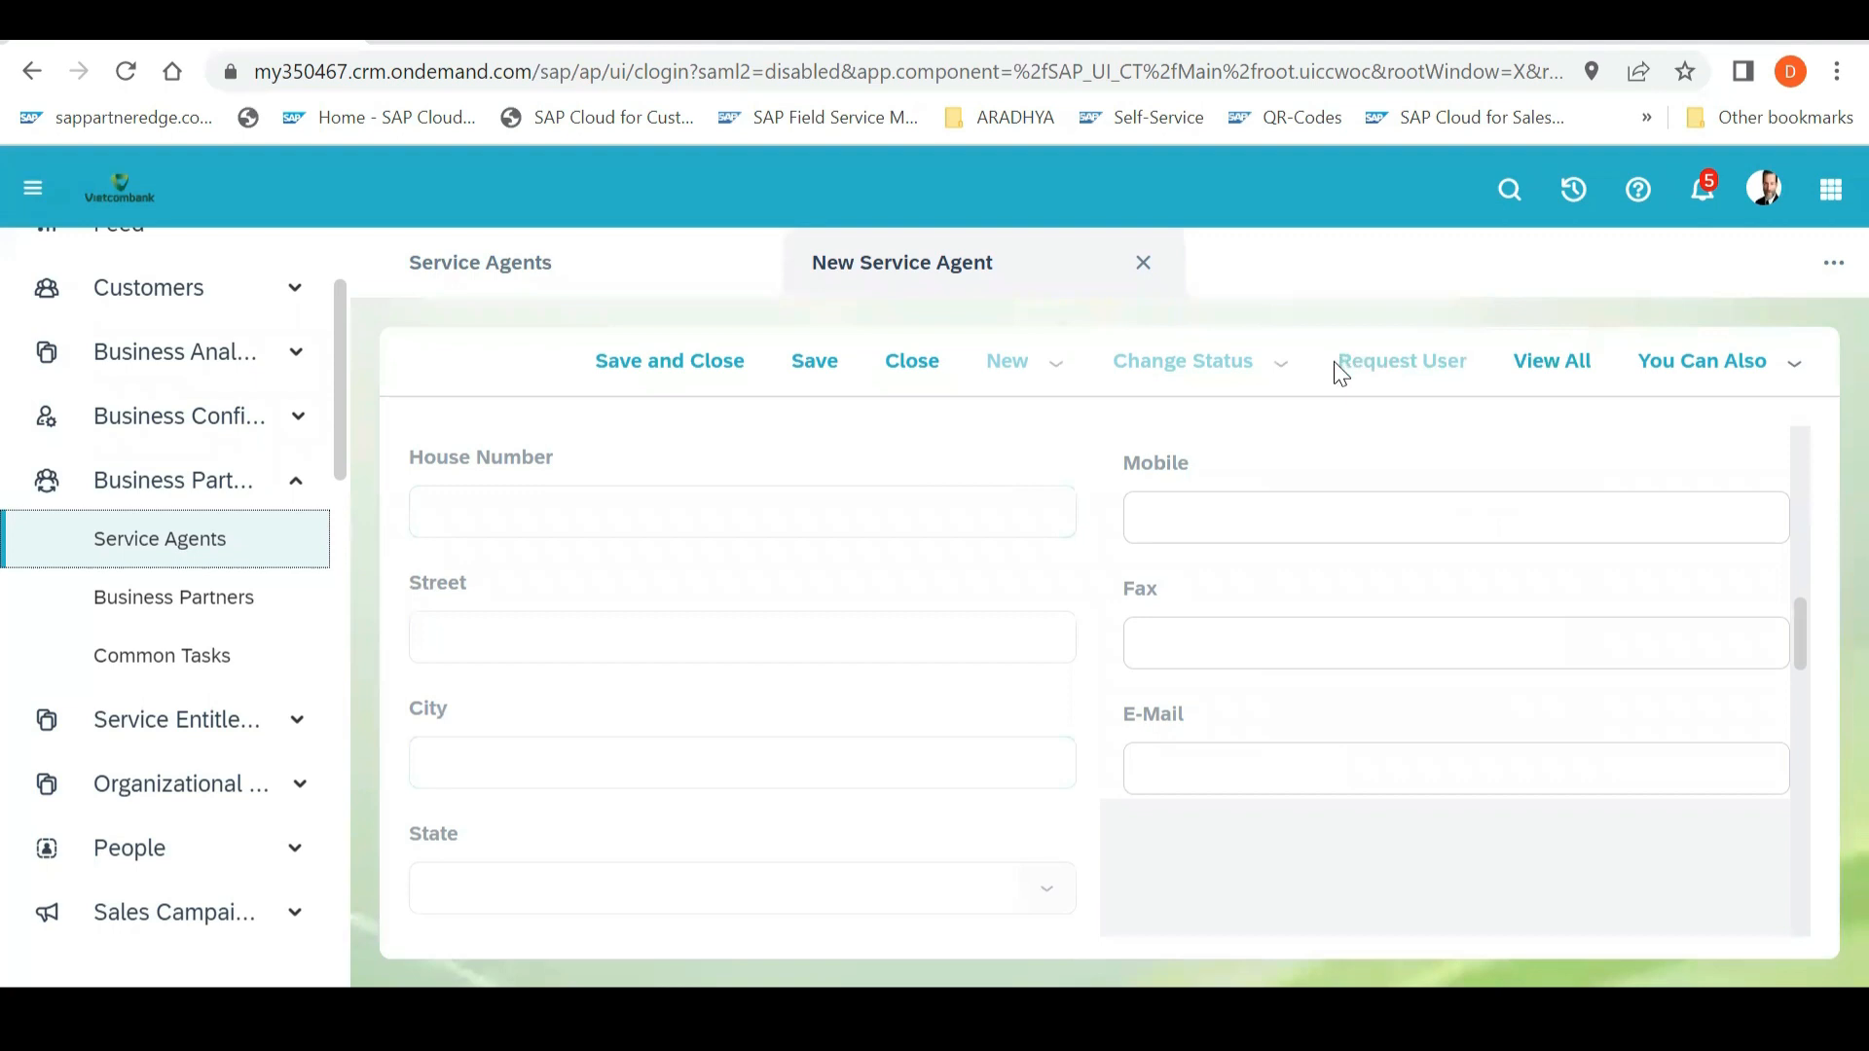
mouse_move(1392, 367)
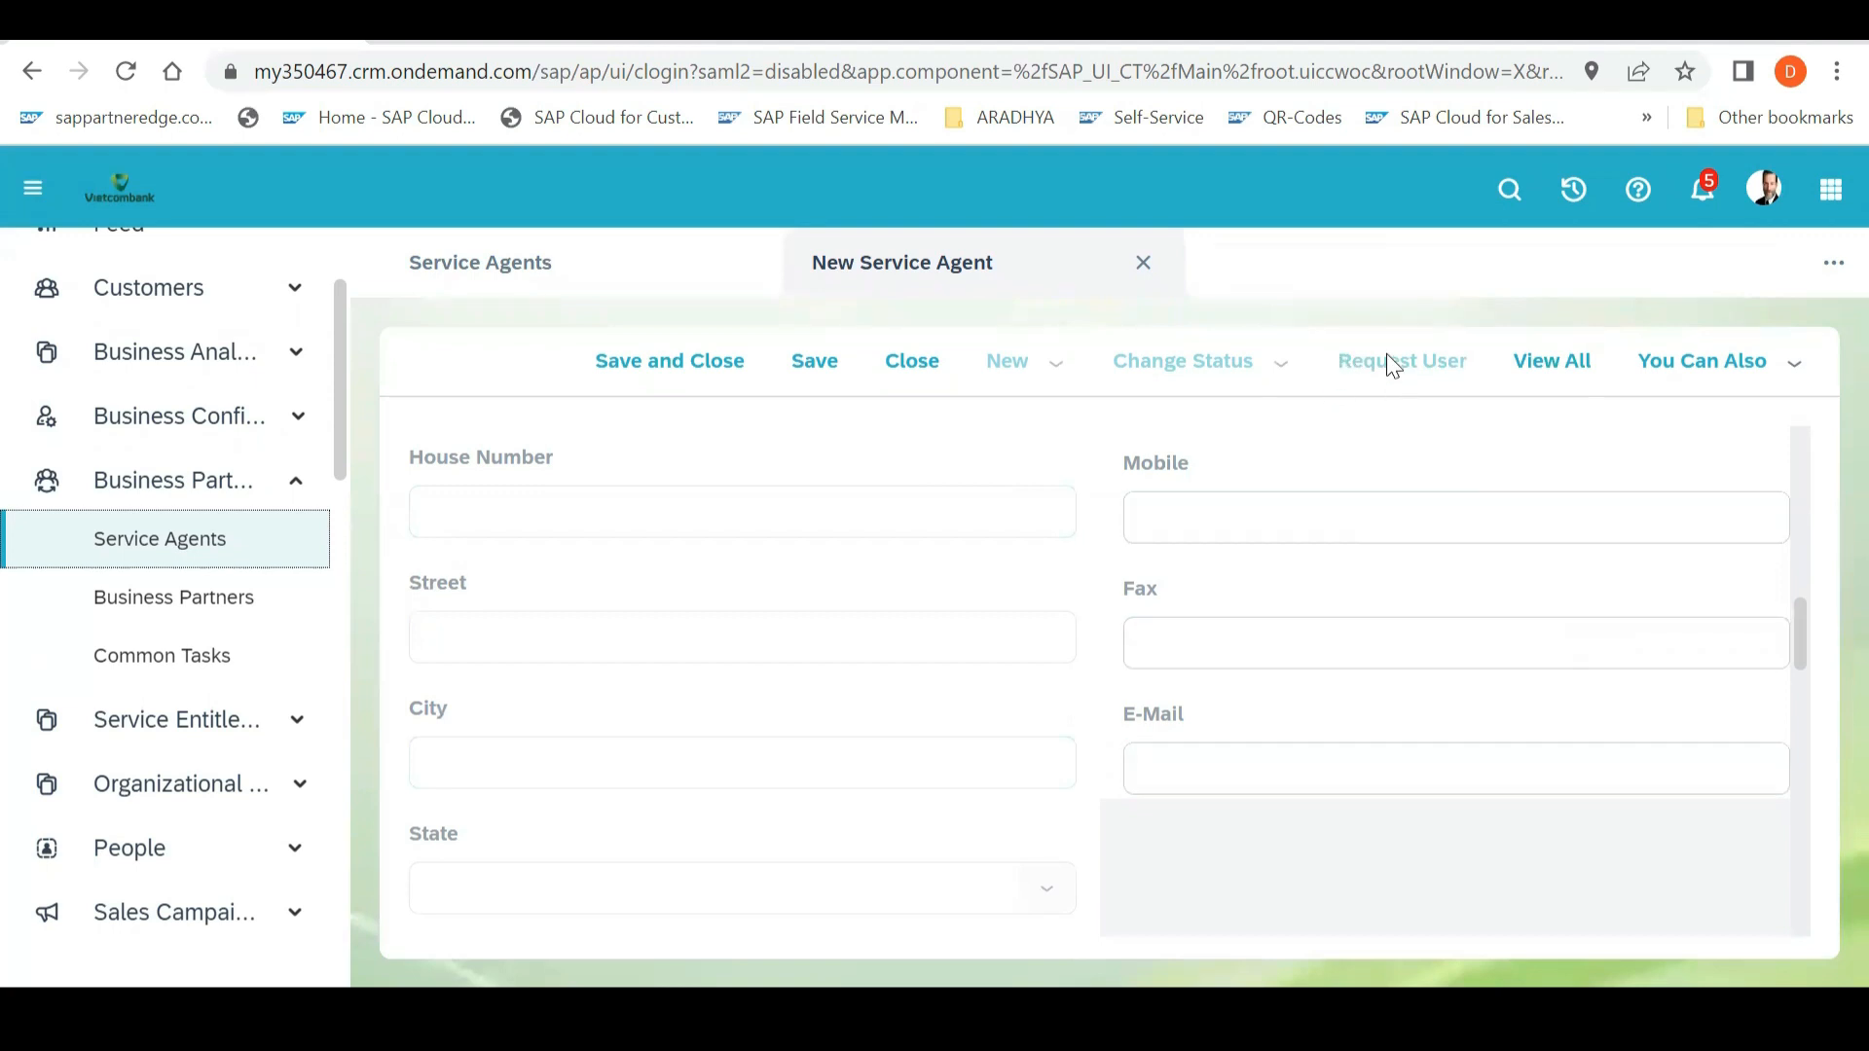
mouse_move(1387, 363)
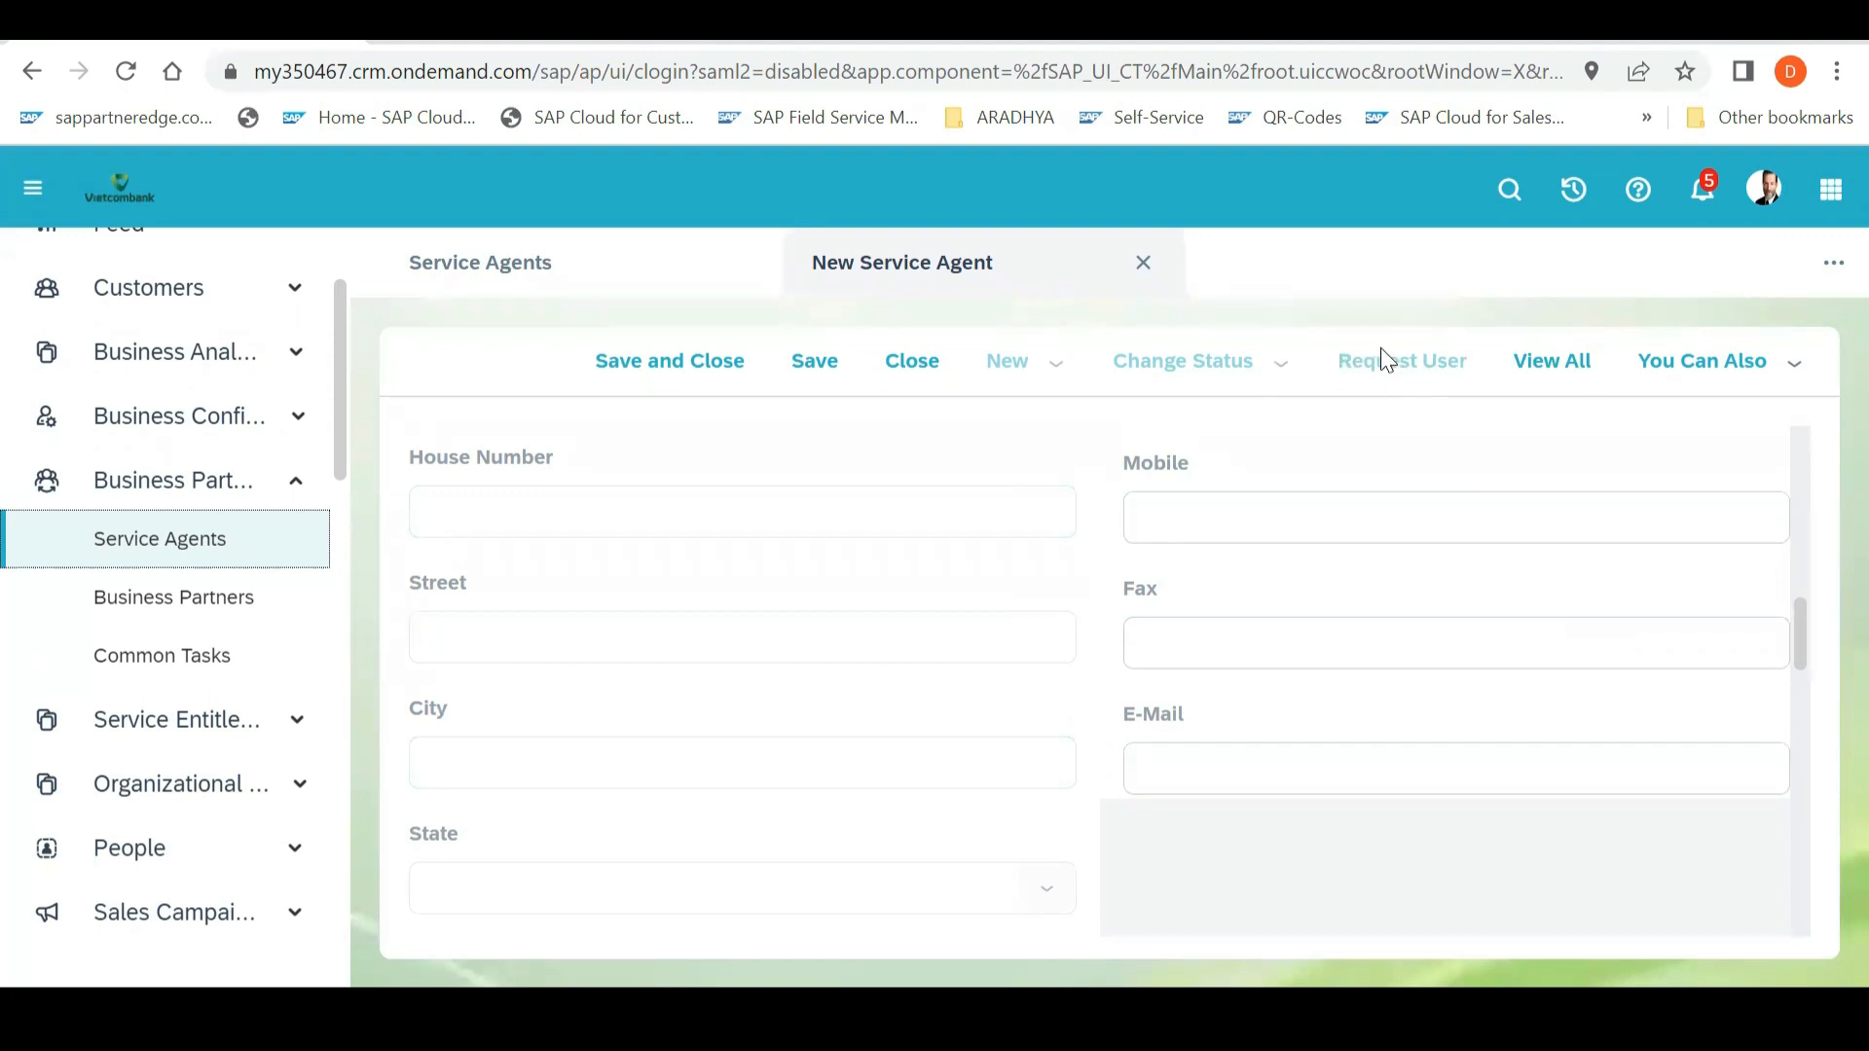
mouse_move(1550, 361)
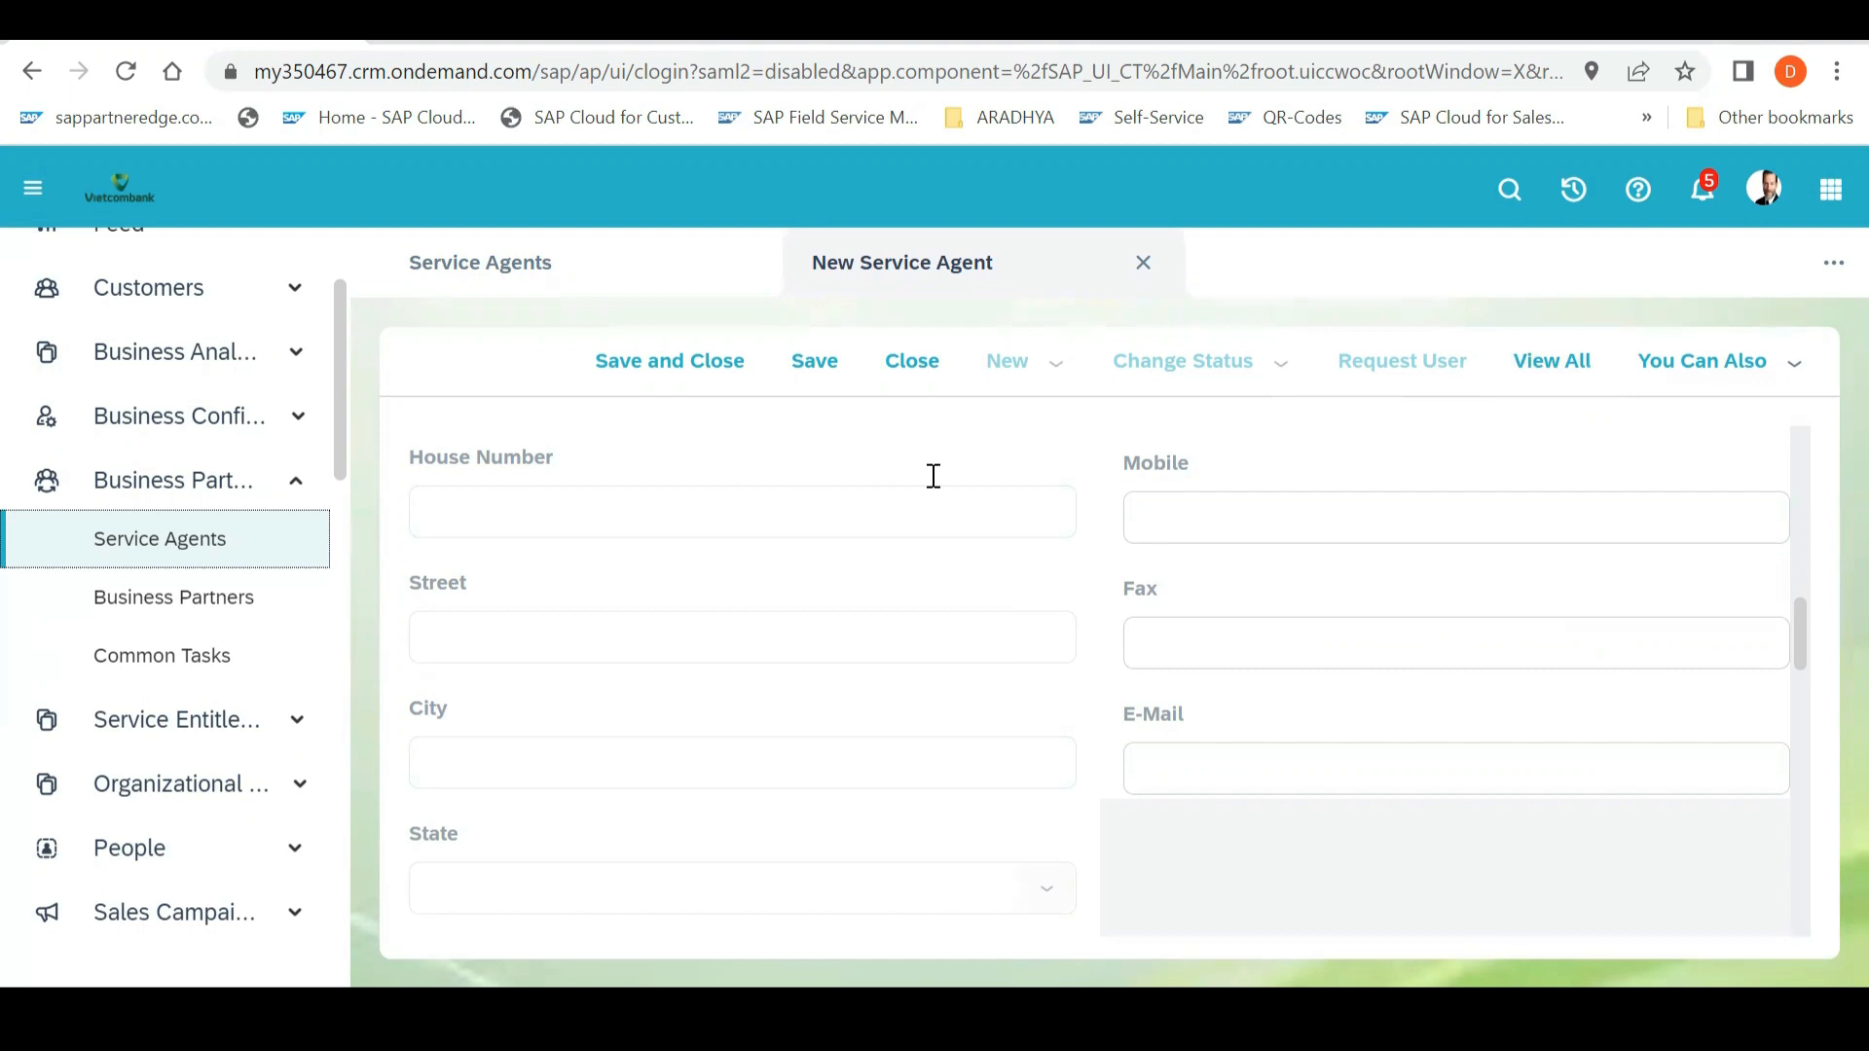
mouse_move(1417, 366)
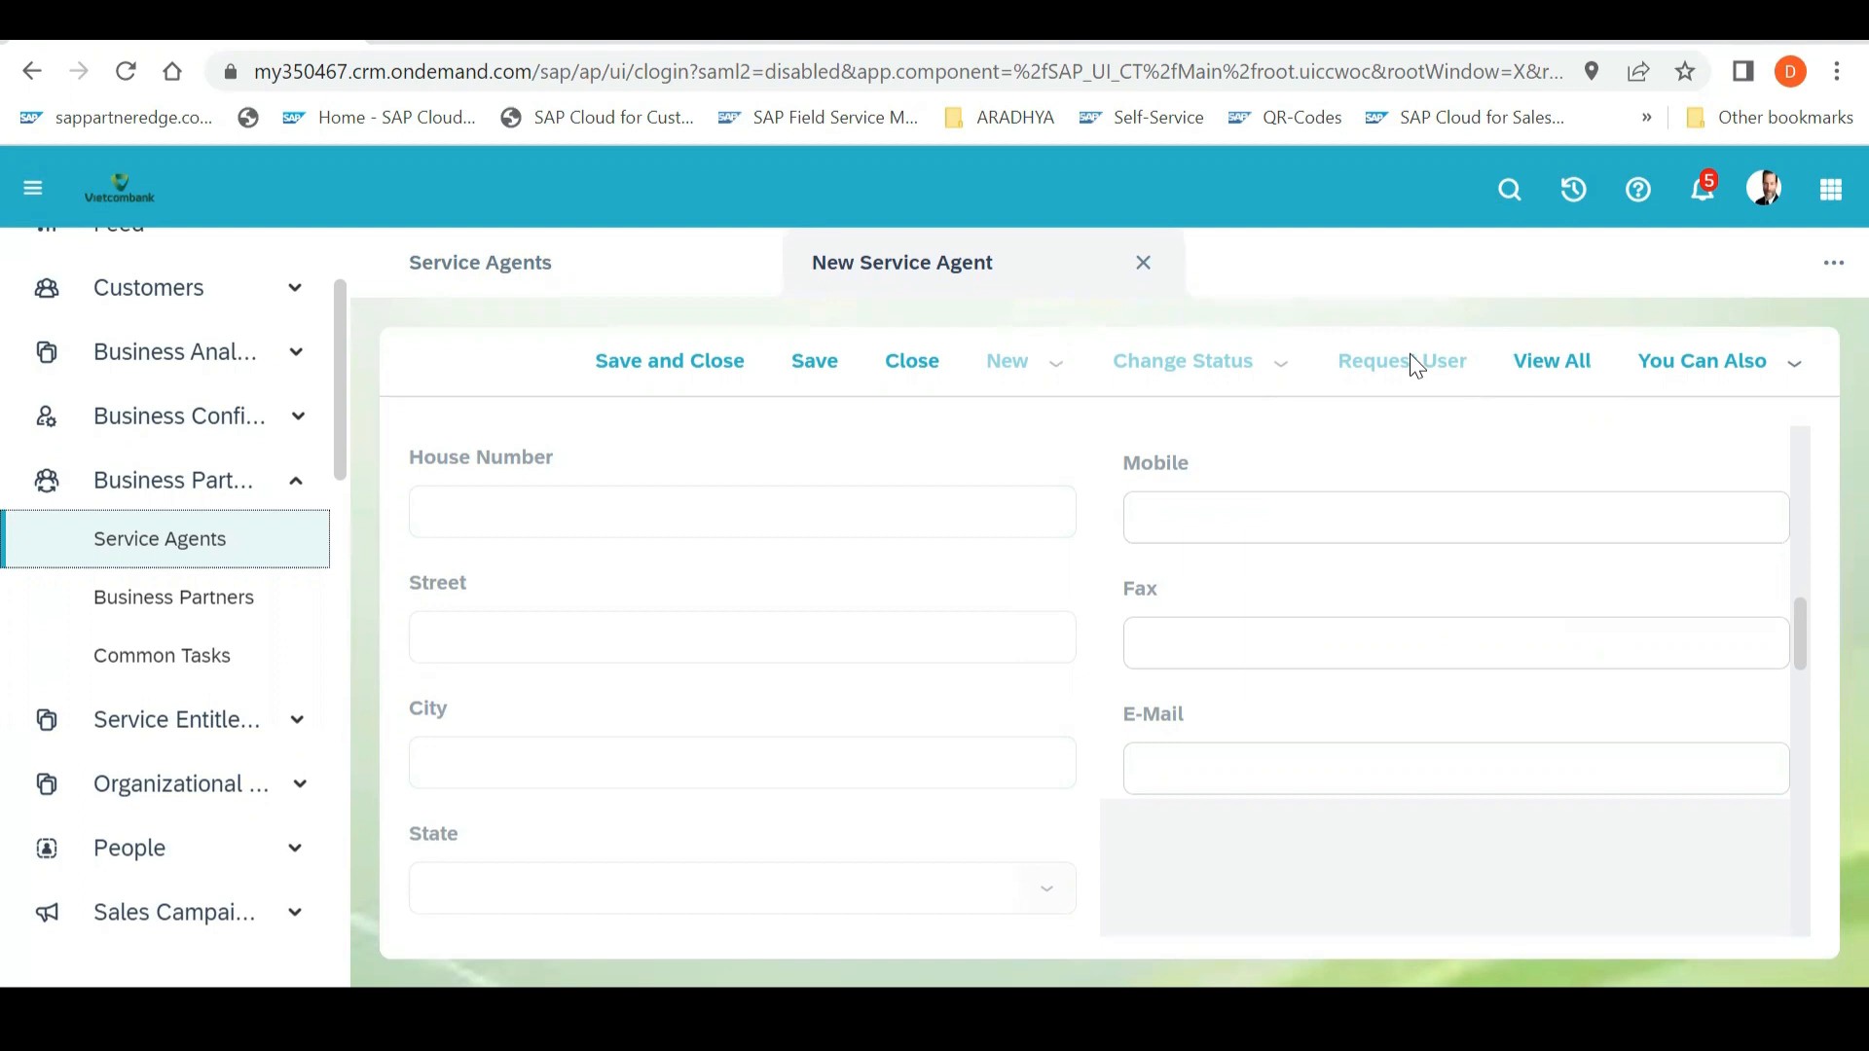
mouse_move(1225, 324)
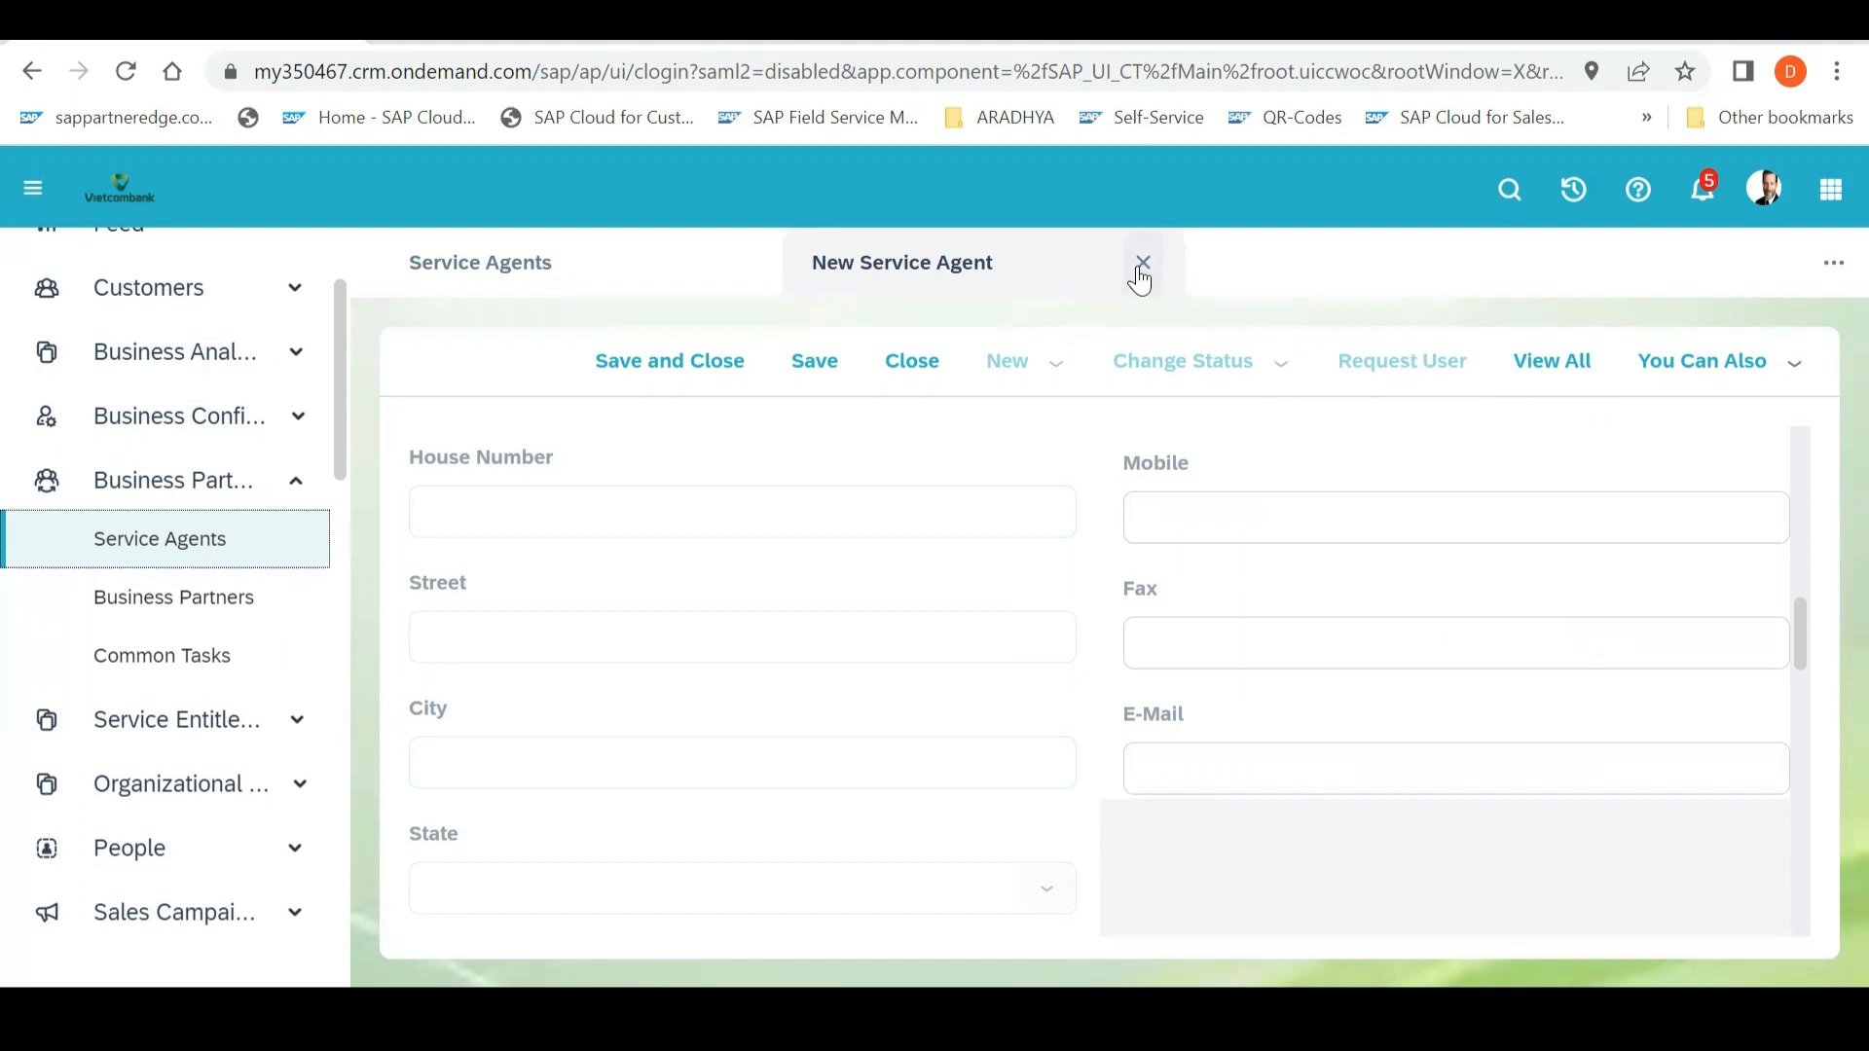
mouse_move(1142, 261)
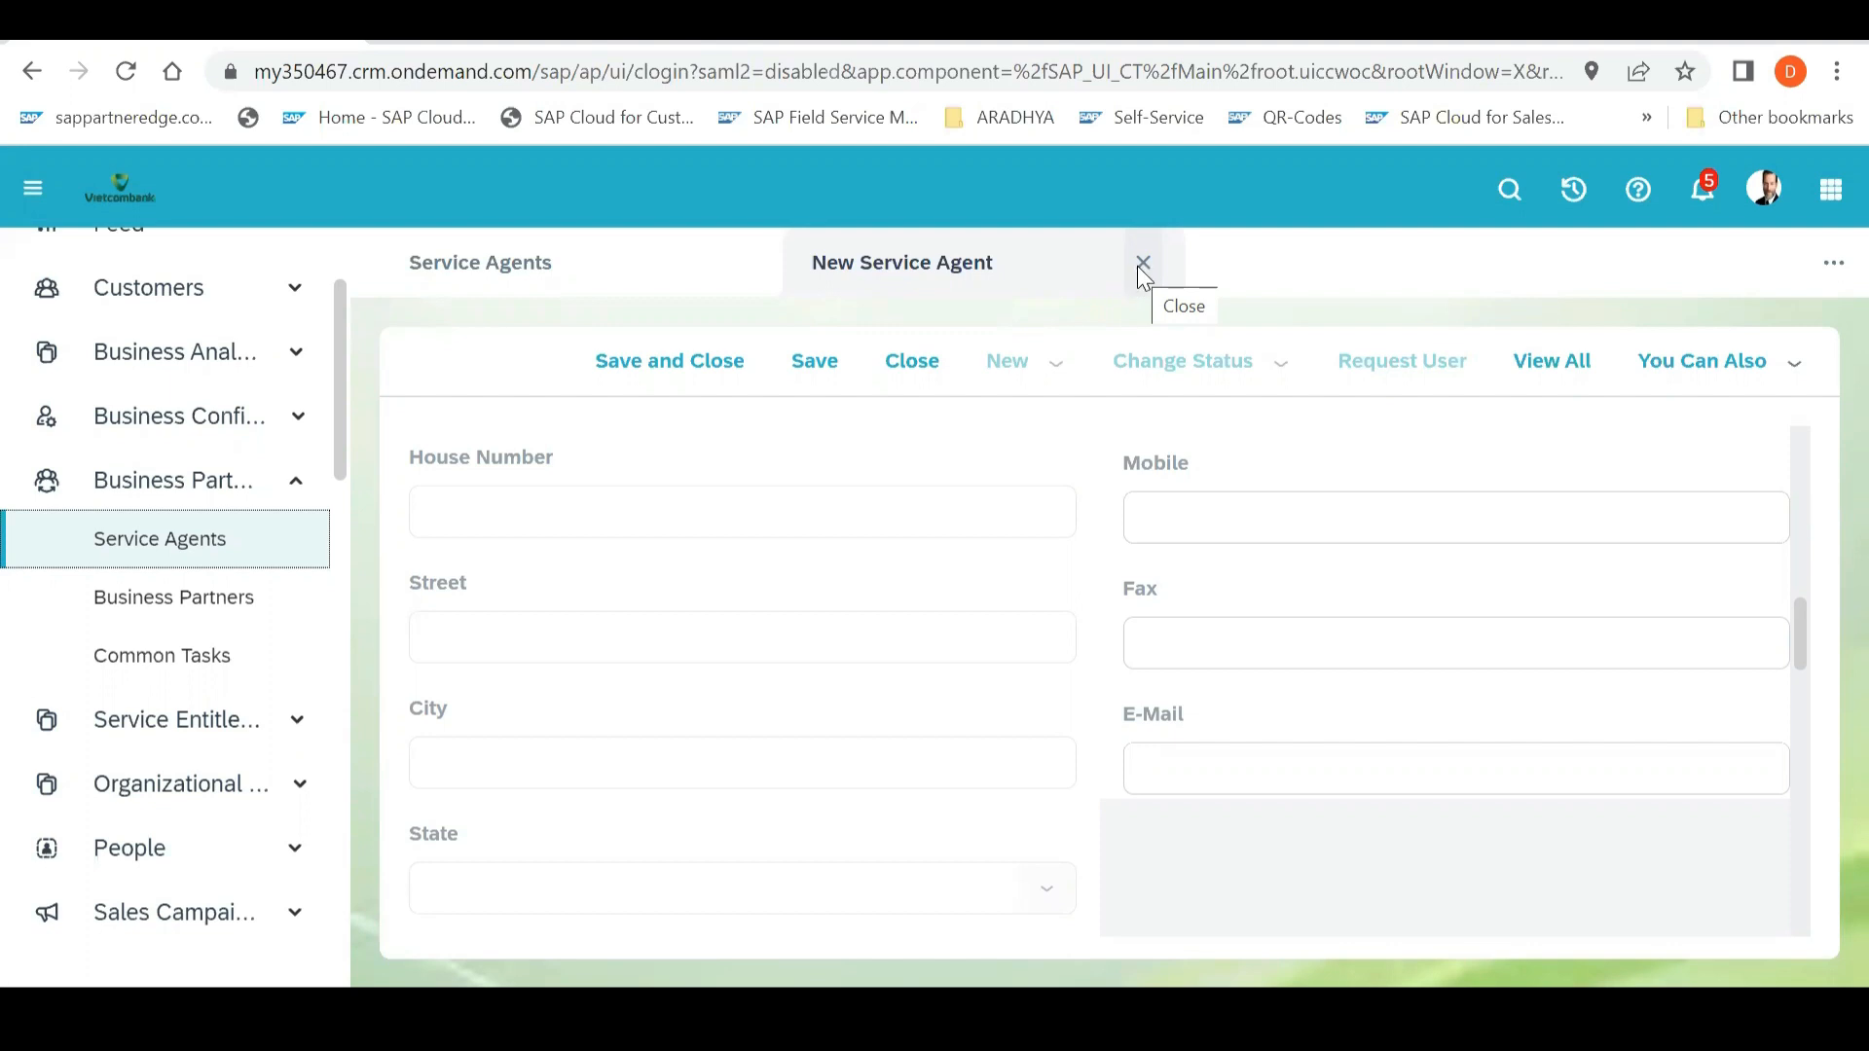
Discard the New Service Agent tab and expand the Administrator work center
left_click(1141, 262)
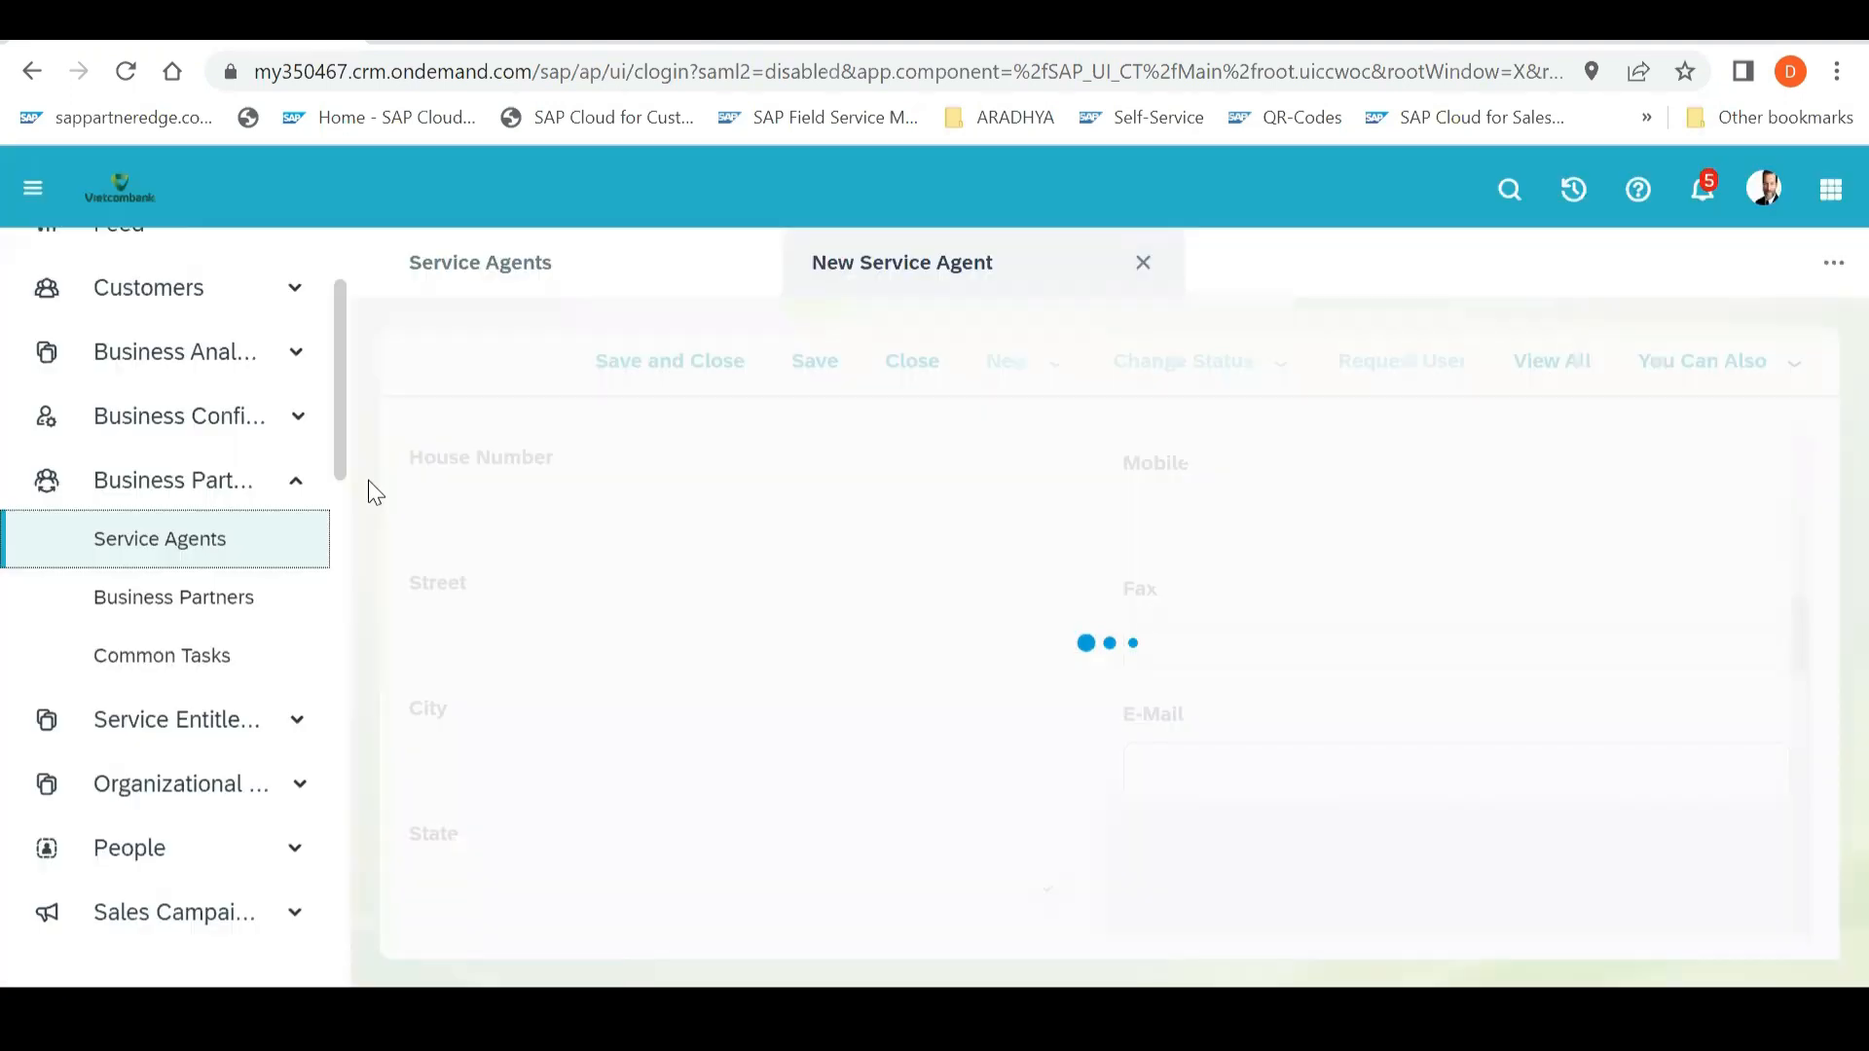
left_click(1141, 262)
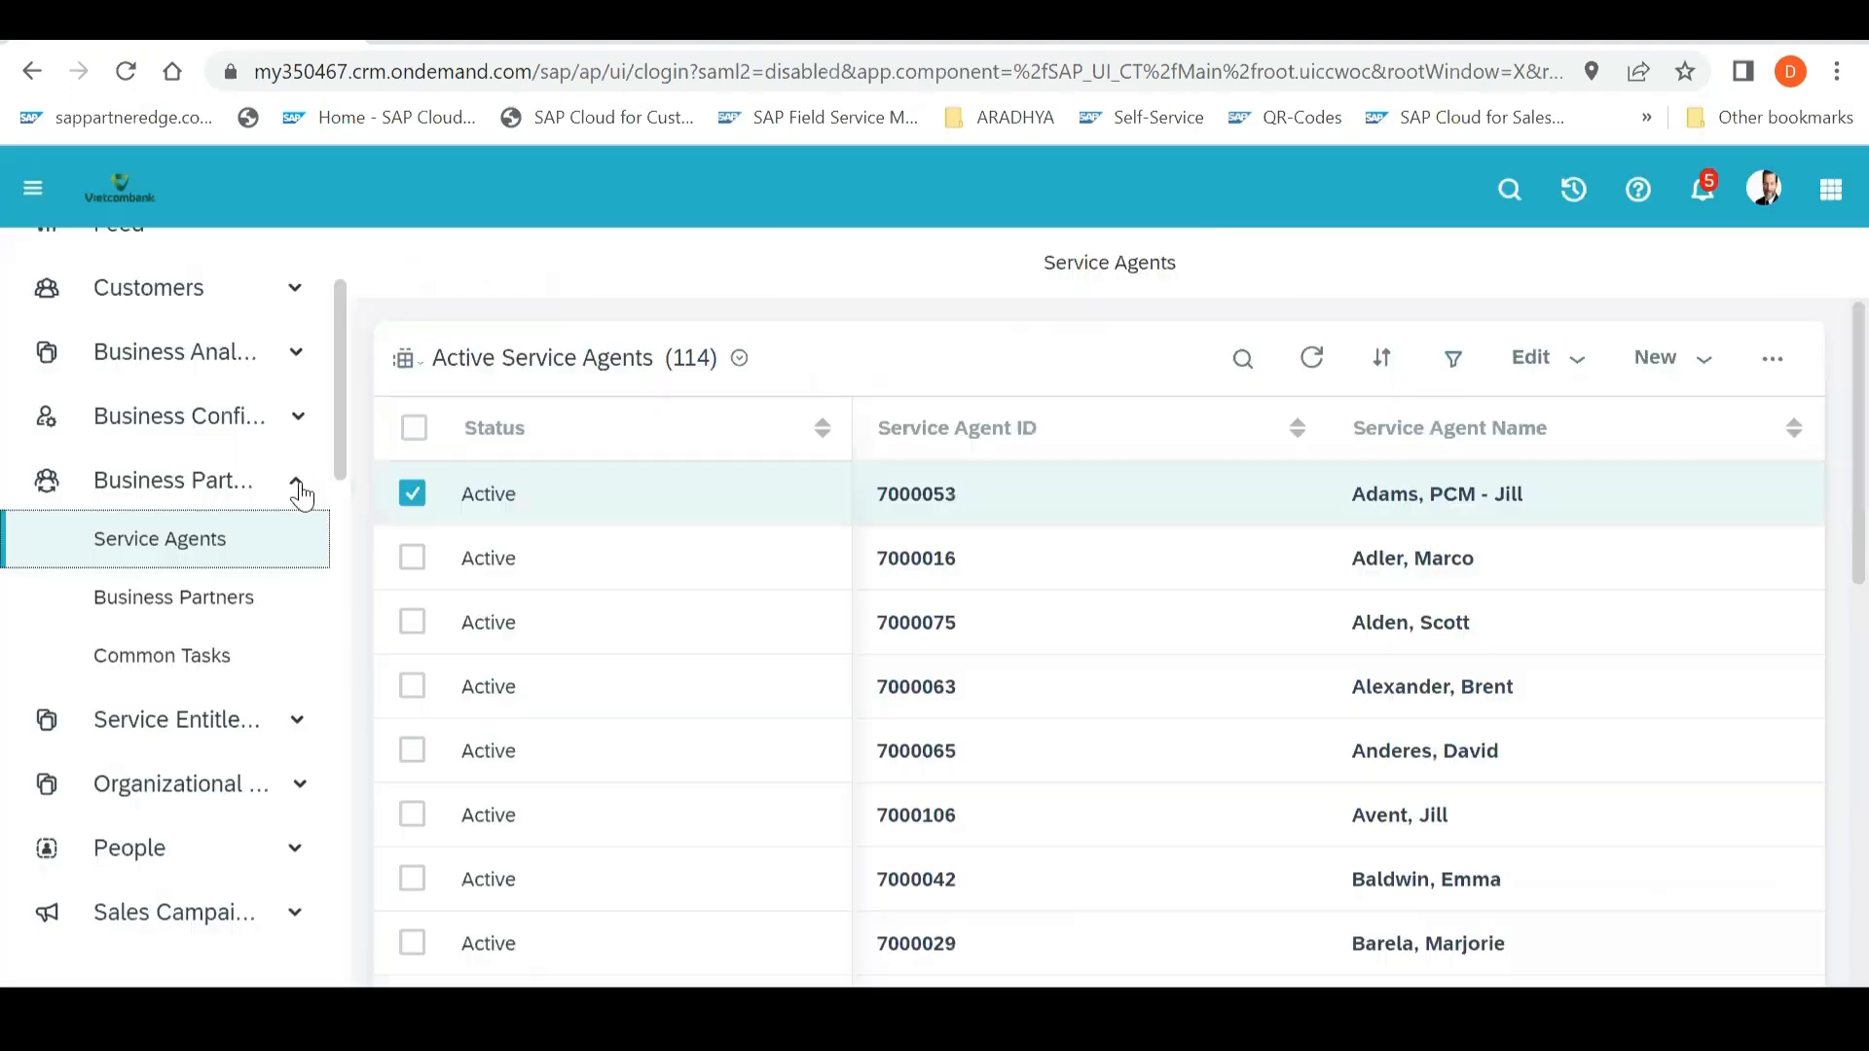
scroll("down", 3)
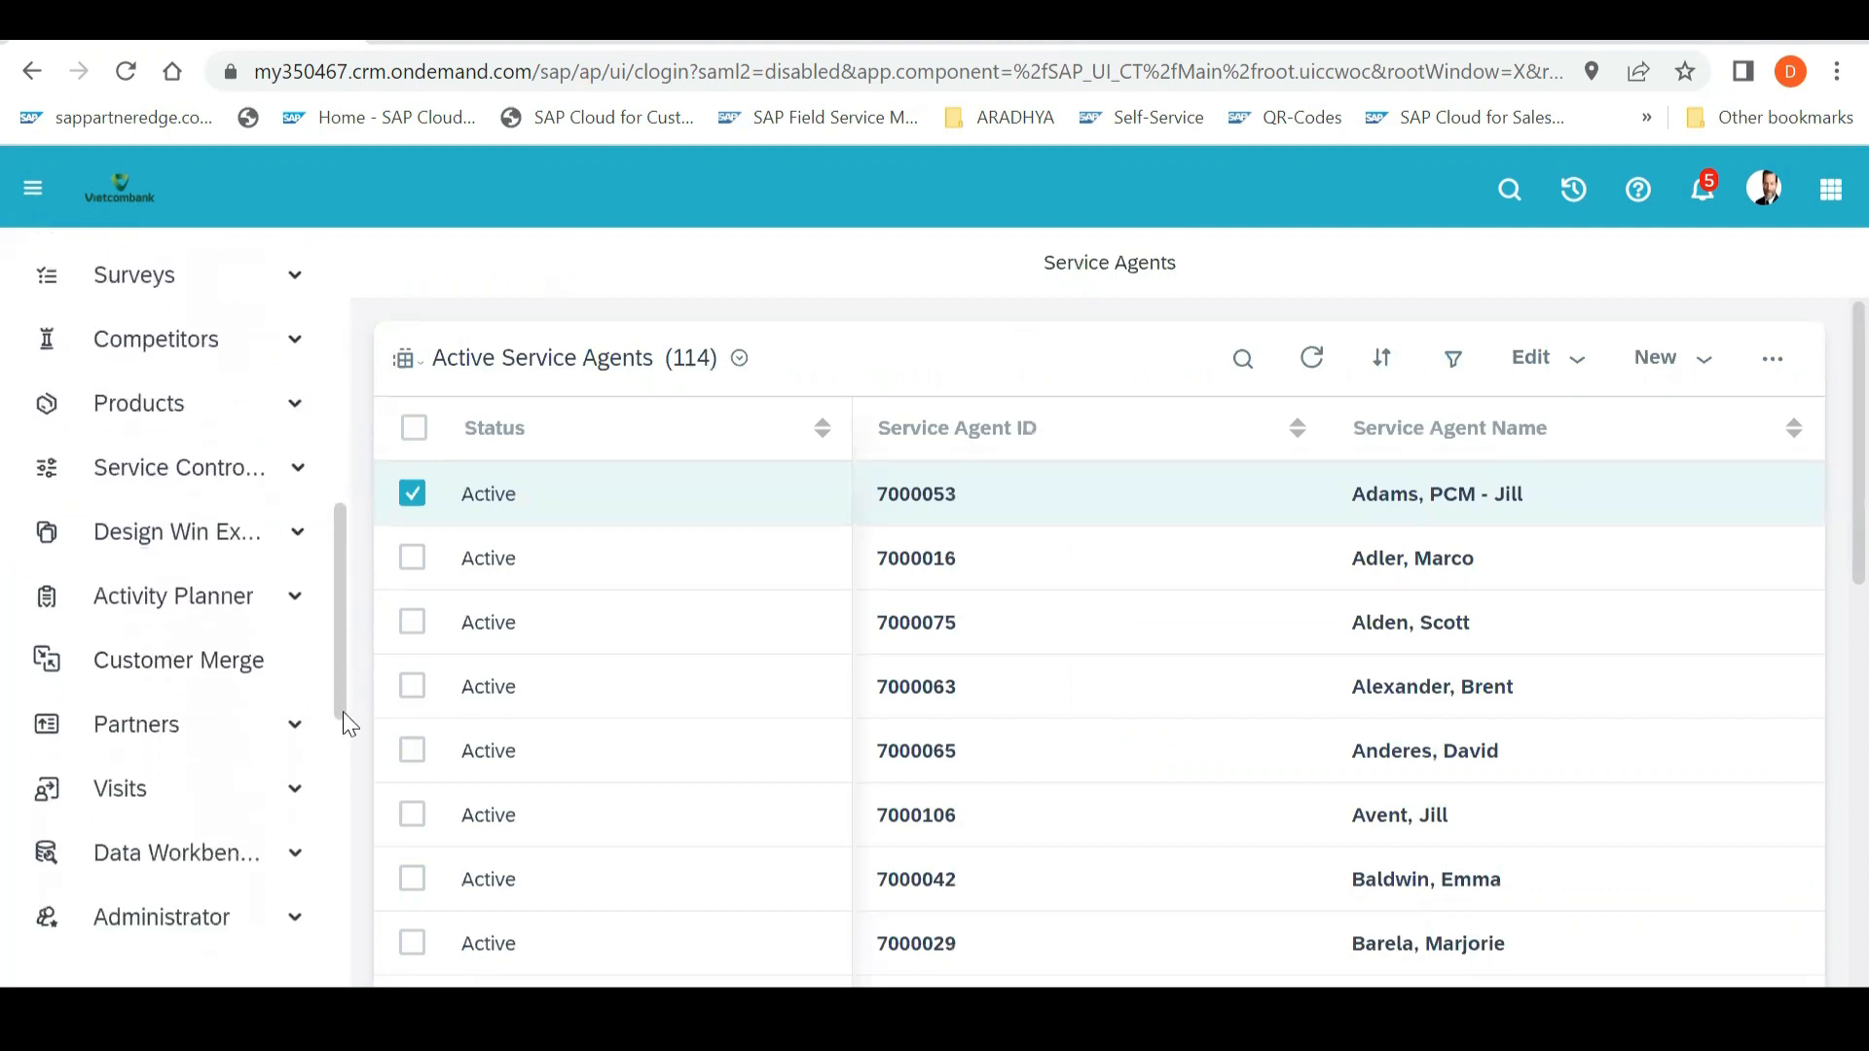
scroll("down", 3)
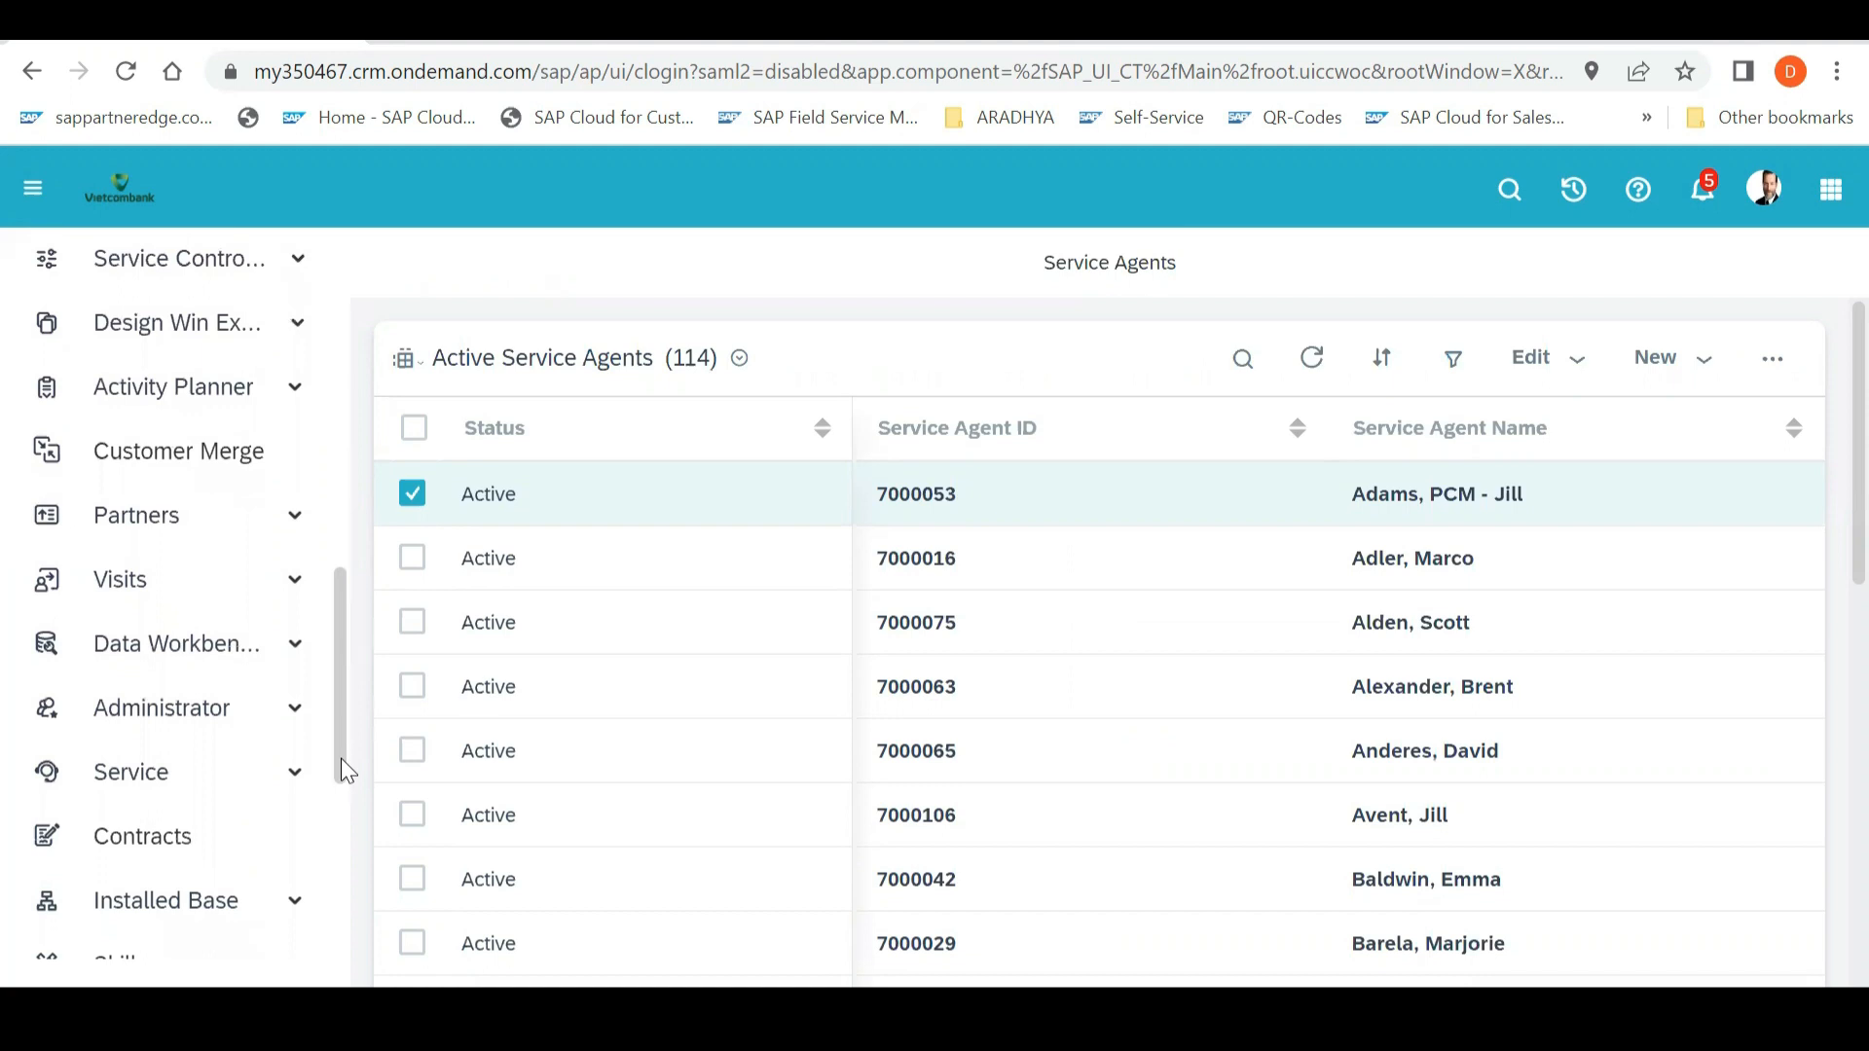
left_click(161, 707)
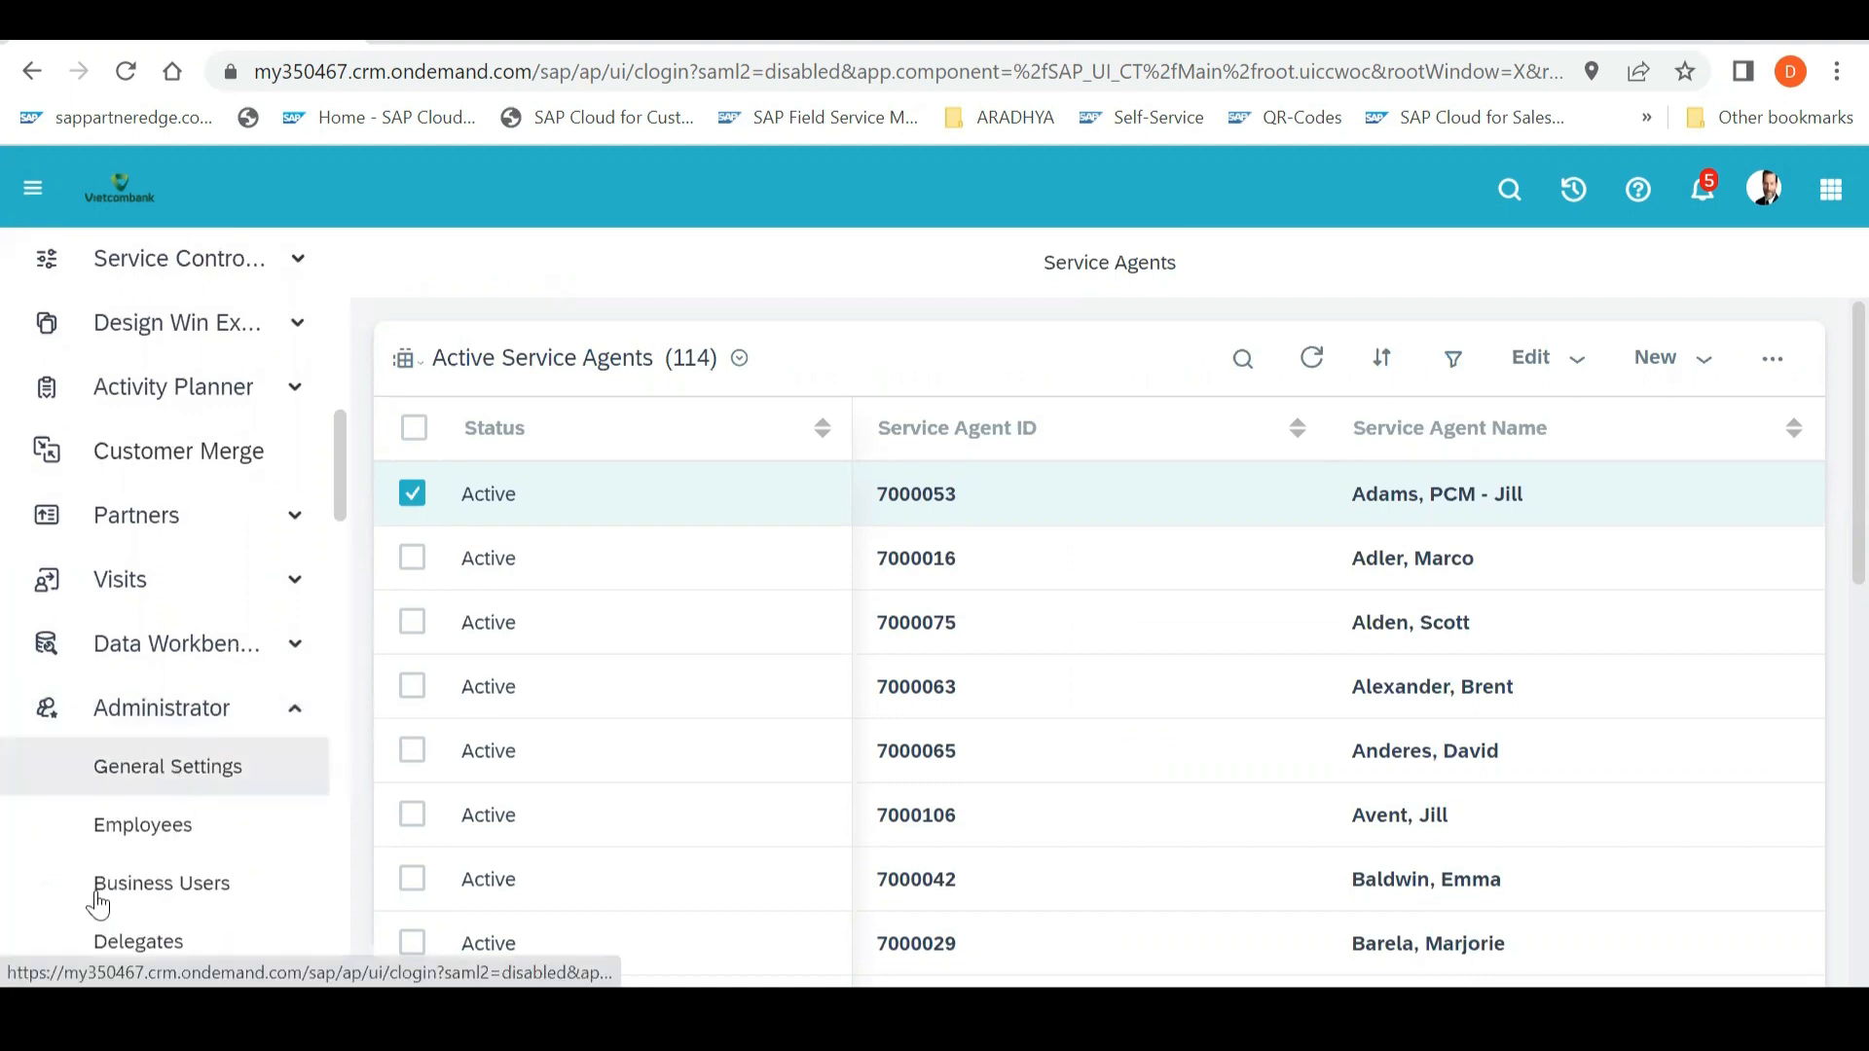
mouse_move(161, 883)
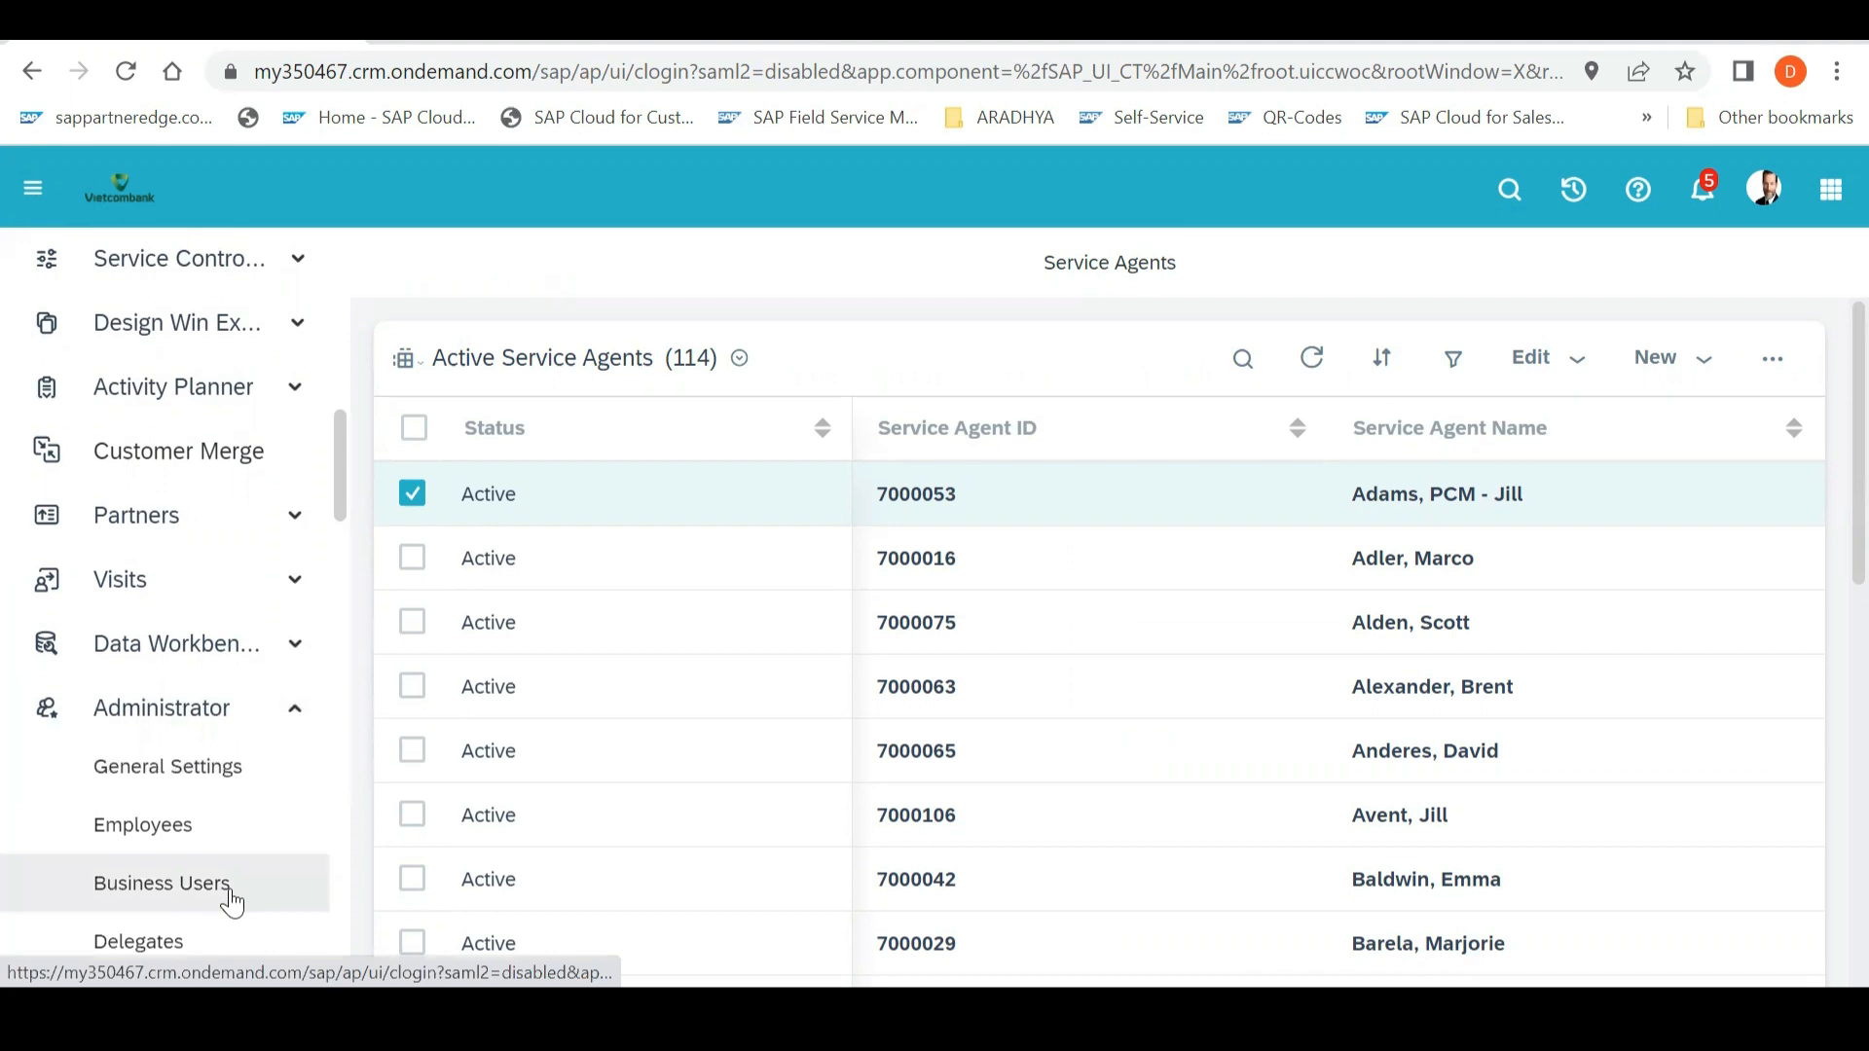
left_click(160, 883)
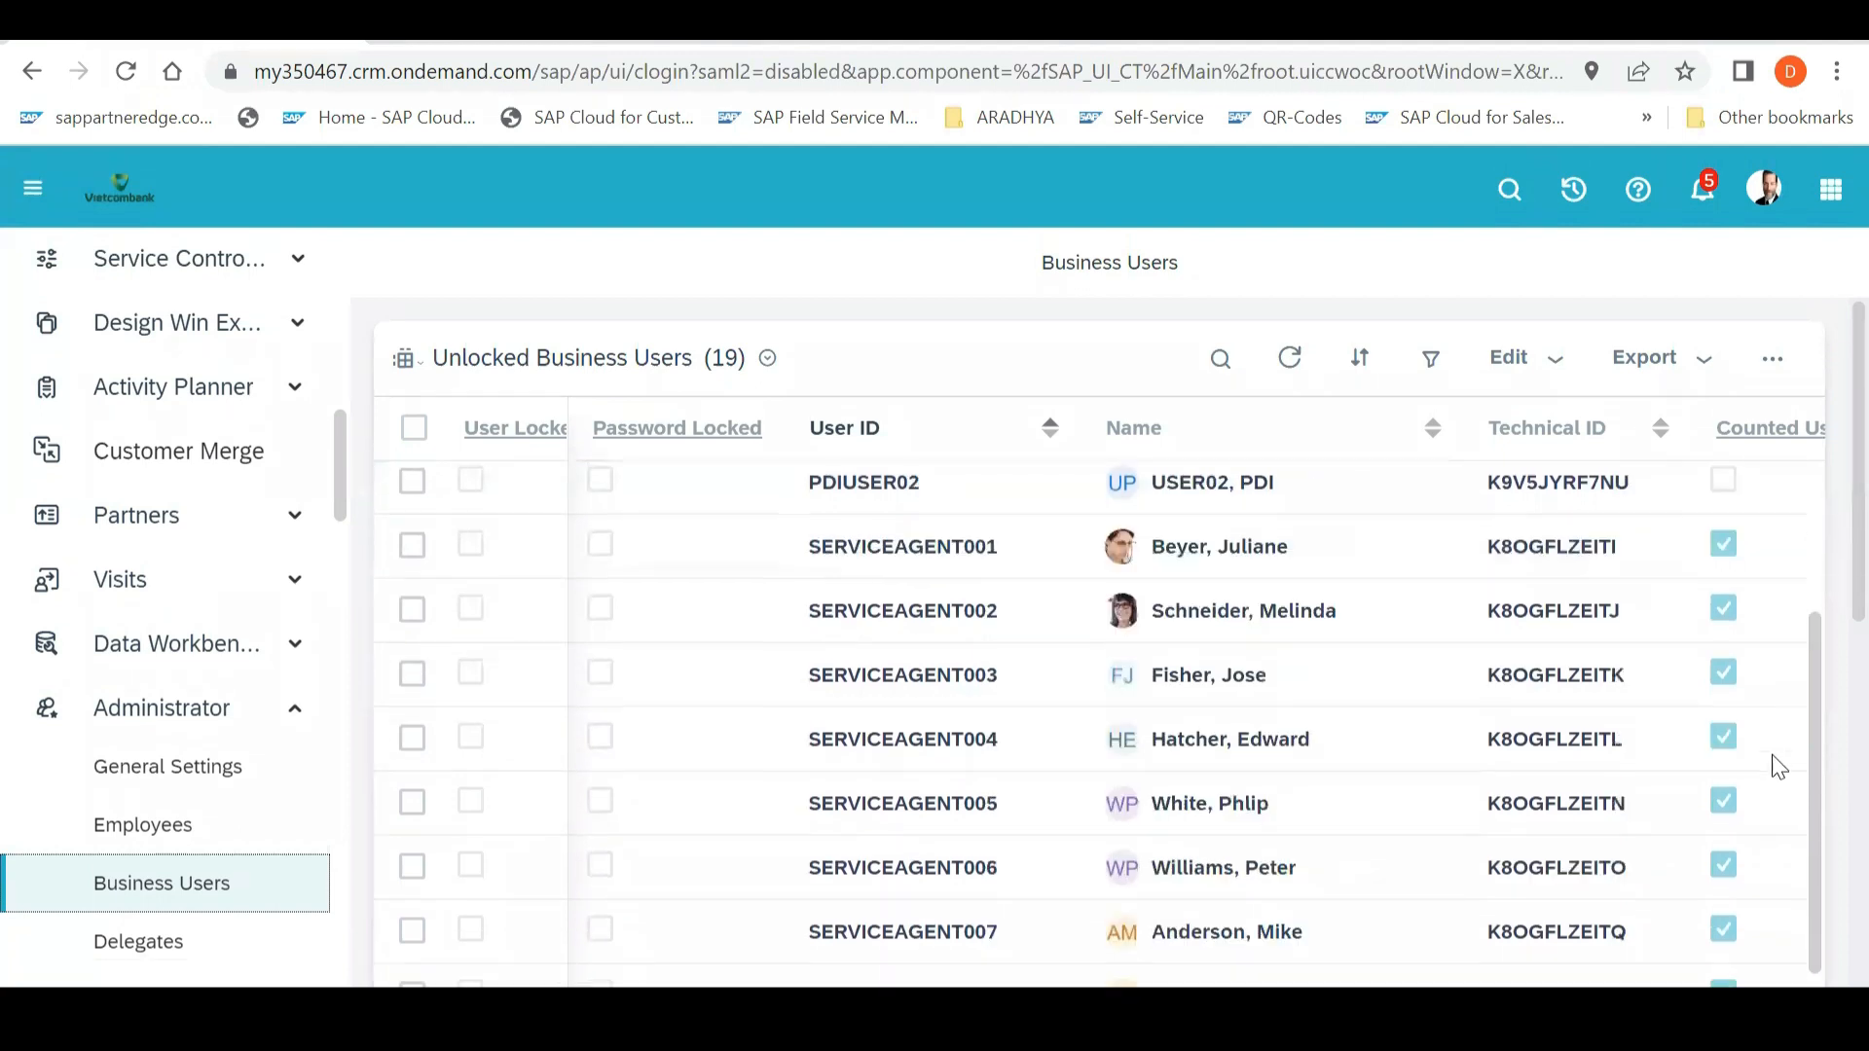
scroll("up", 3)
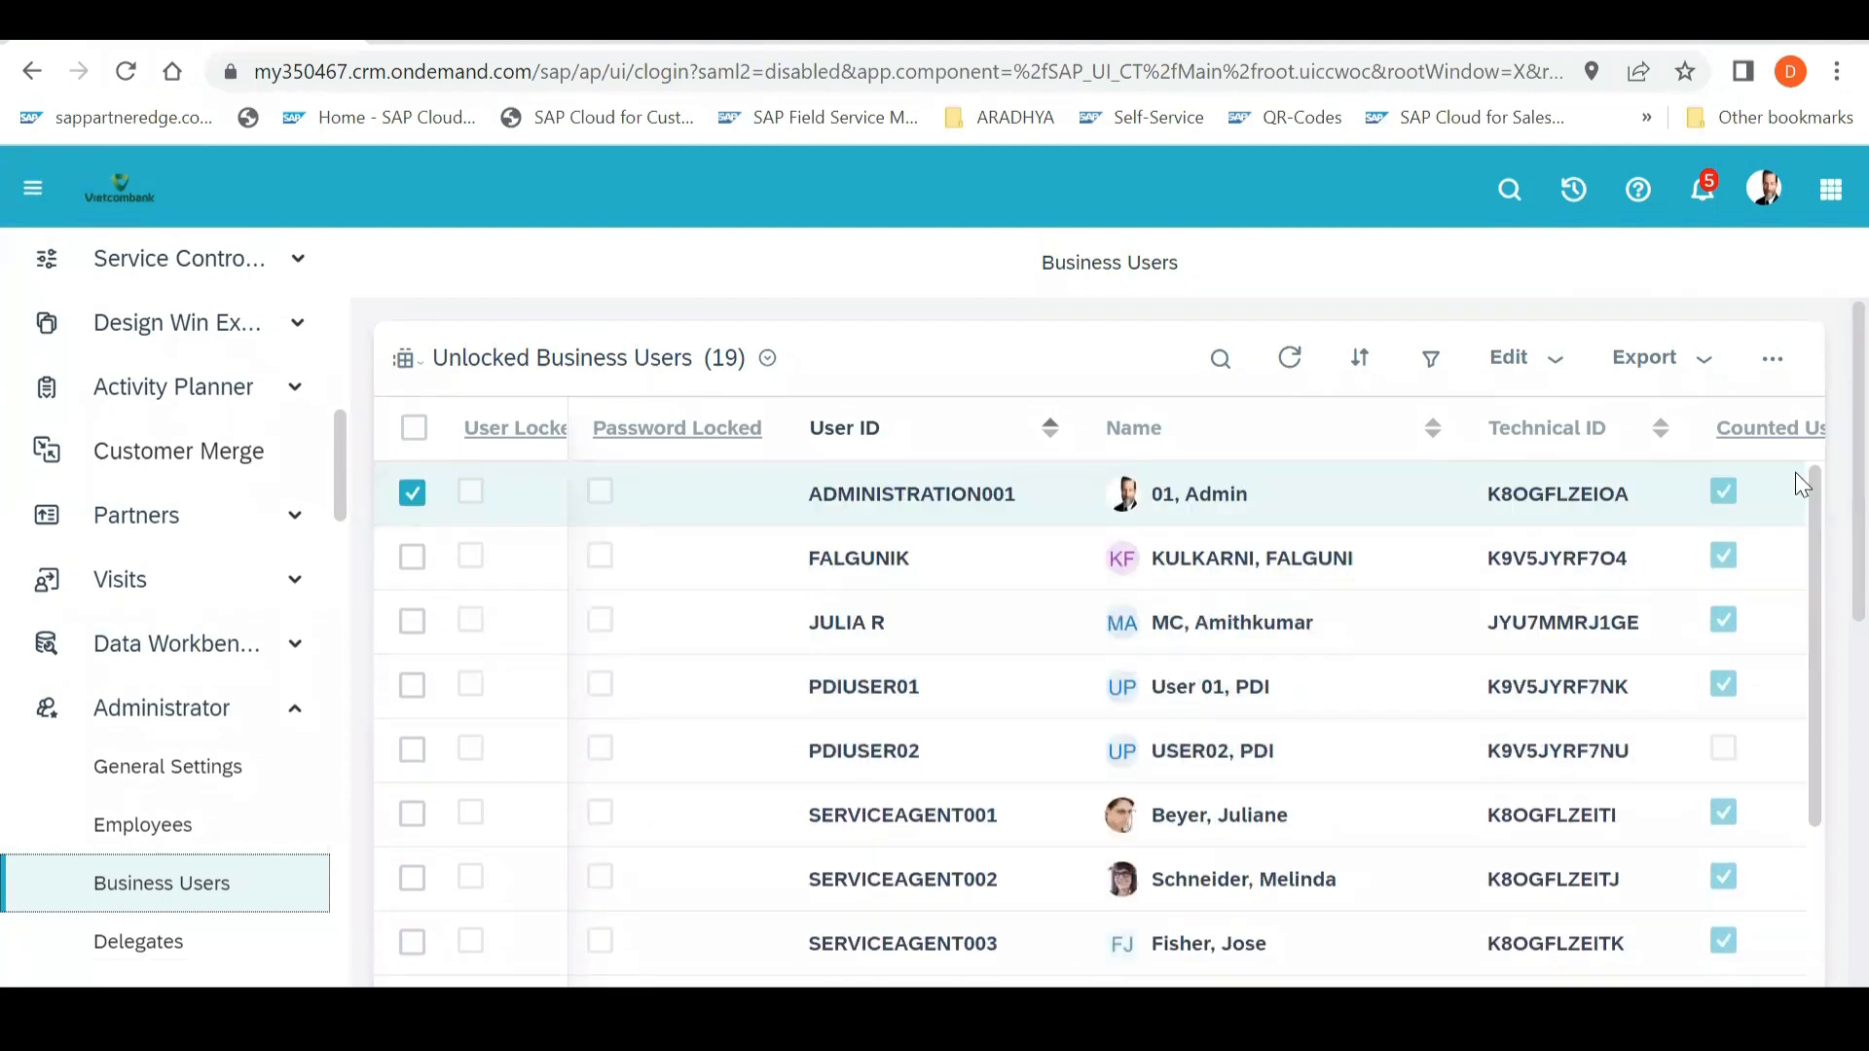
mouse_move(978, 638)
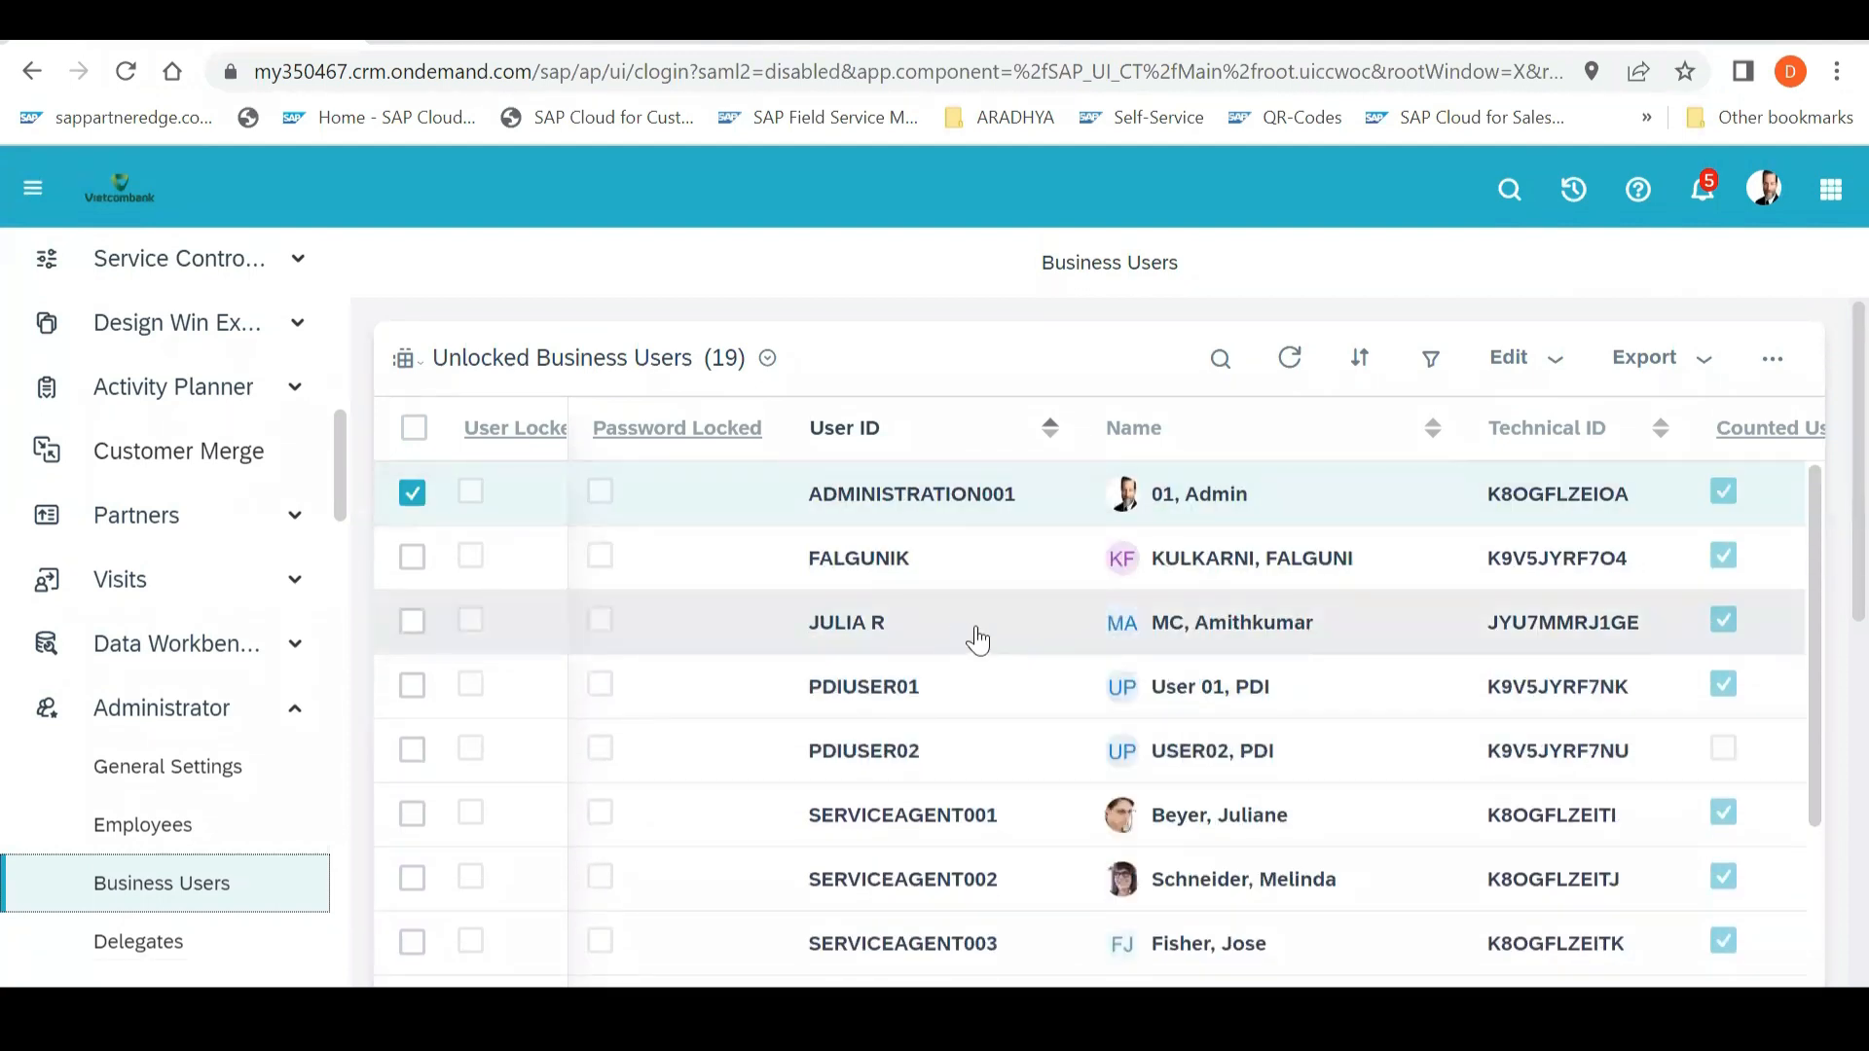
left_click(410, 621)
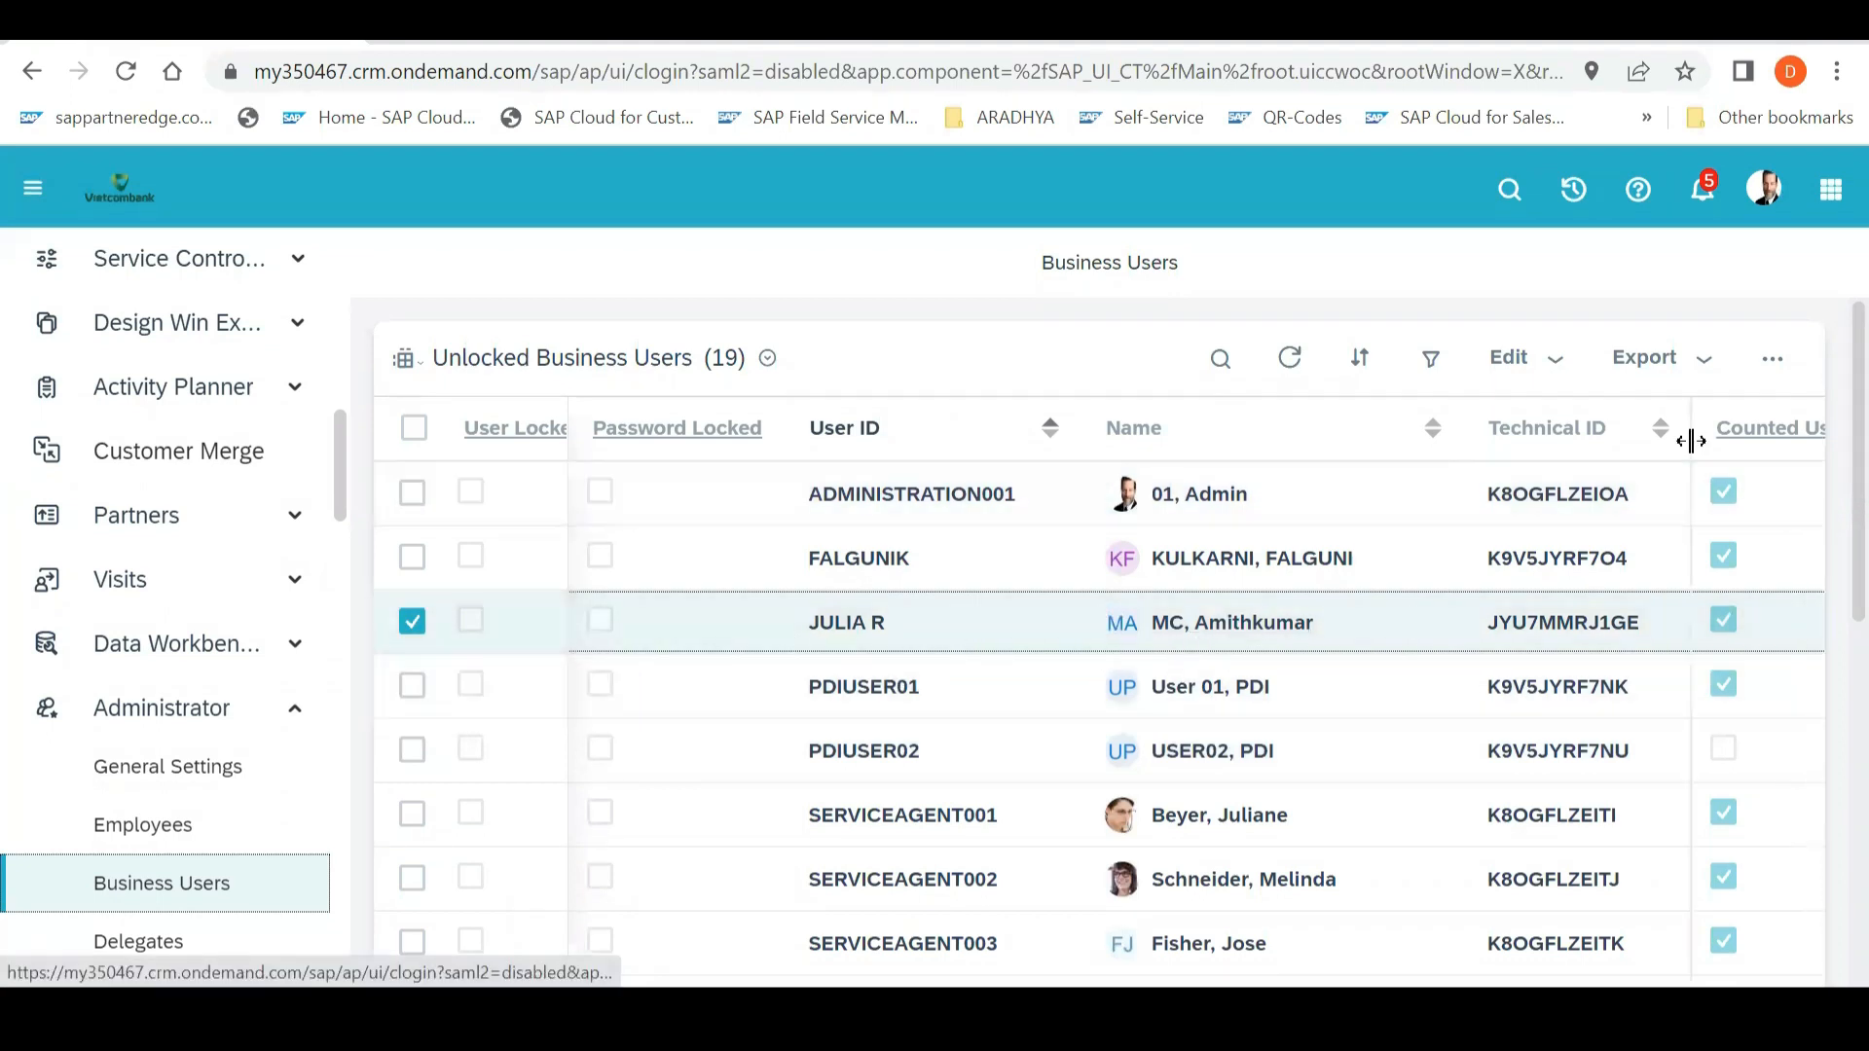
left_click(1508, 357)
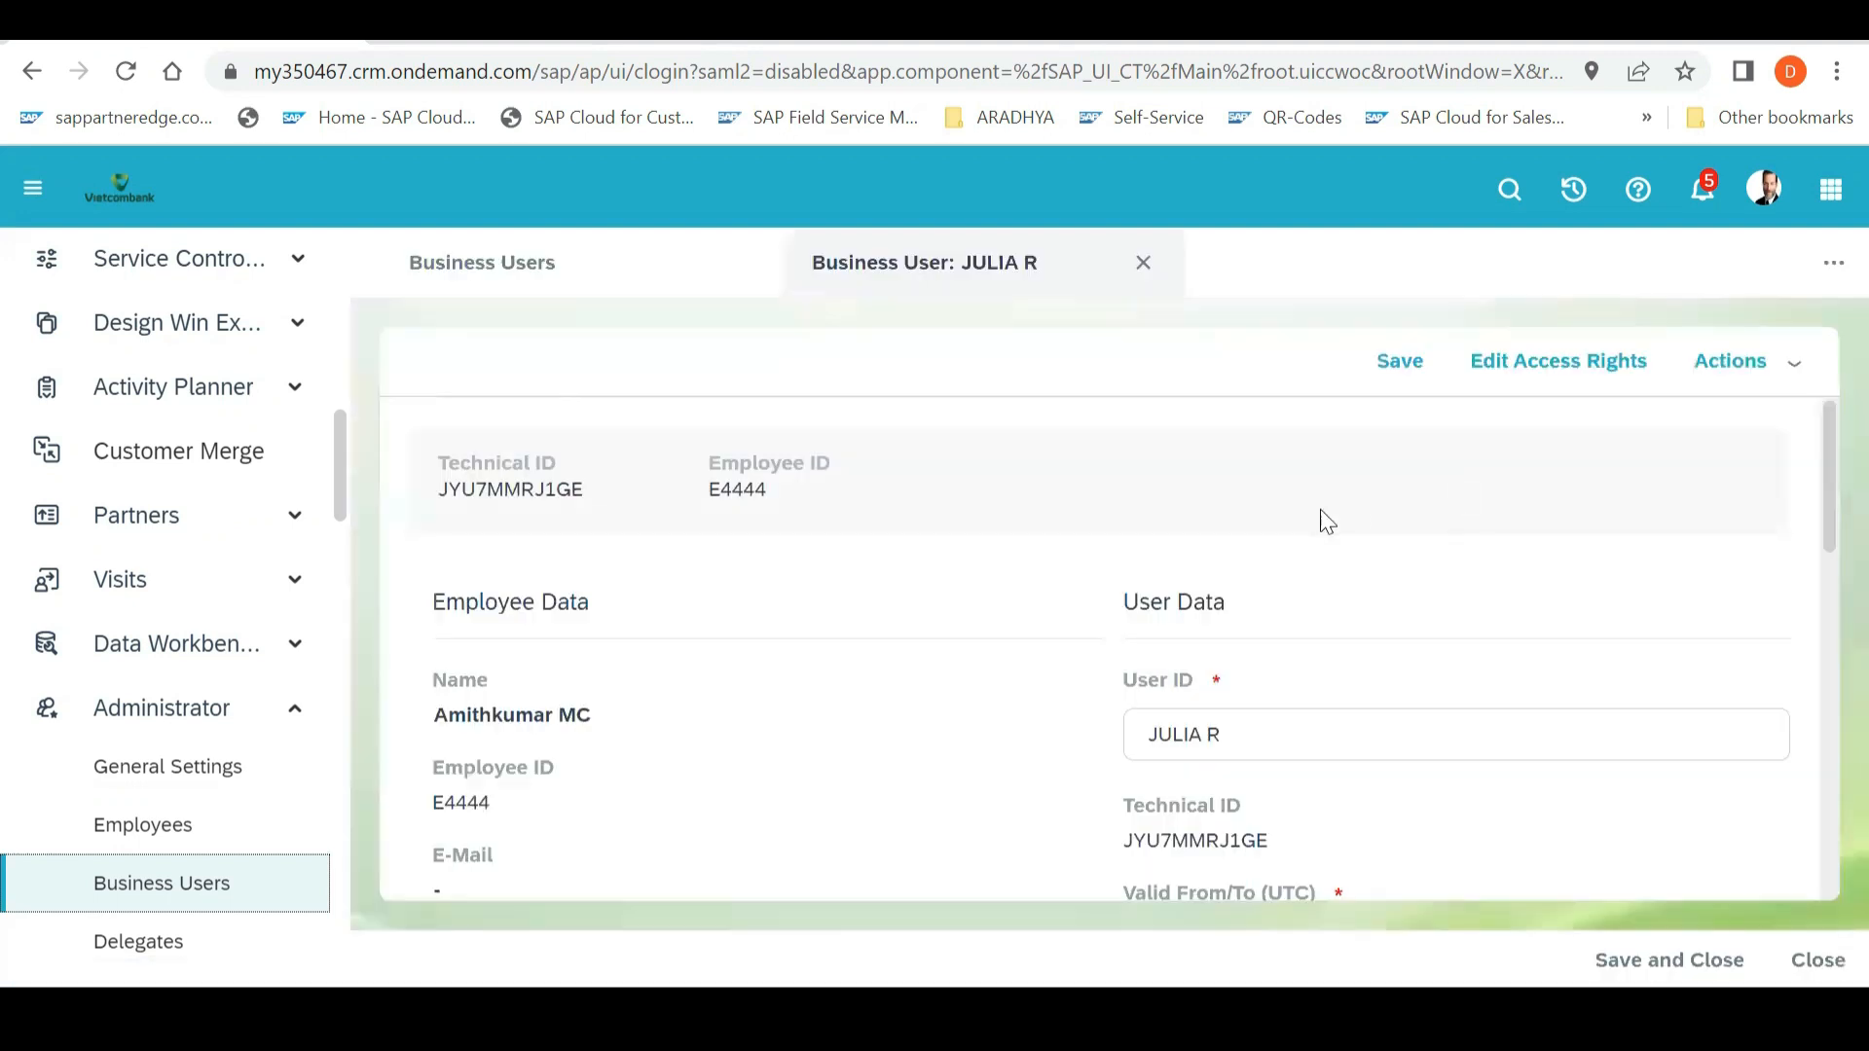
scroll("down", 3)
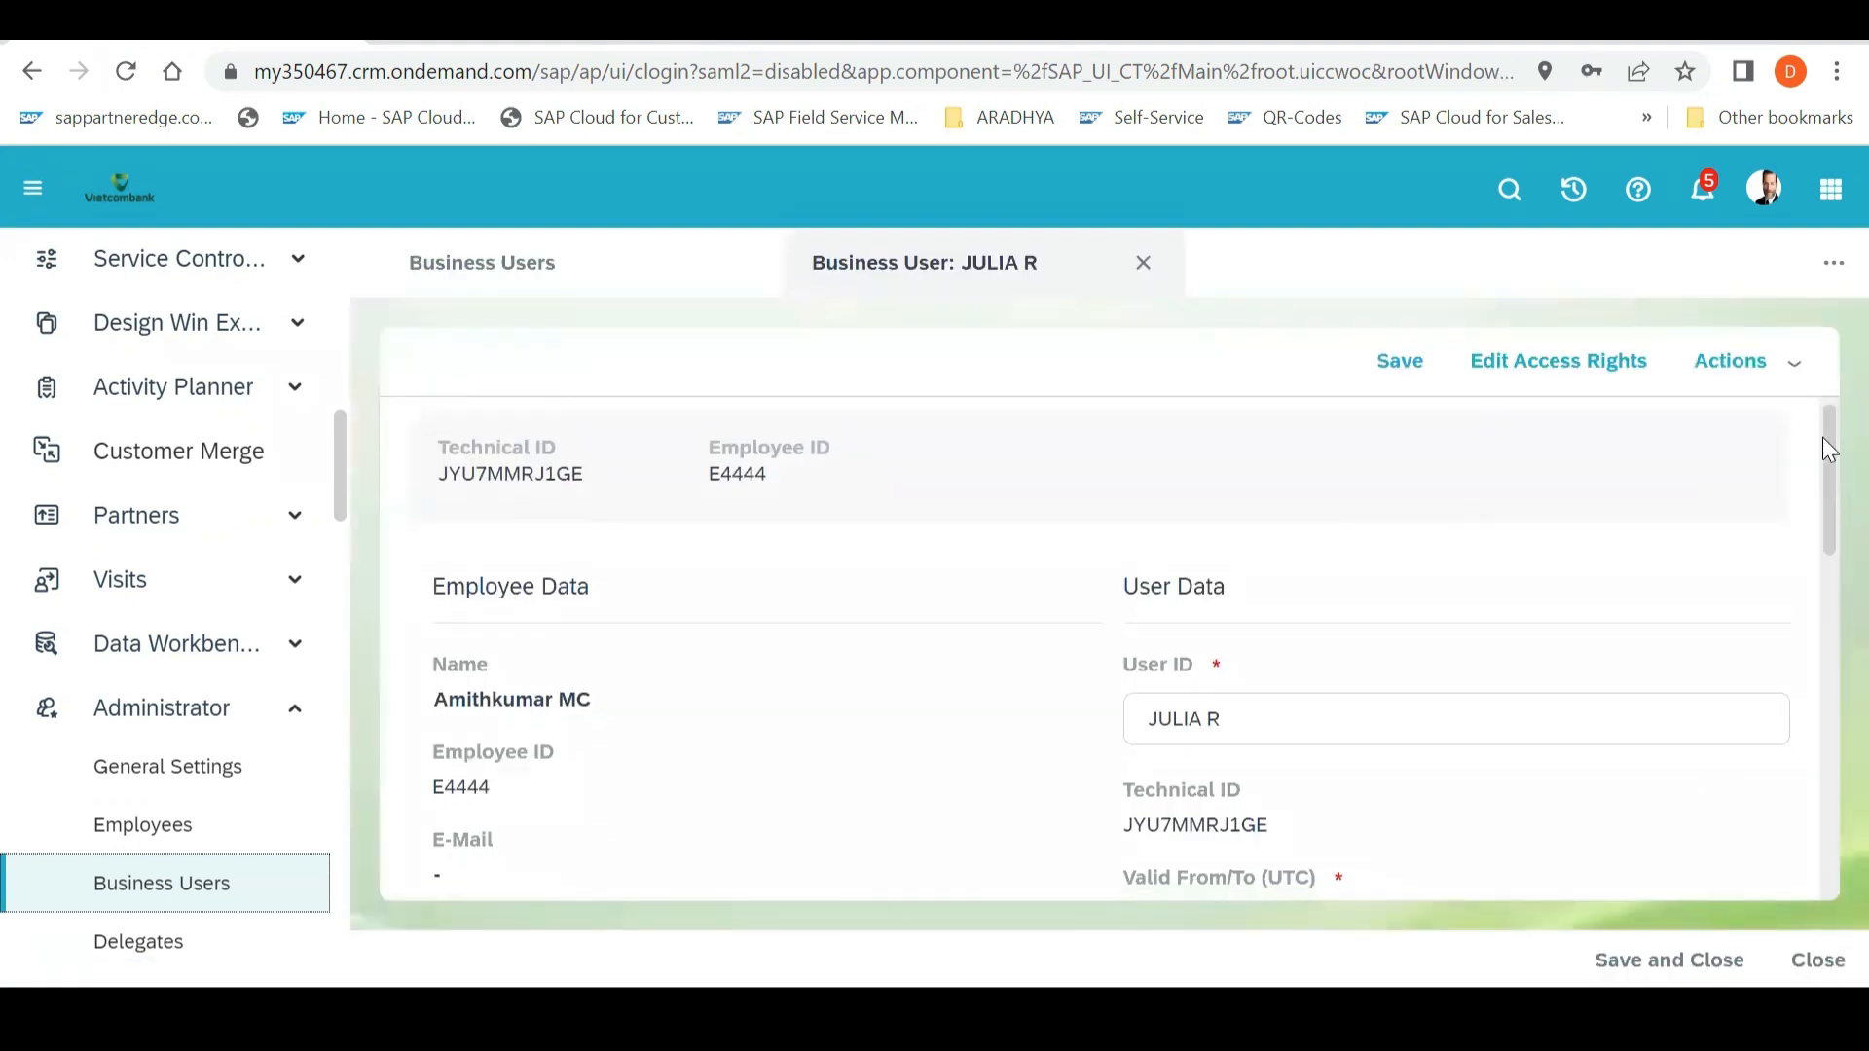
scroll("down", 3)
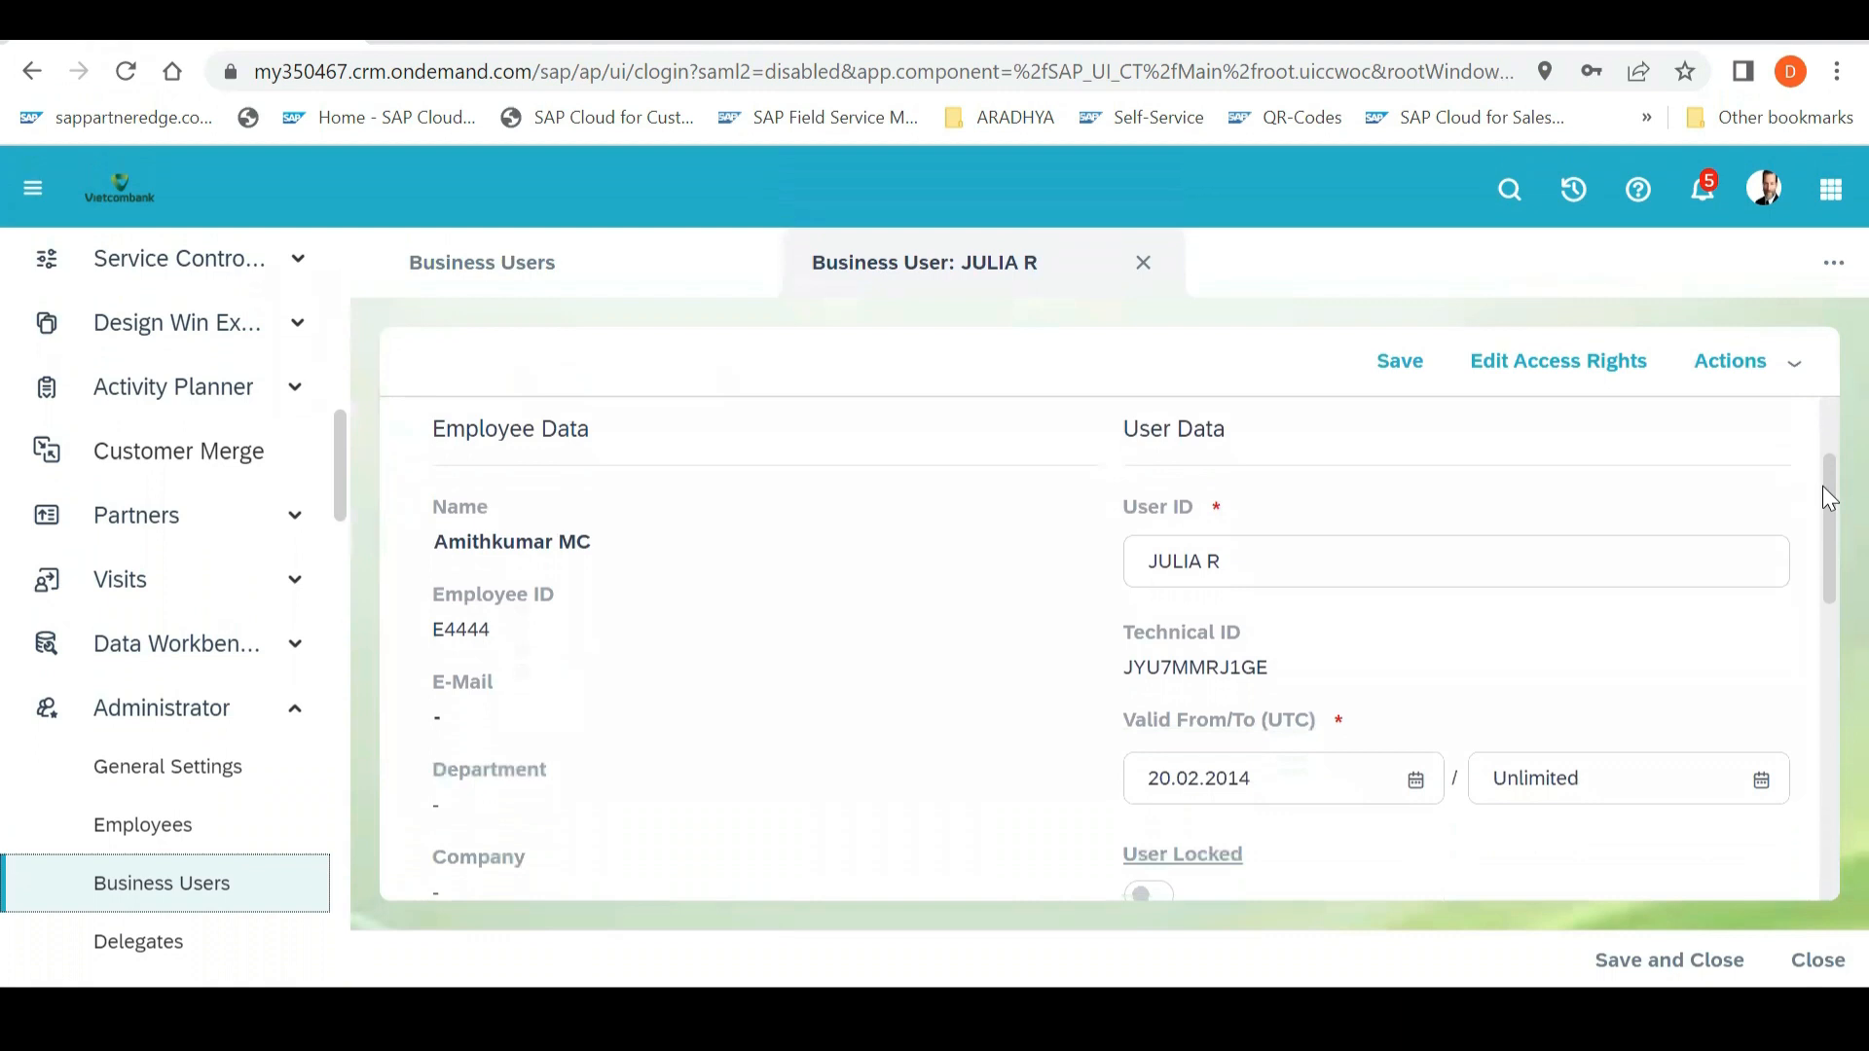
scroll("down", 3)
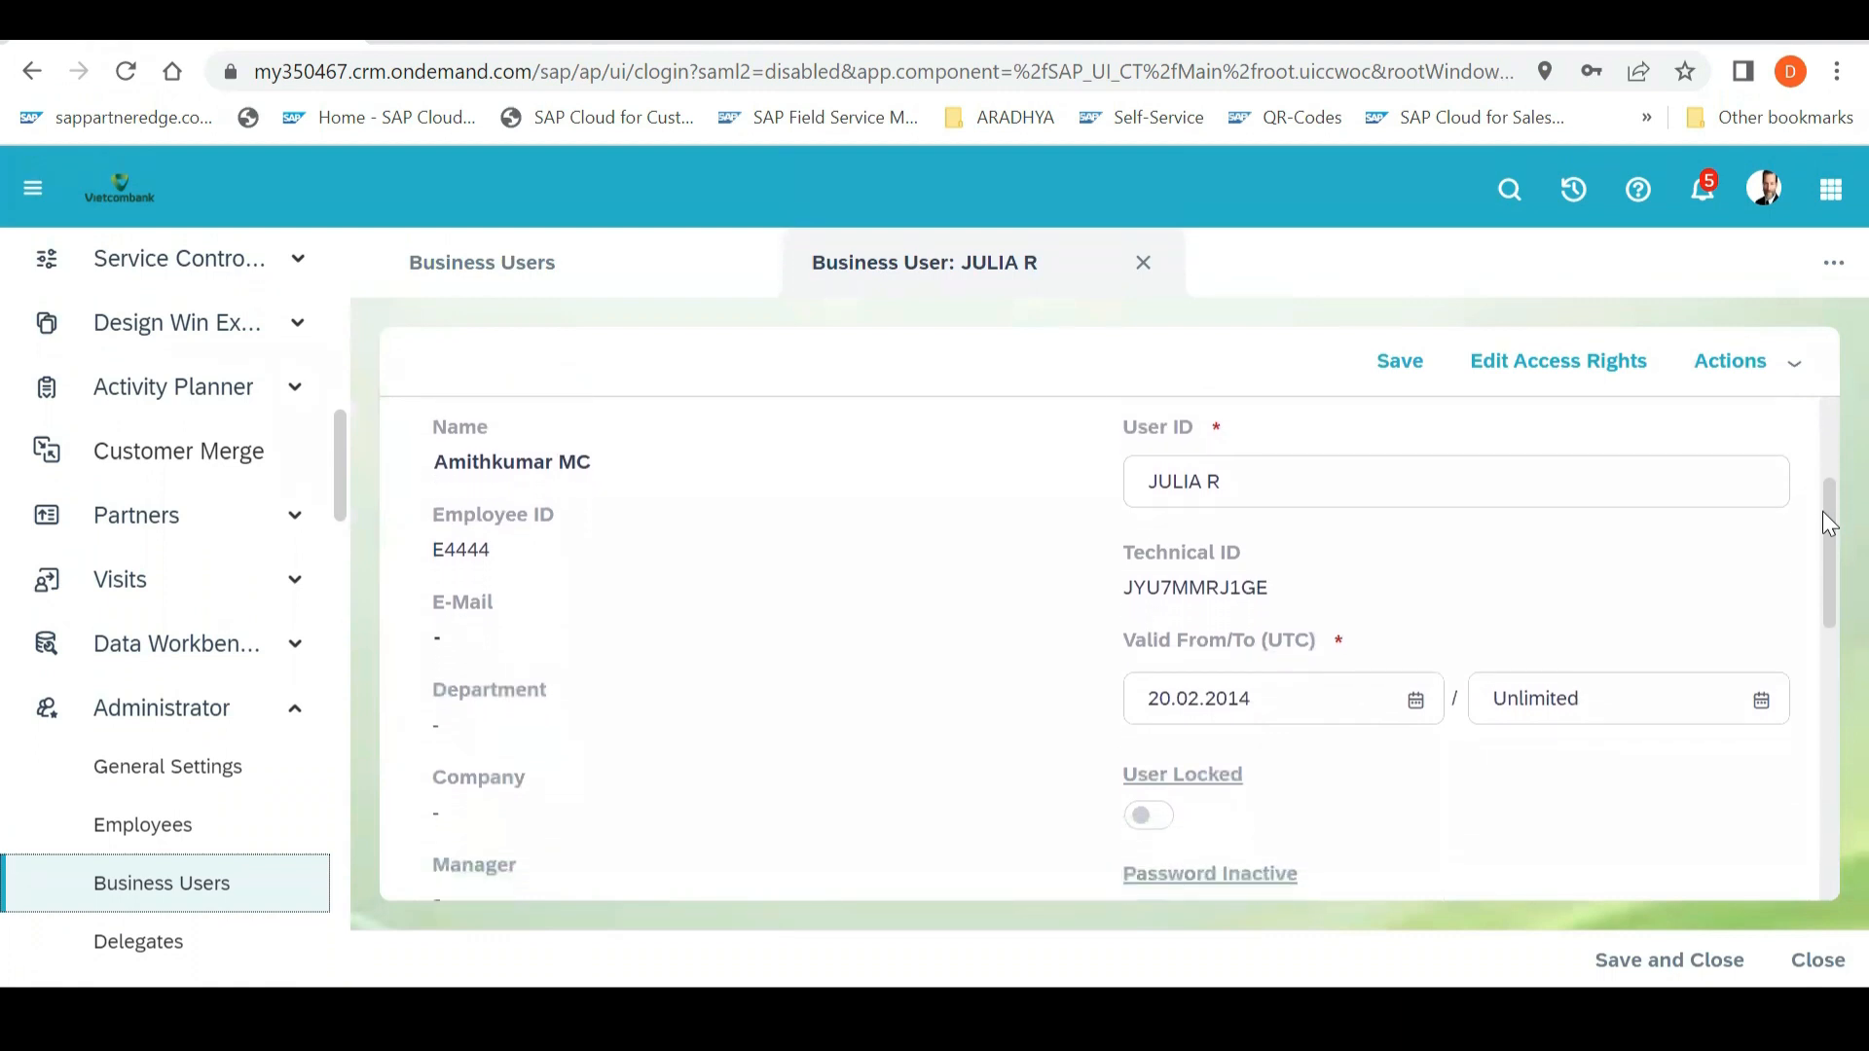
scroll("down", 3)
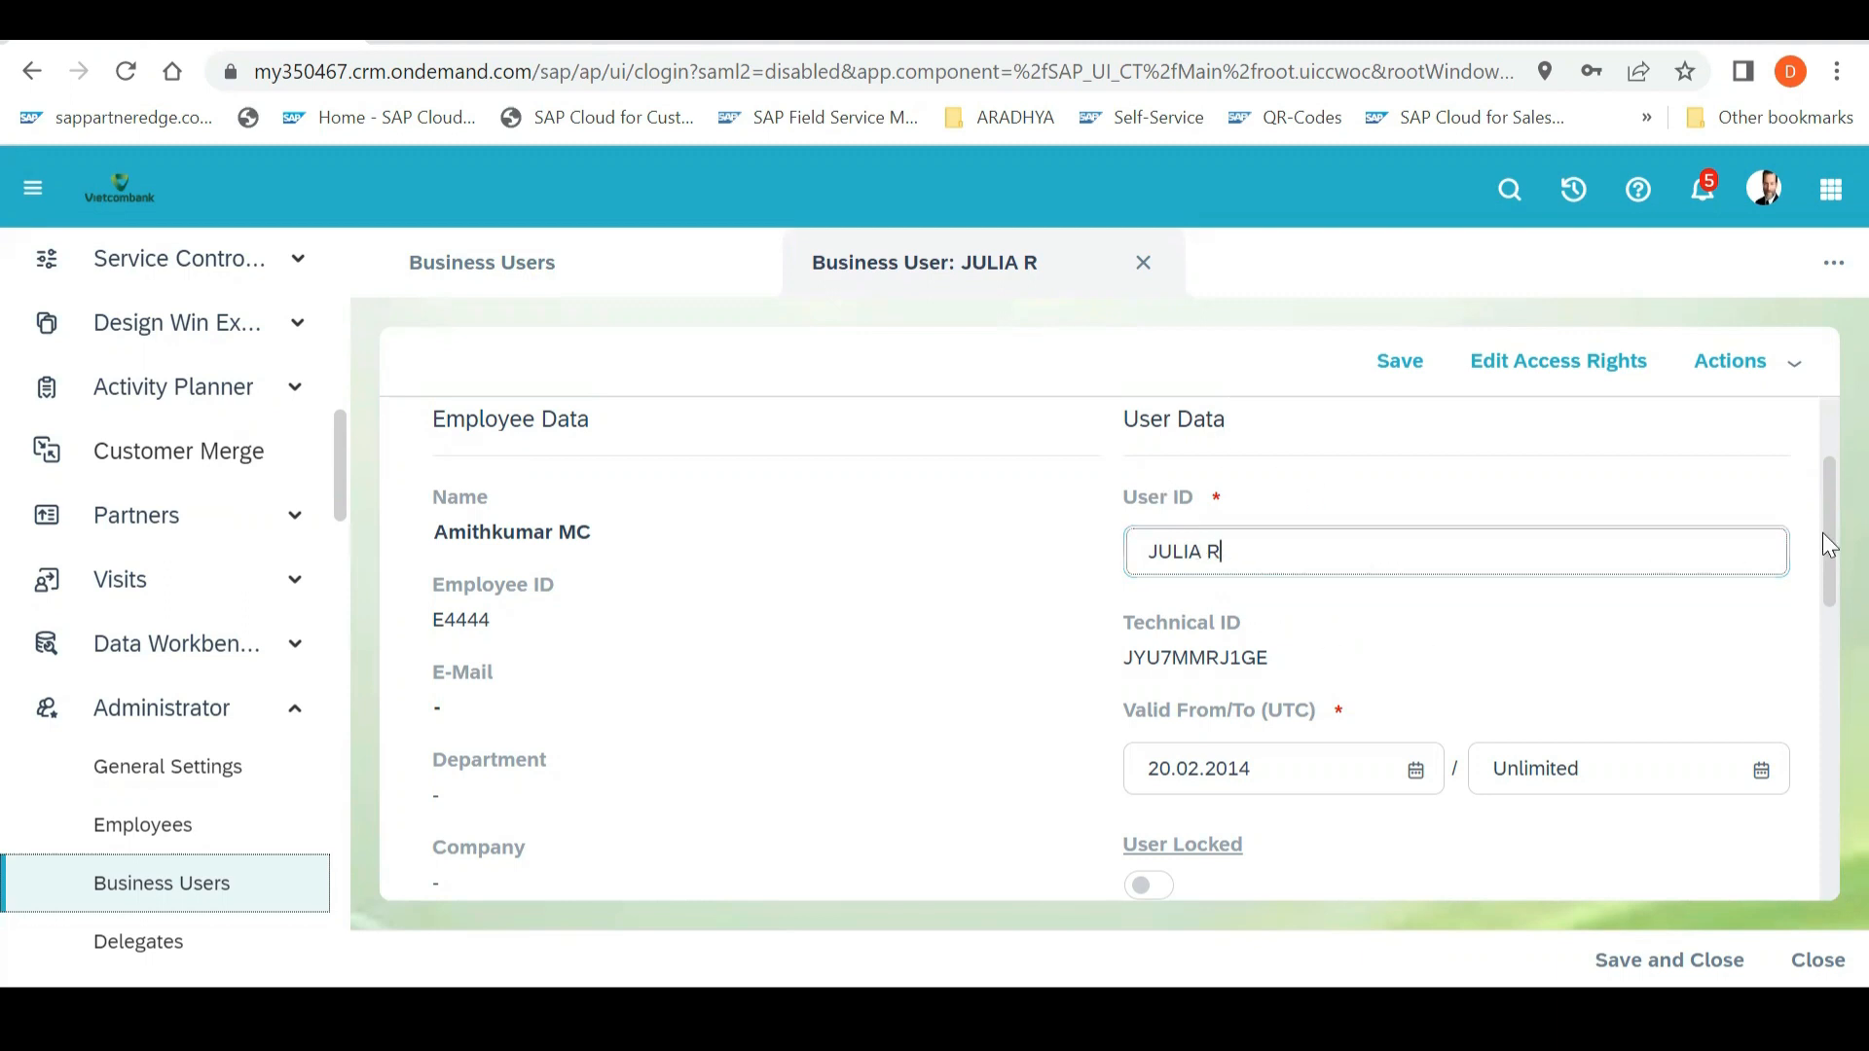
mouse_move(1467, 551)
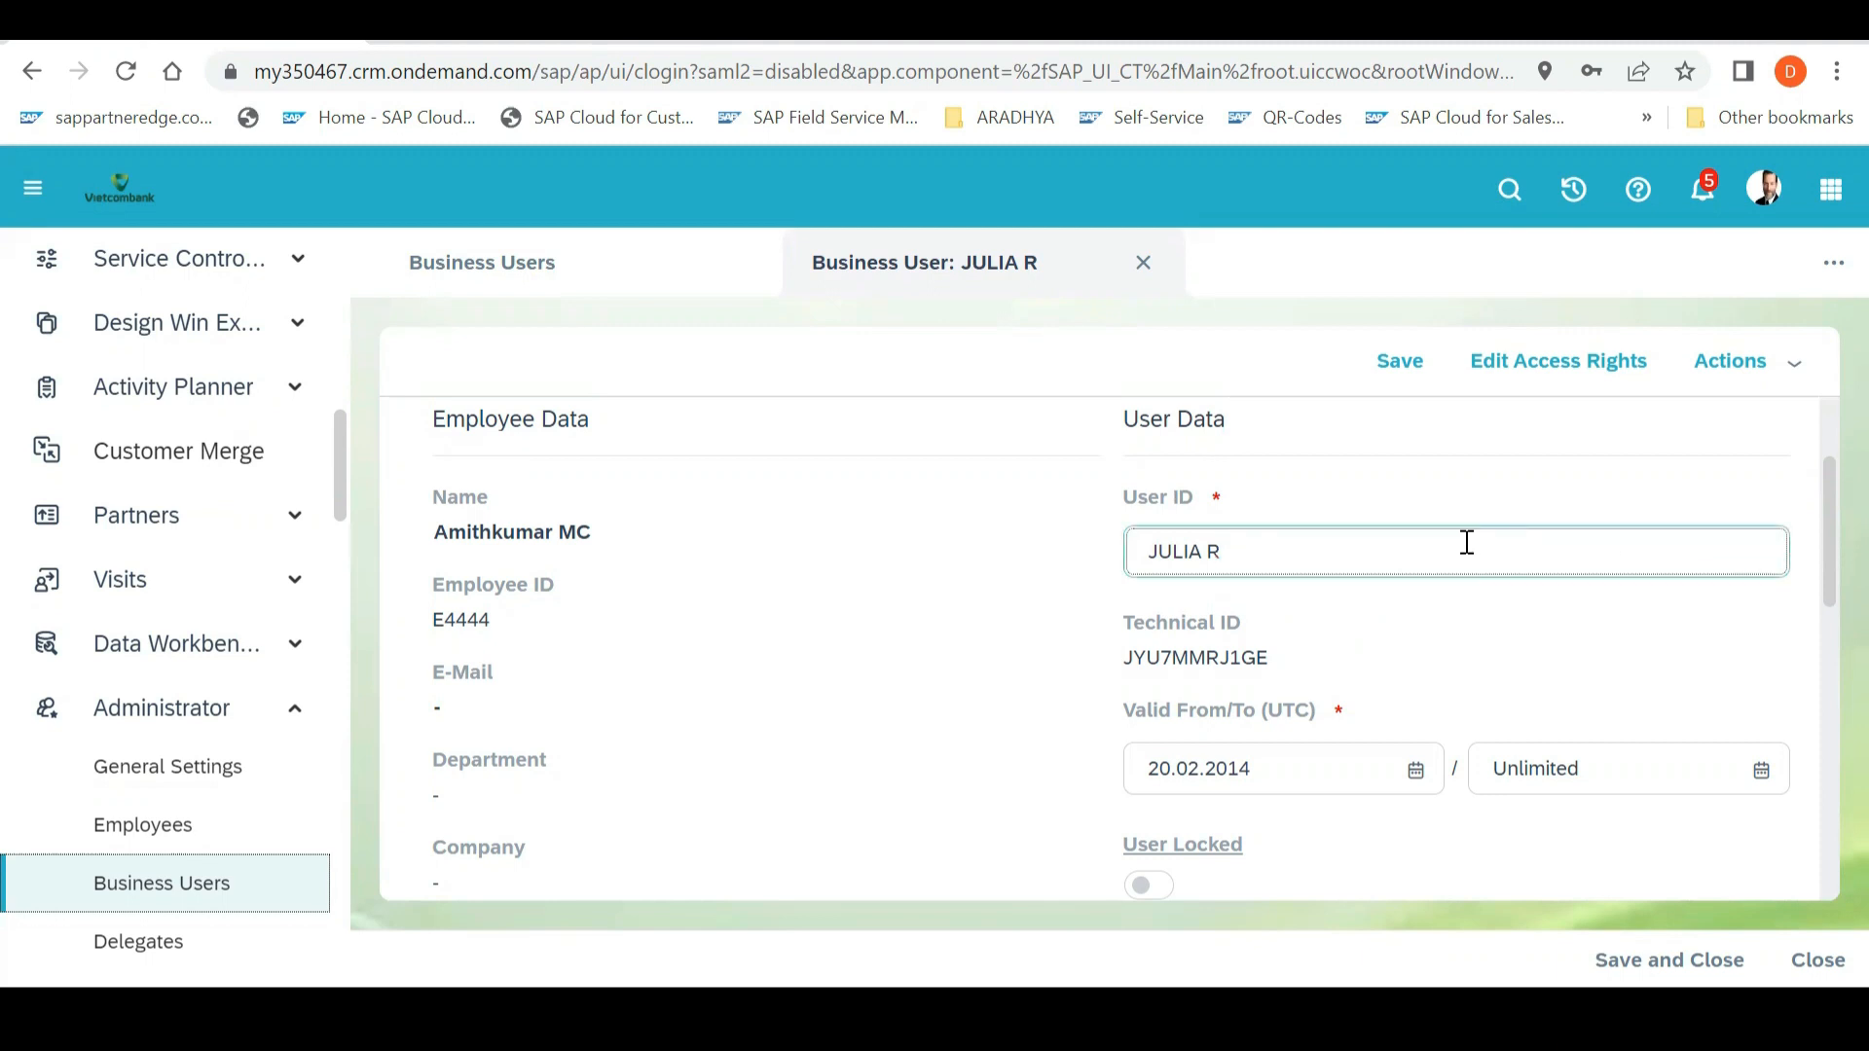
mouse_move(1379, 545)
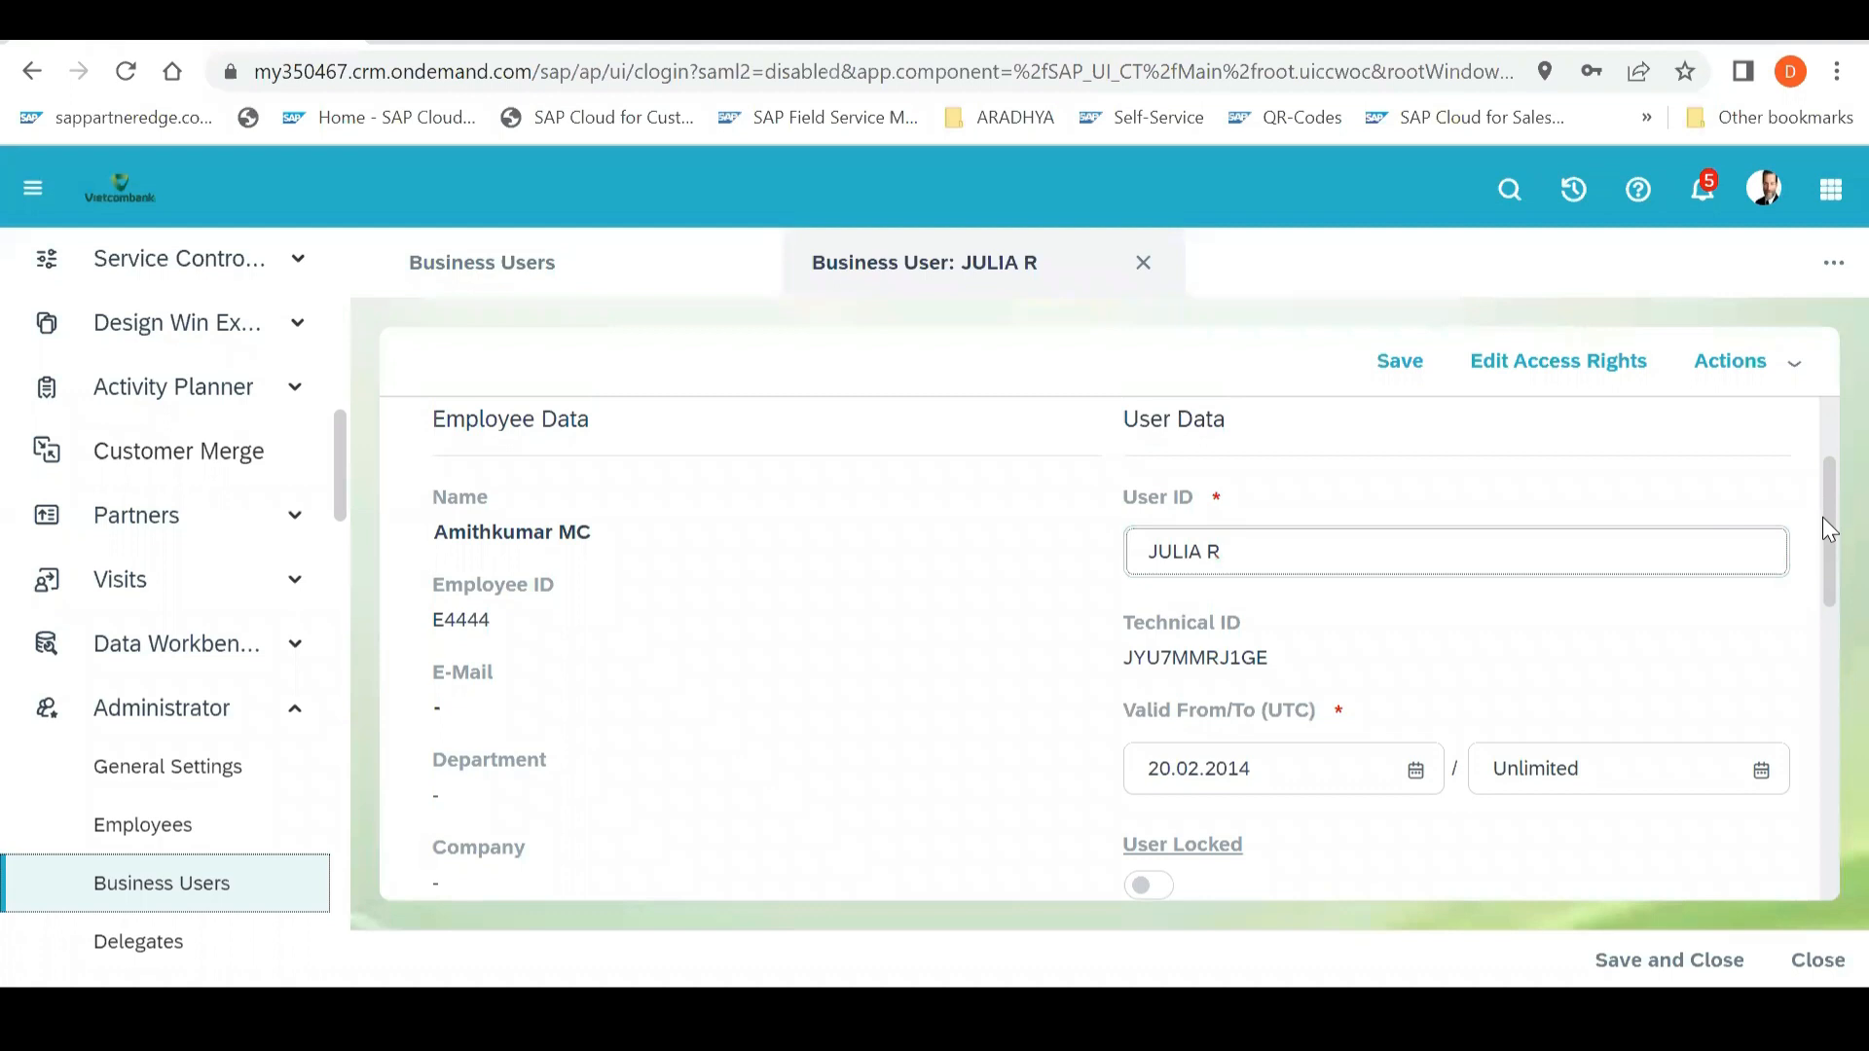
Check the Password field, dismiss browser suggestions, and view Regional Settings (DD.MM.YYYY, 24-hour, English)
scroll("down", 3)
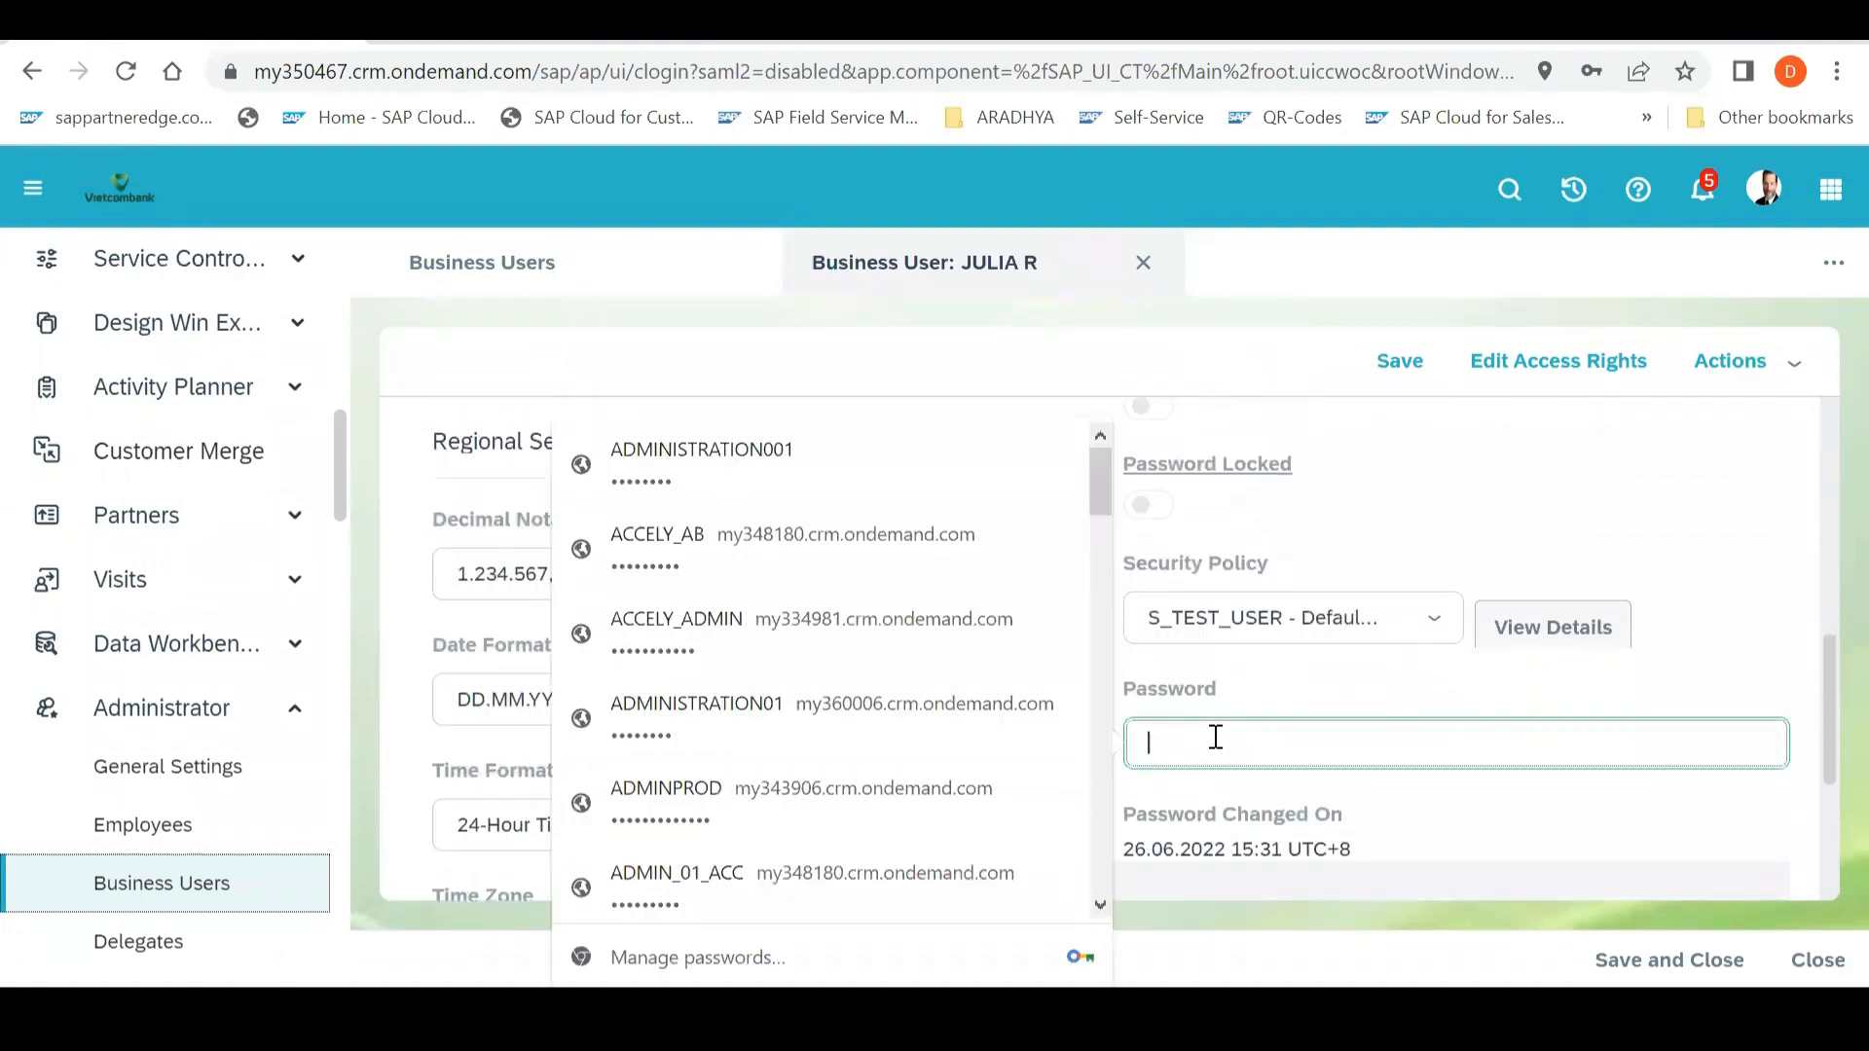
left_click(1448, 705)
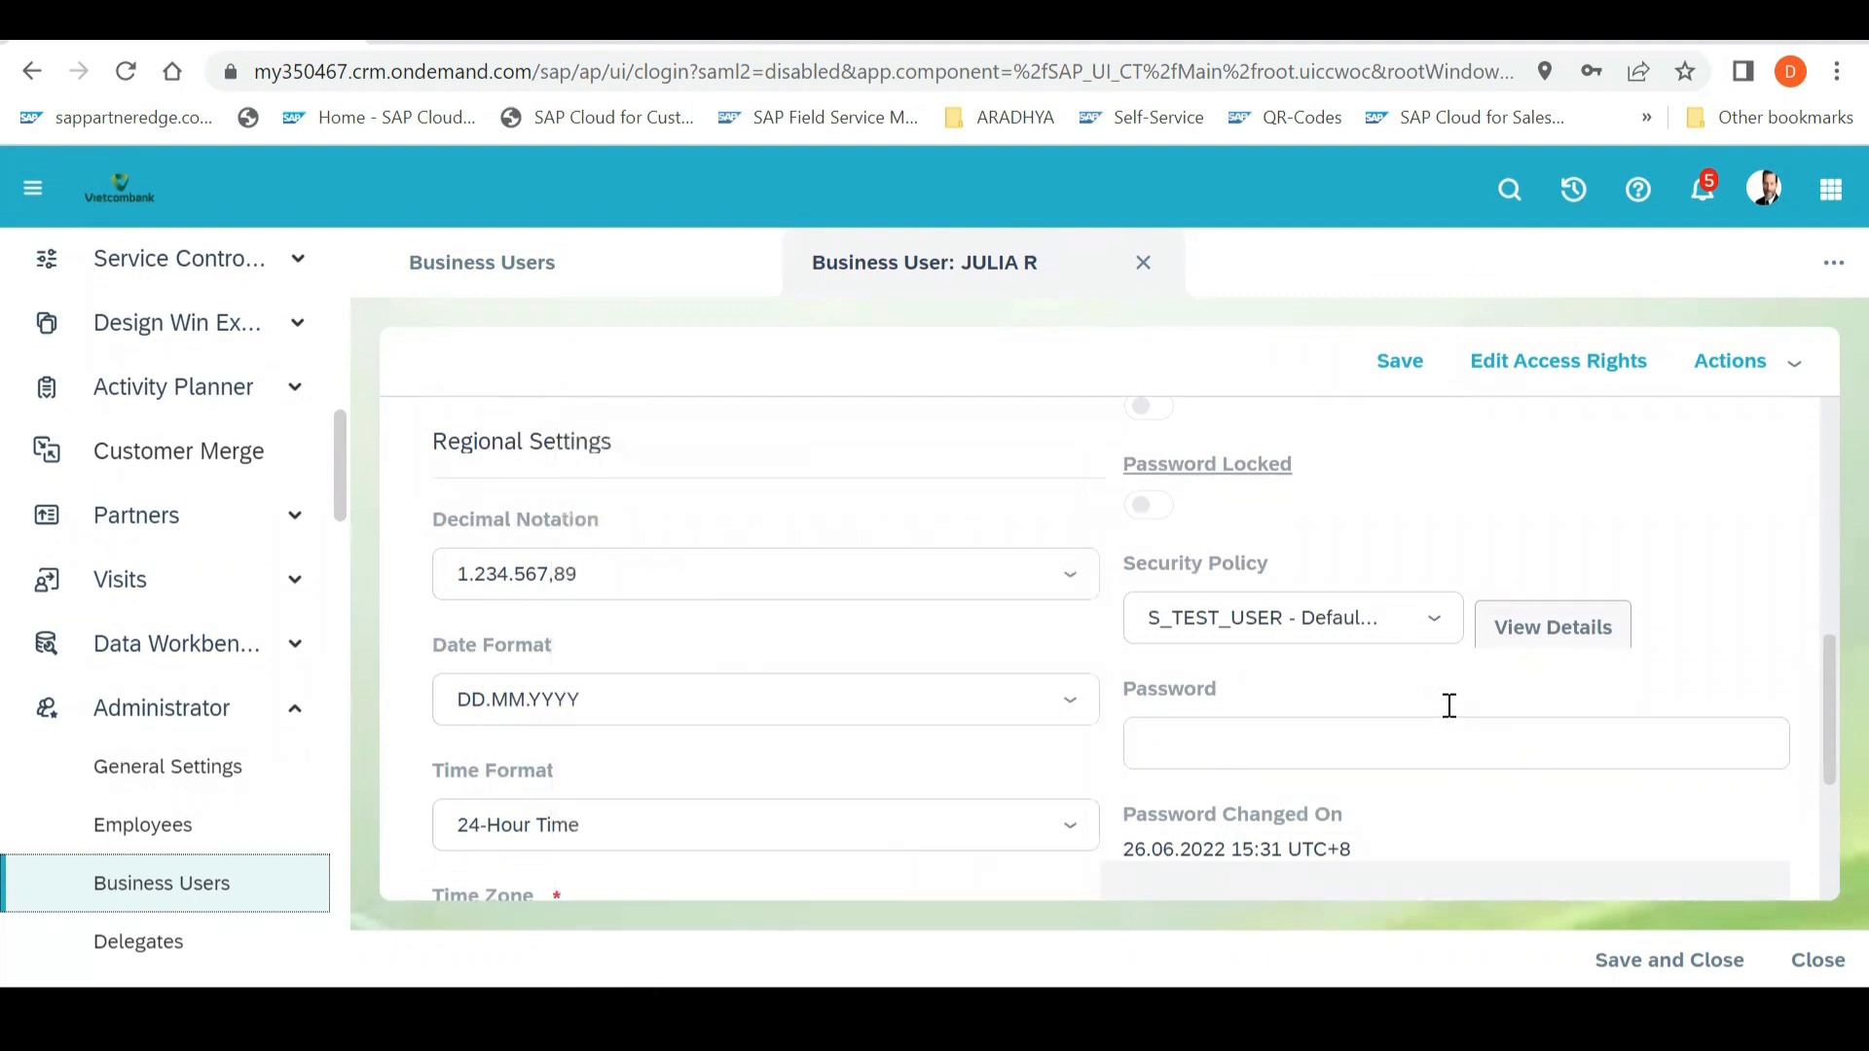
left_click(1455, 743)
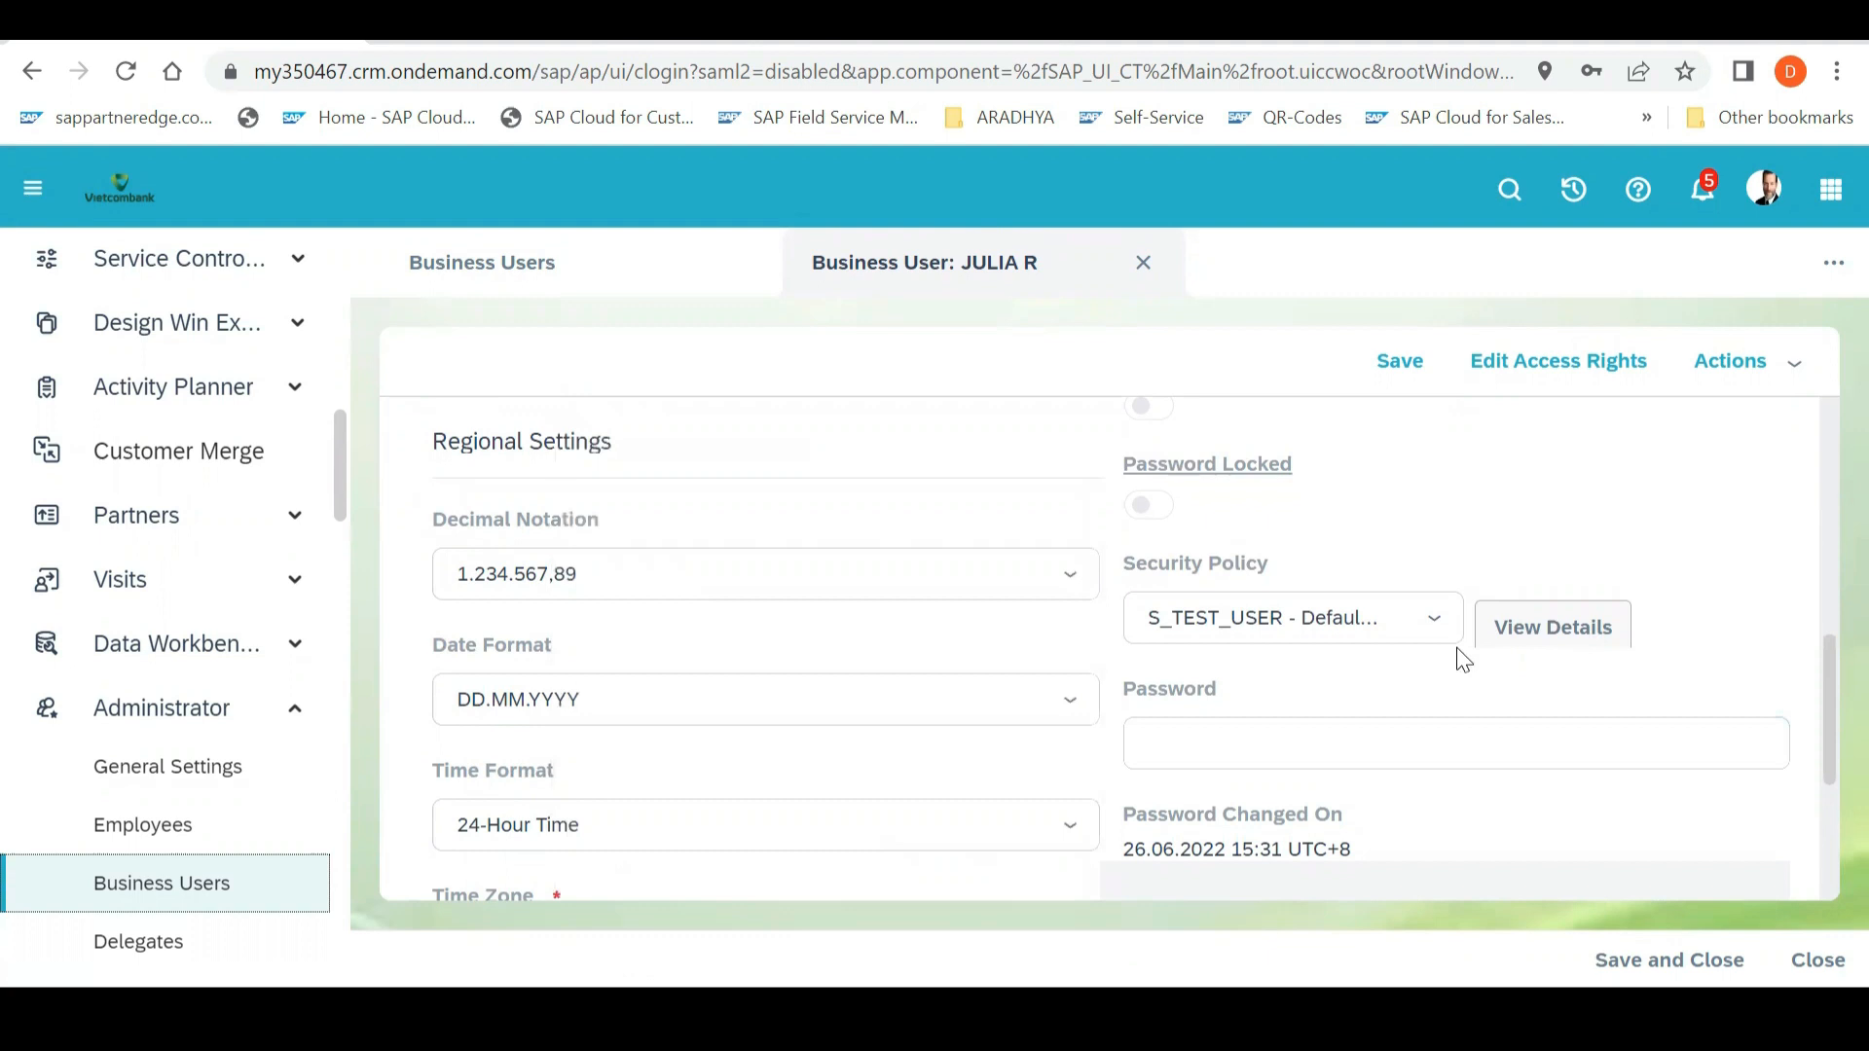
mouse_move(1830, 701)
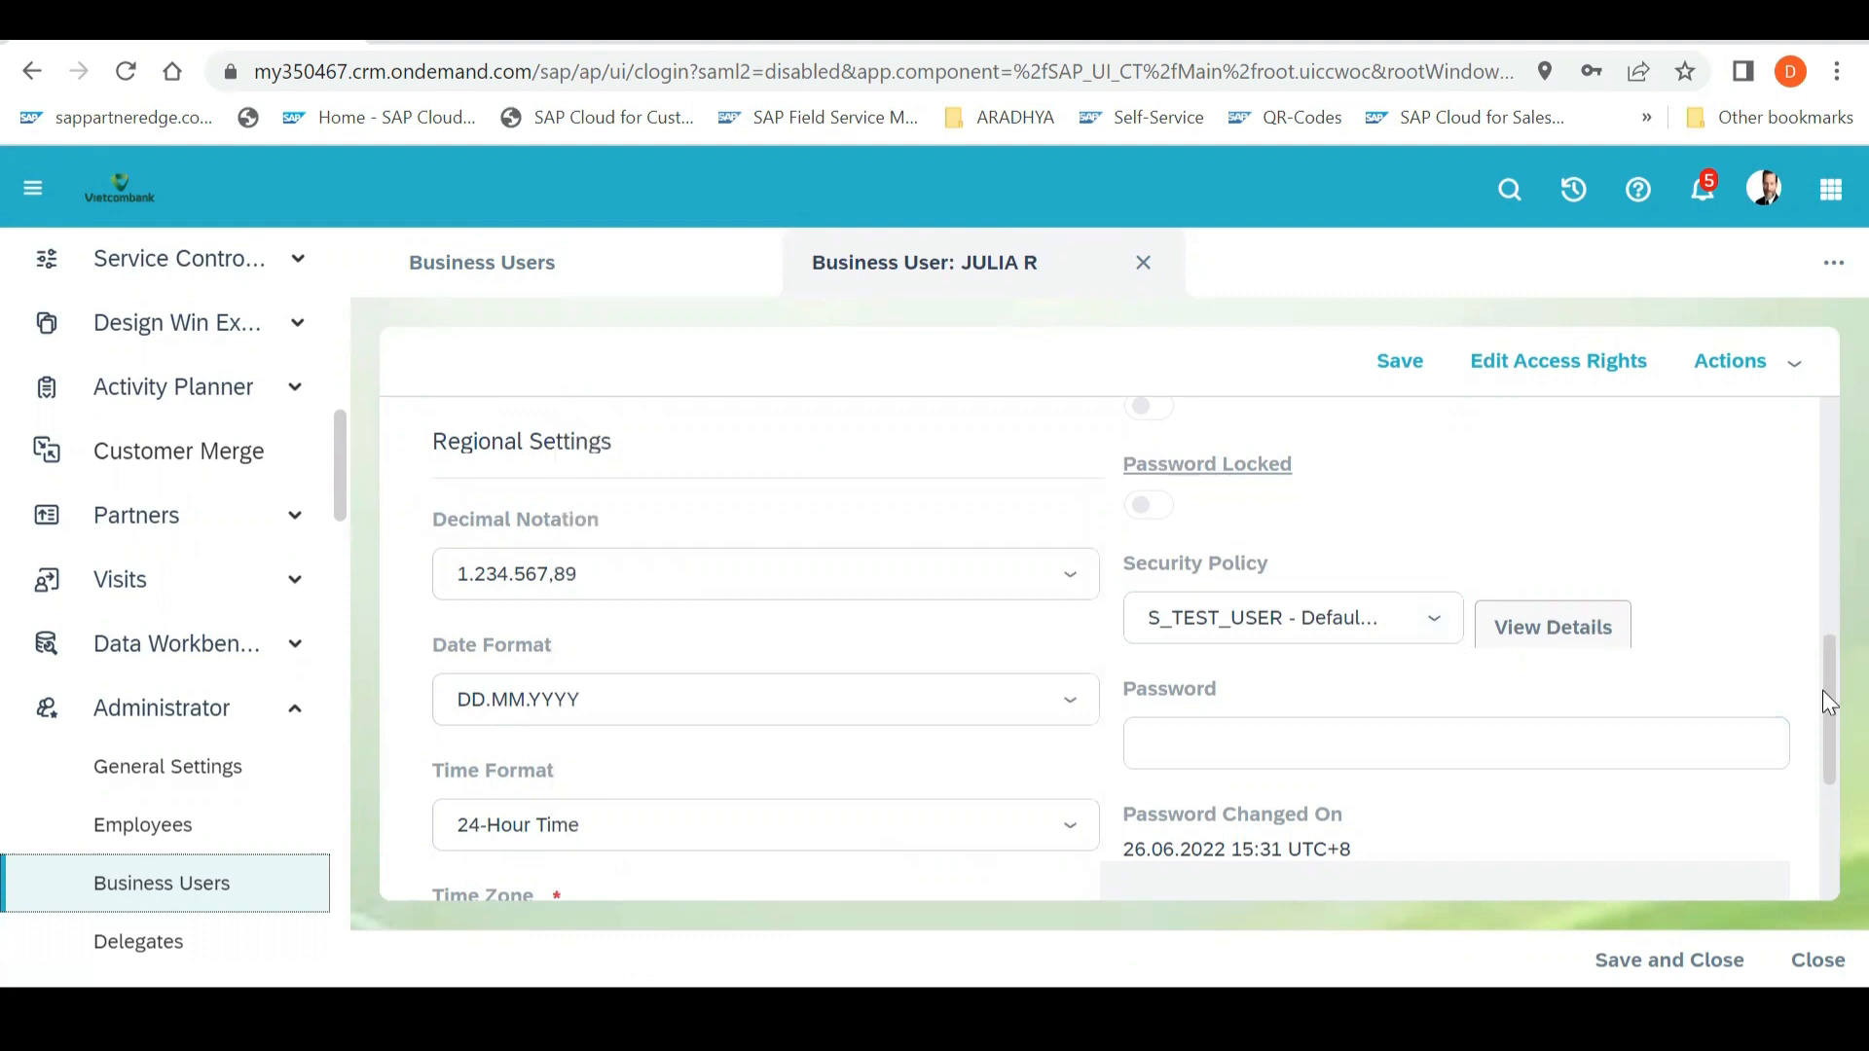
scroll("down", 3)
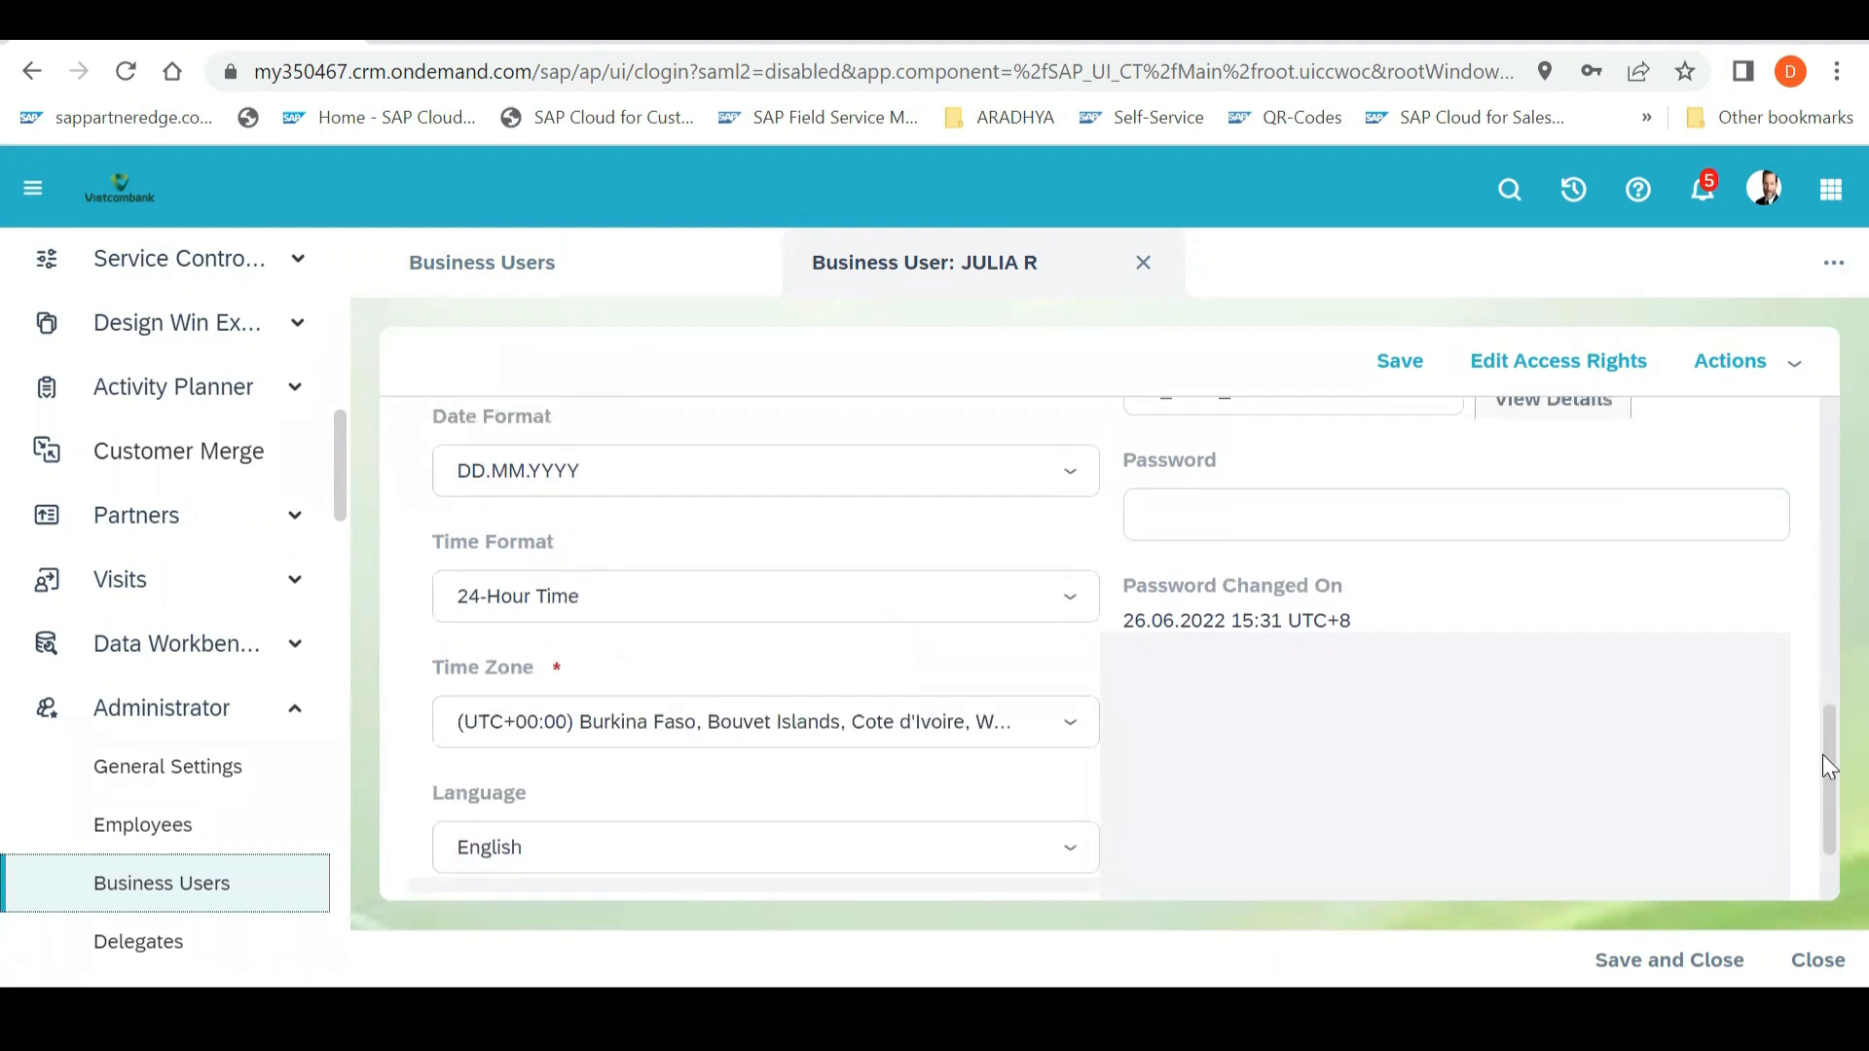